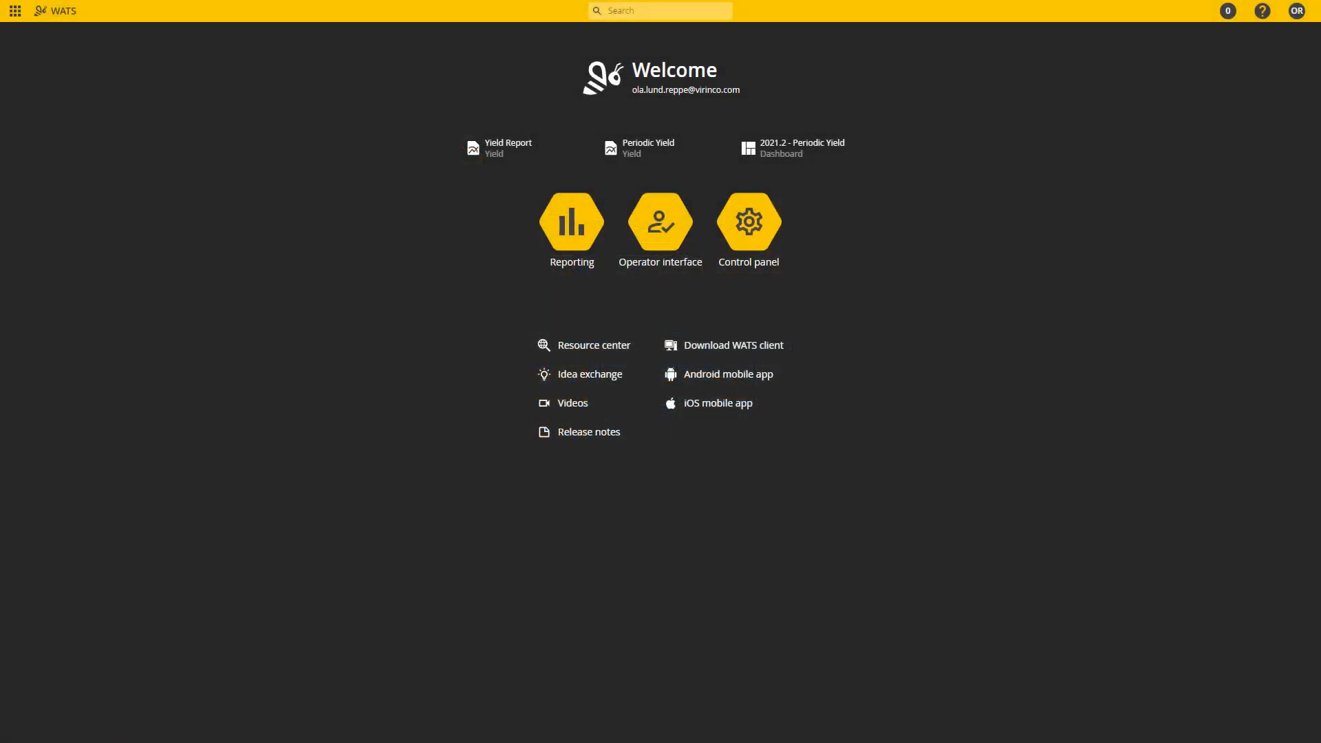
mouse_move(600, 219)
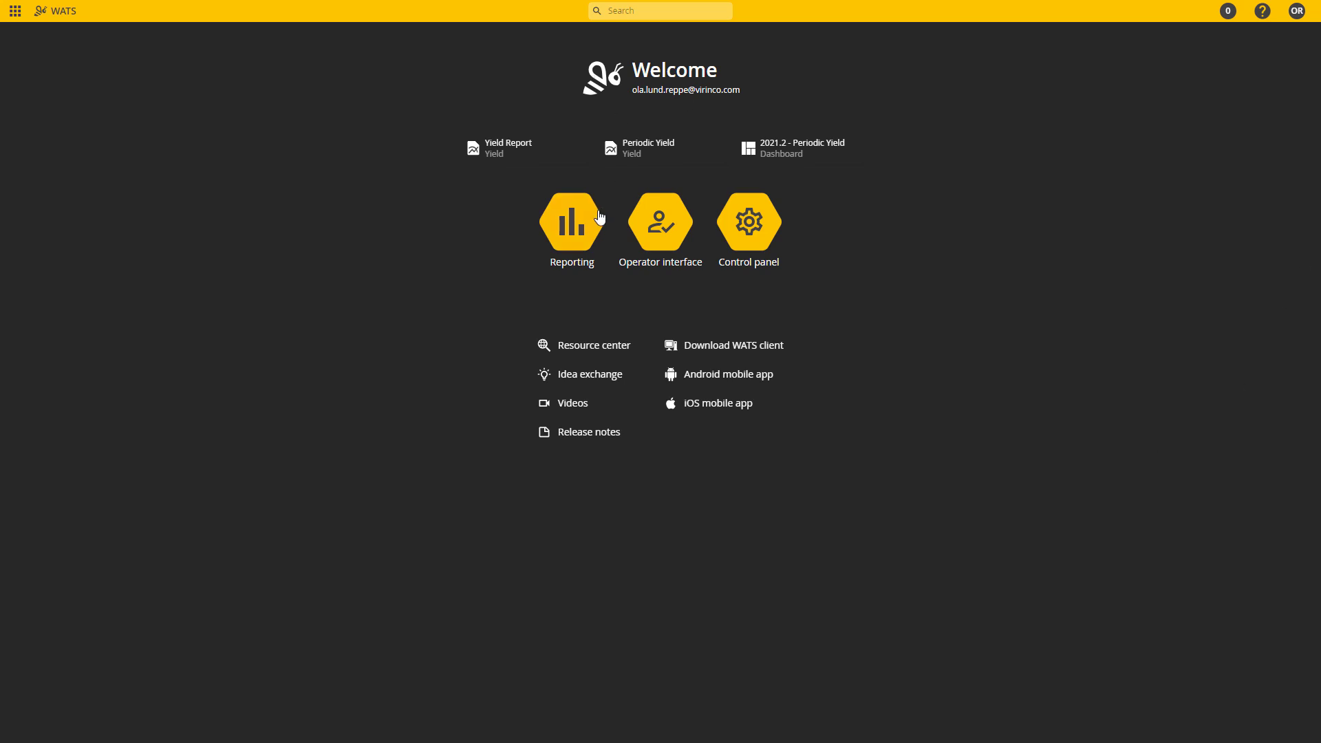
Enter the Reporting section and list the public and private dashboards.
left_click(572, 226)
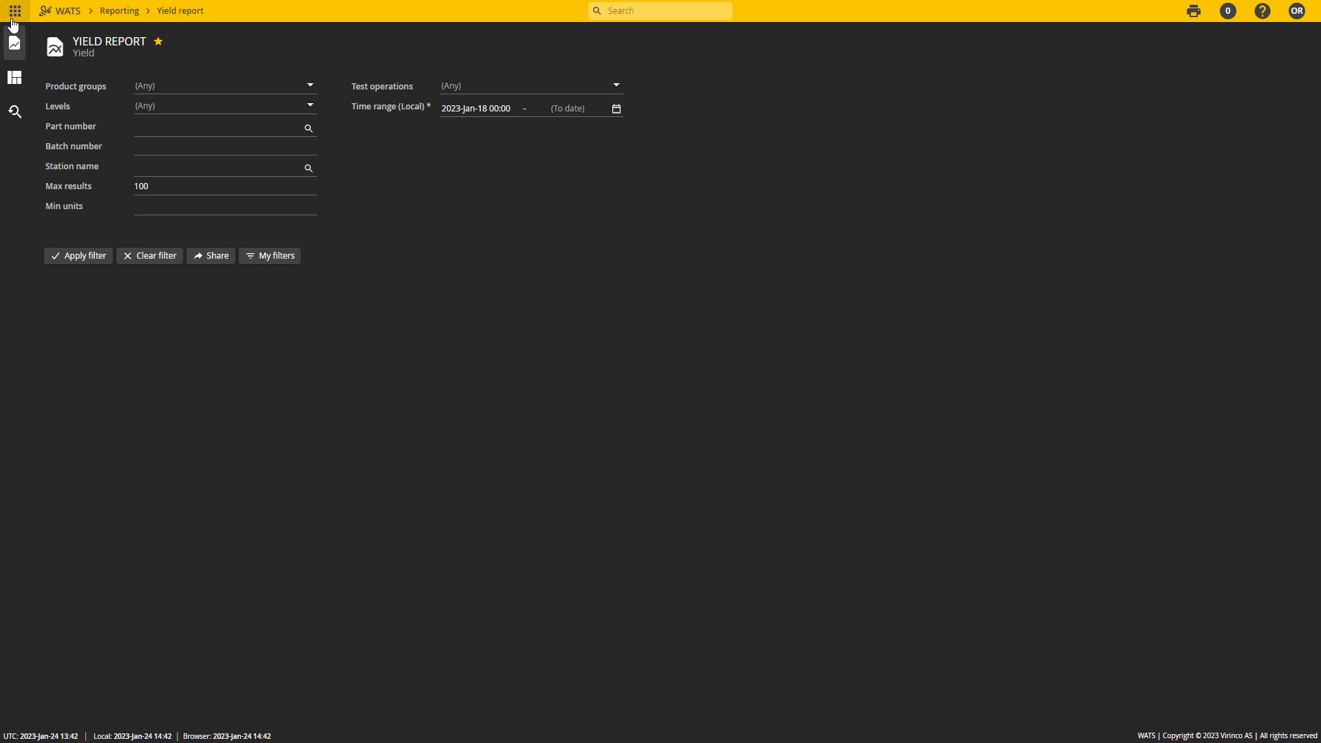
mouse_move(14, 77)
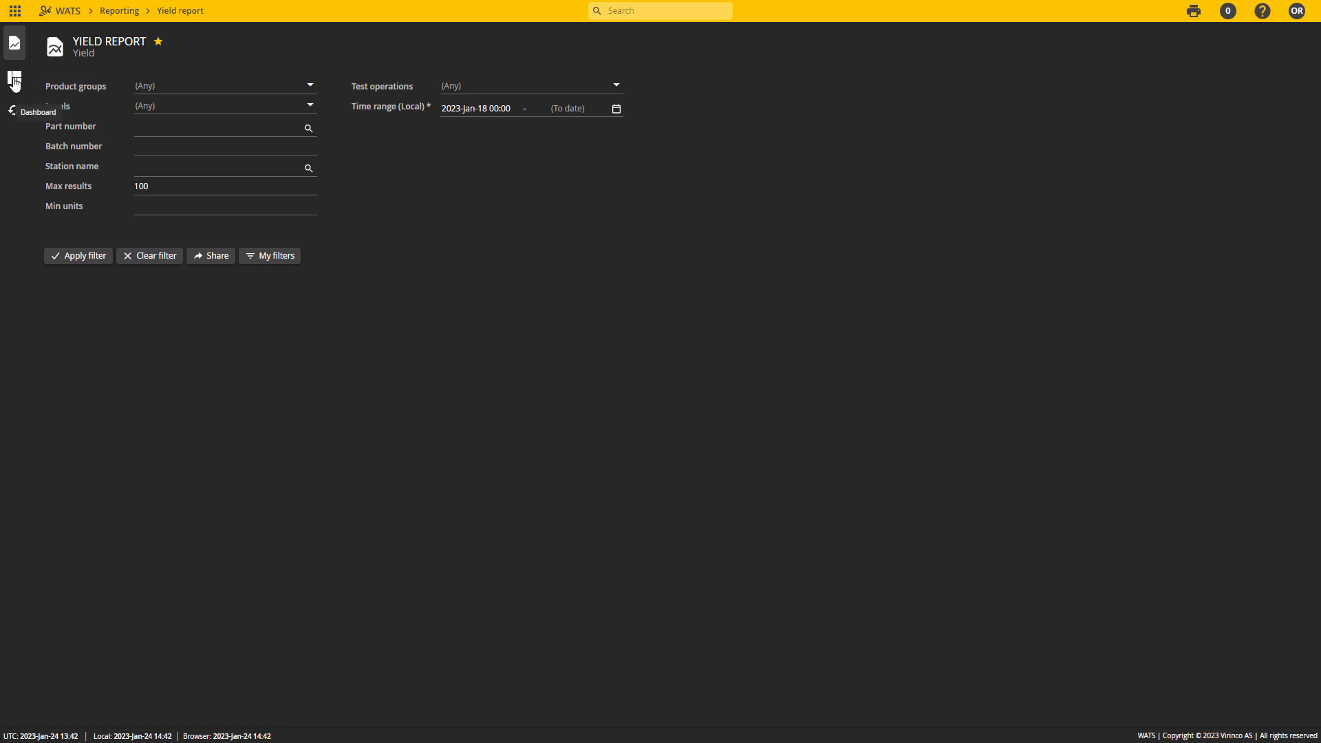
left_click(12, 82)
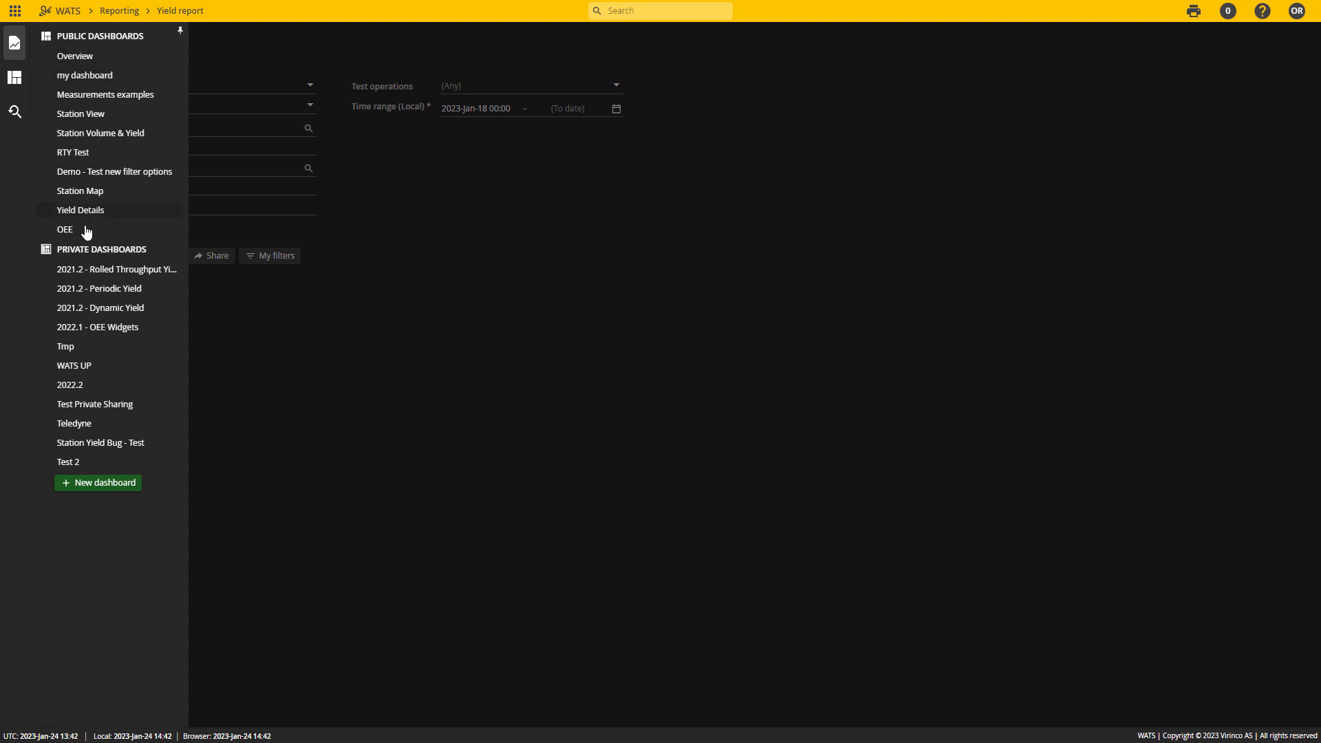
mouse_move(176, 43)
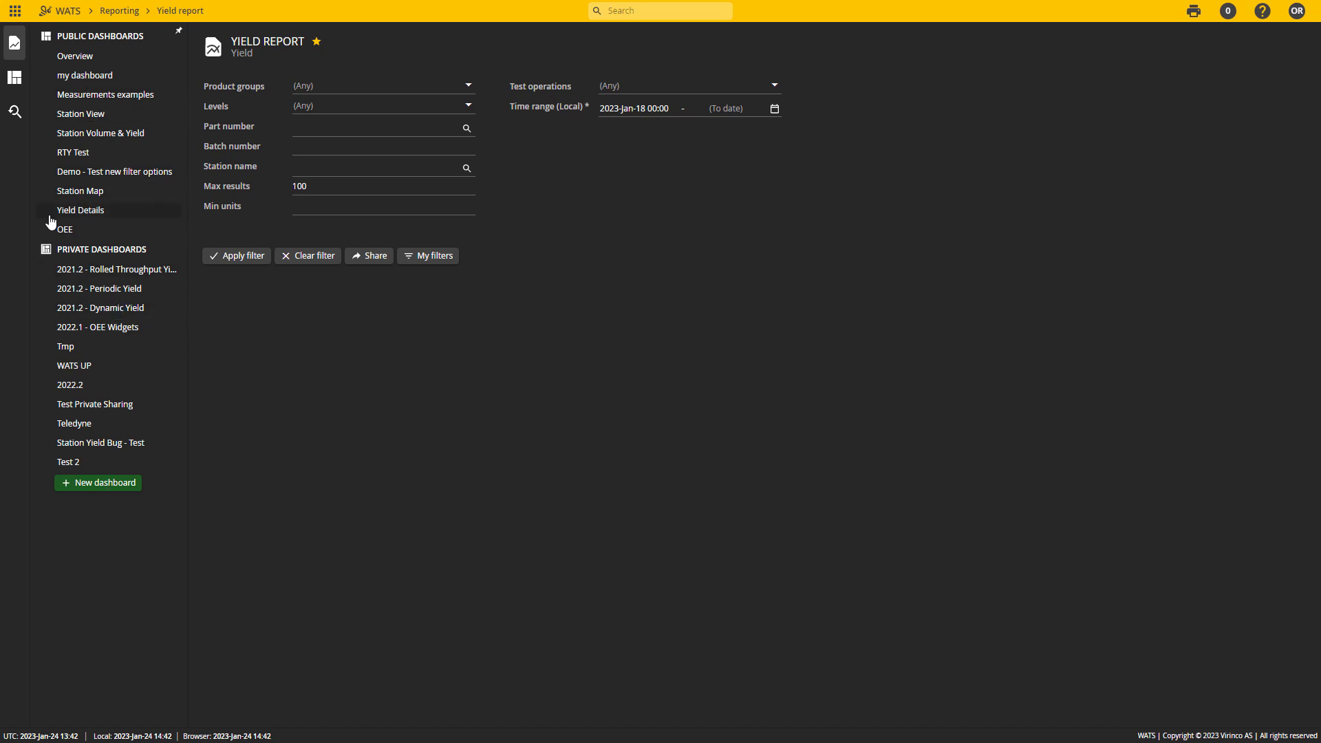
Load the Yield Details public dashboard with its overview, yield and failure charts.
left_click(80, 209)
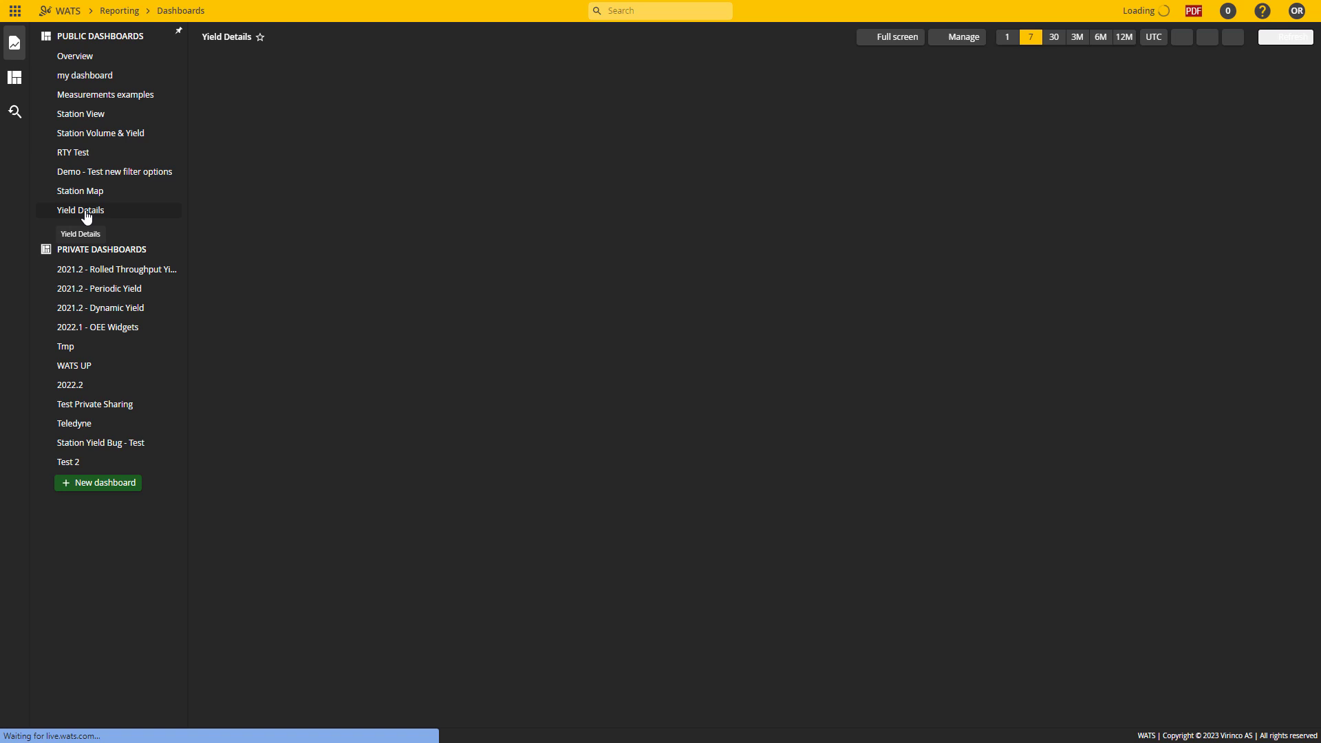
left_click(79, 209)
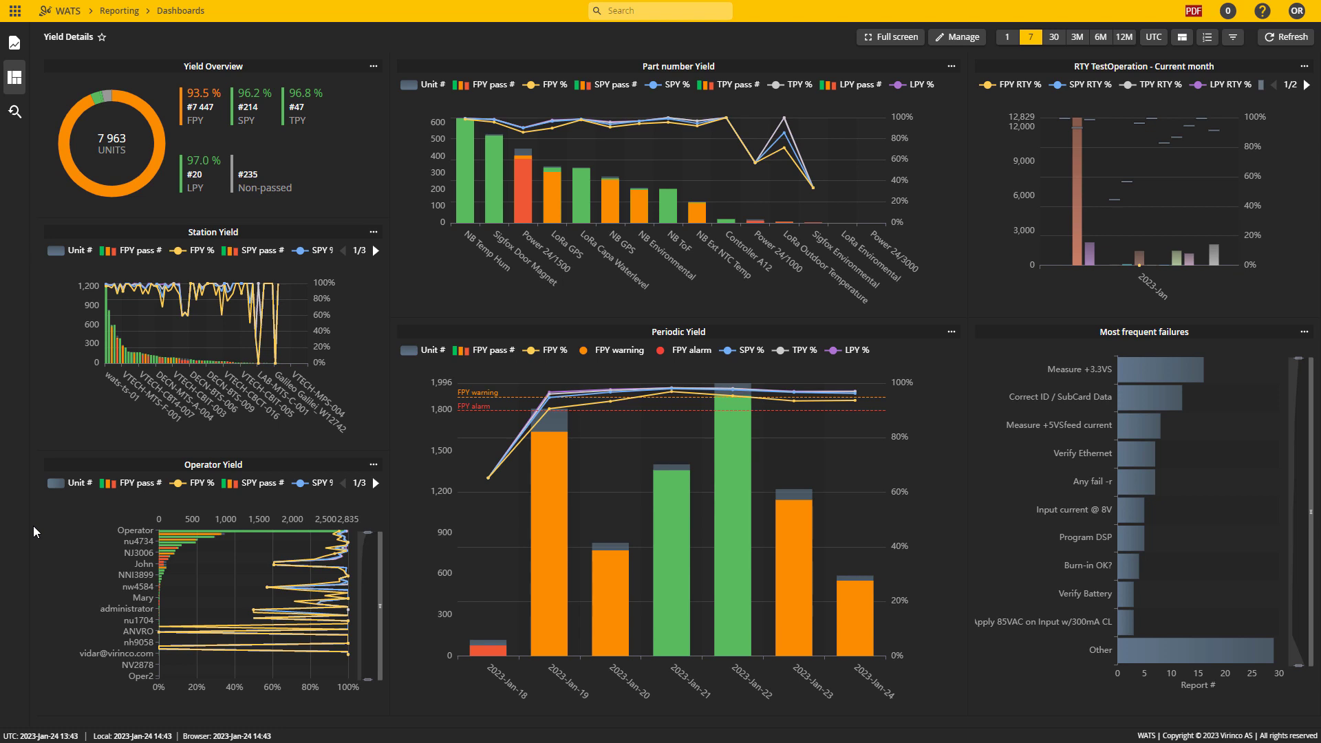
mouse_move(244, 289)
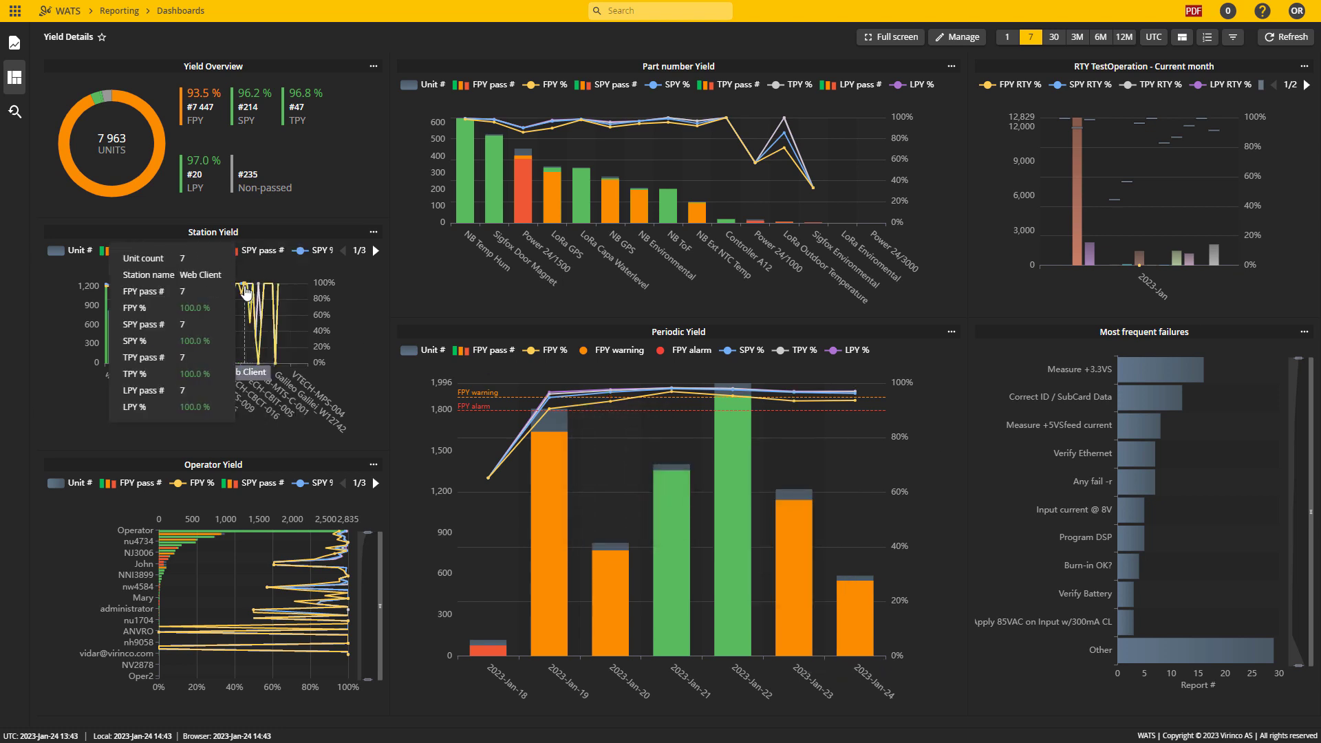
mouse_move(776, 374)
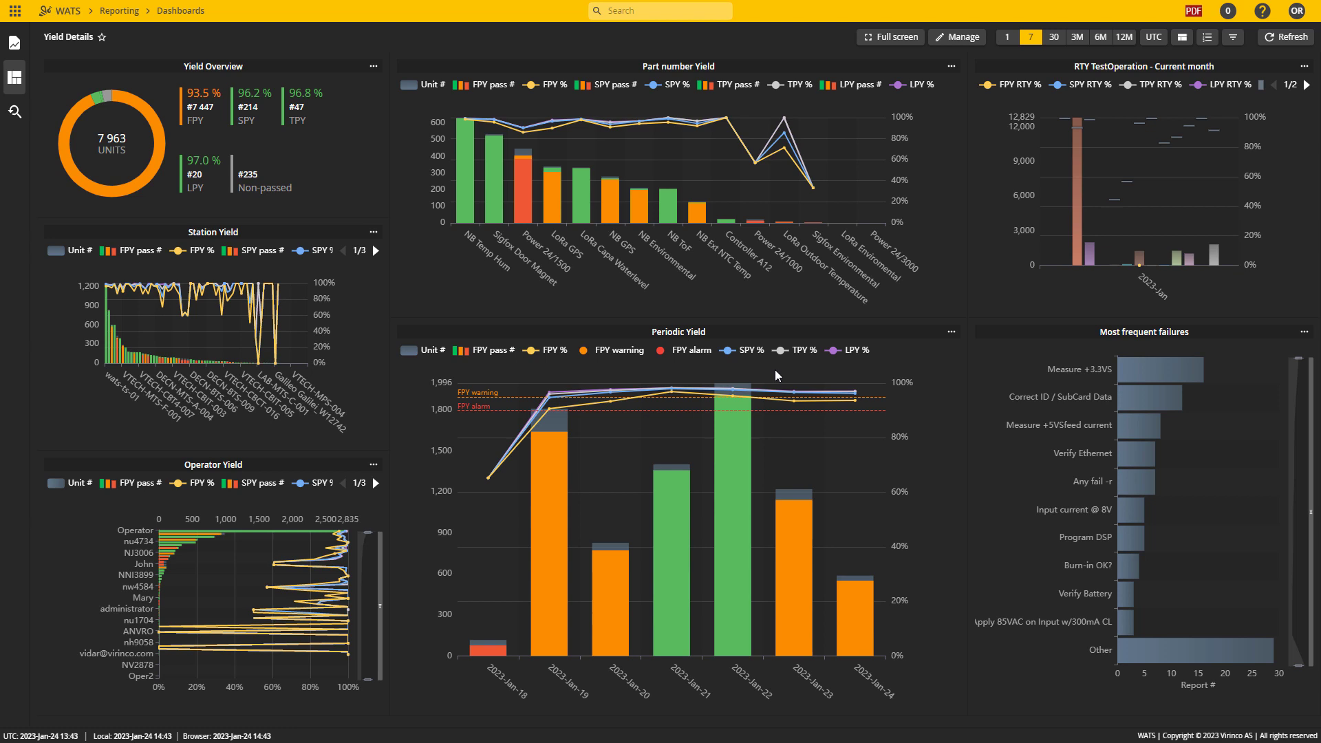
mouse_move(583, 350)
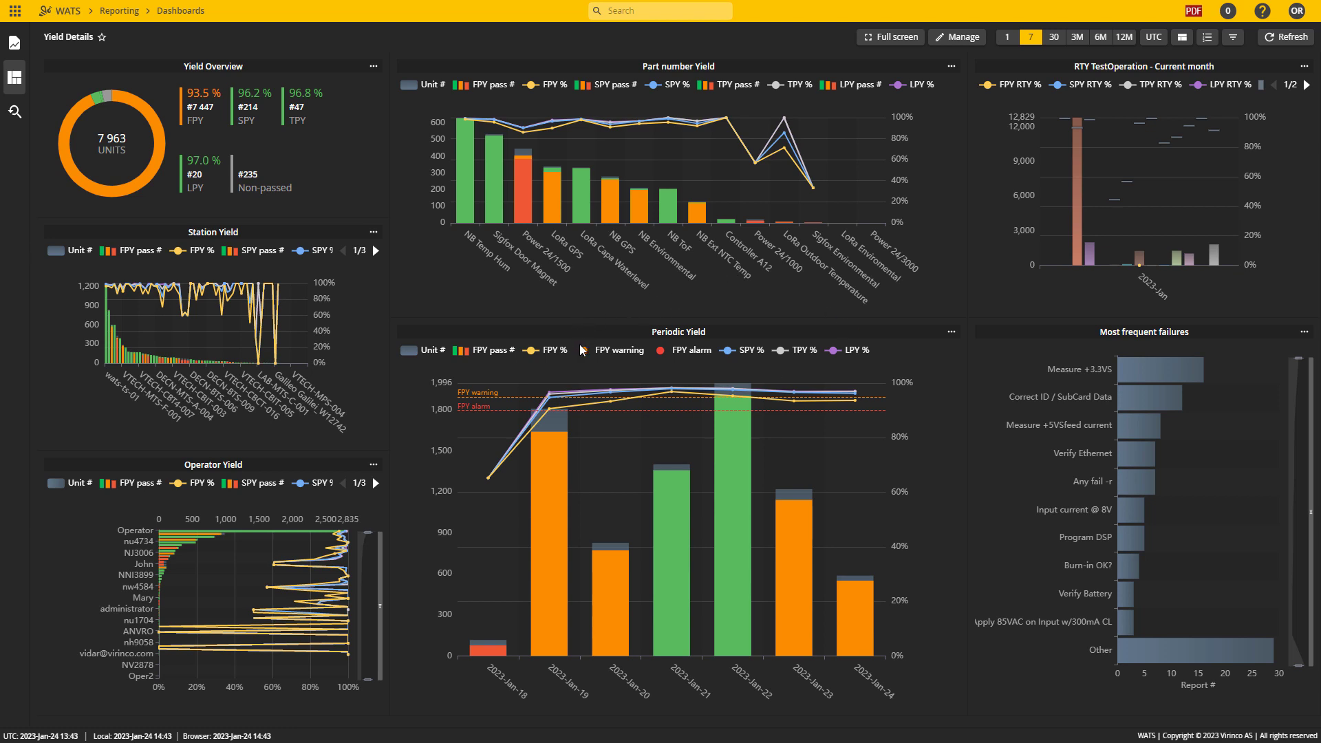
mouse_move(96, 224)
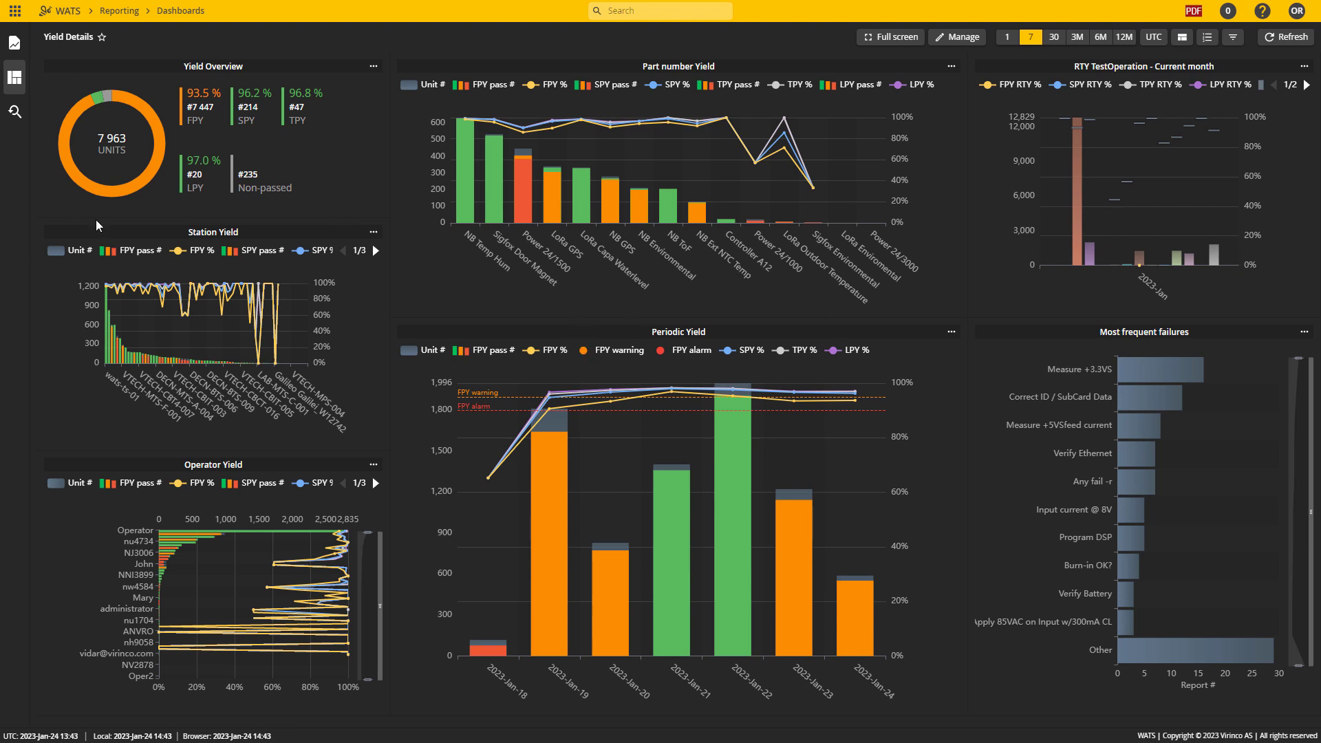
mouse_move(487, 133)
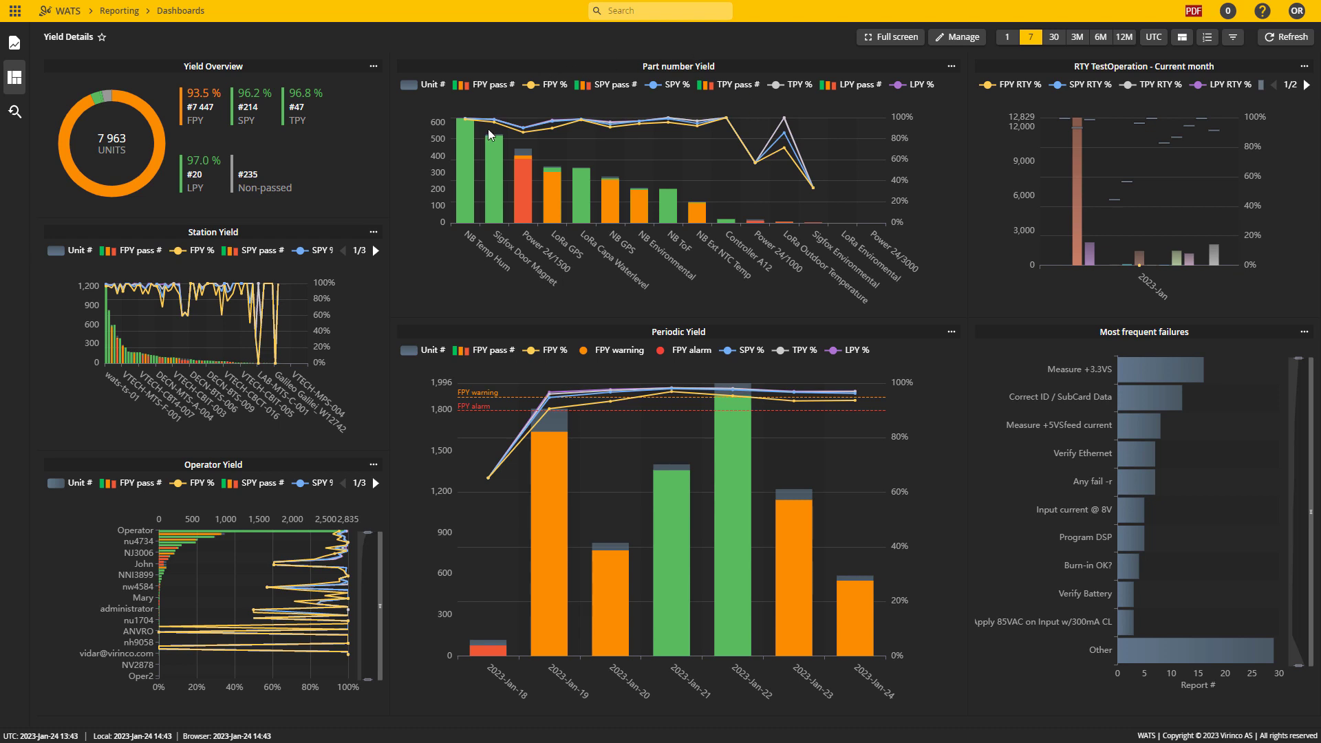
mouse_move(588, 239)
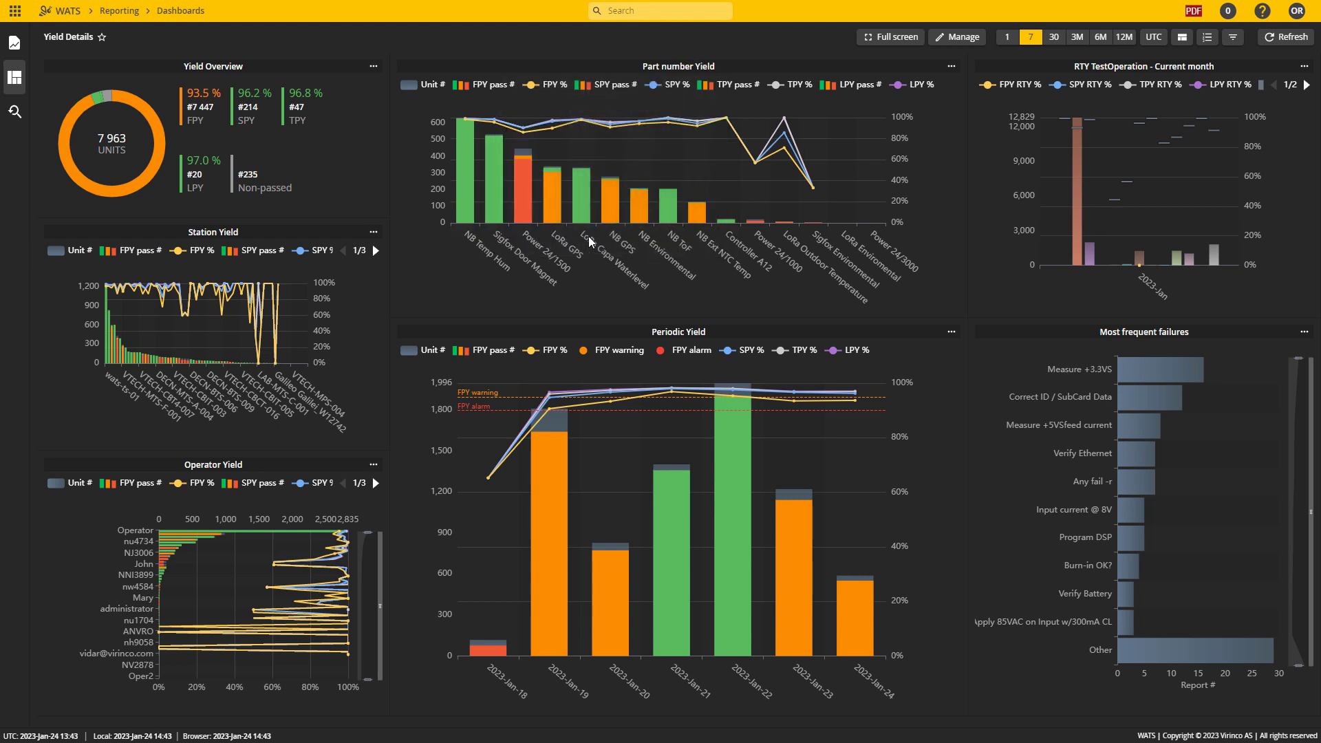
mouse_move(465, 187)
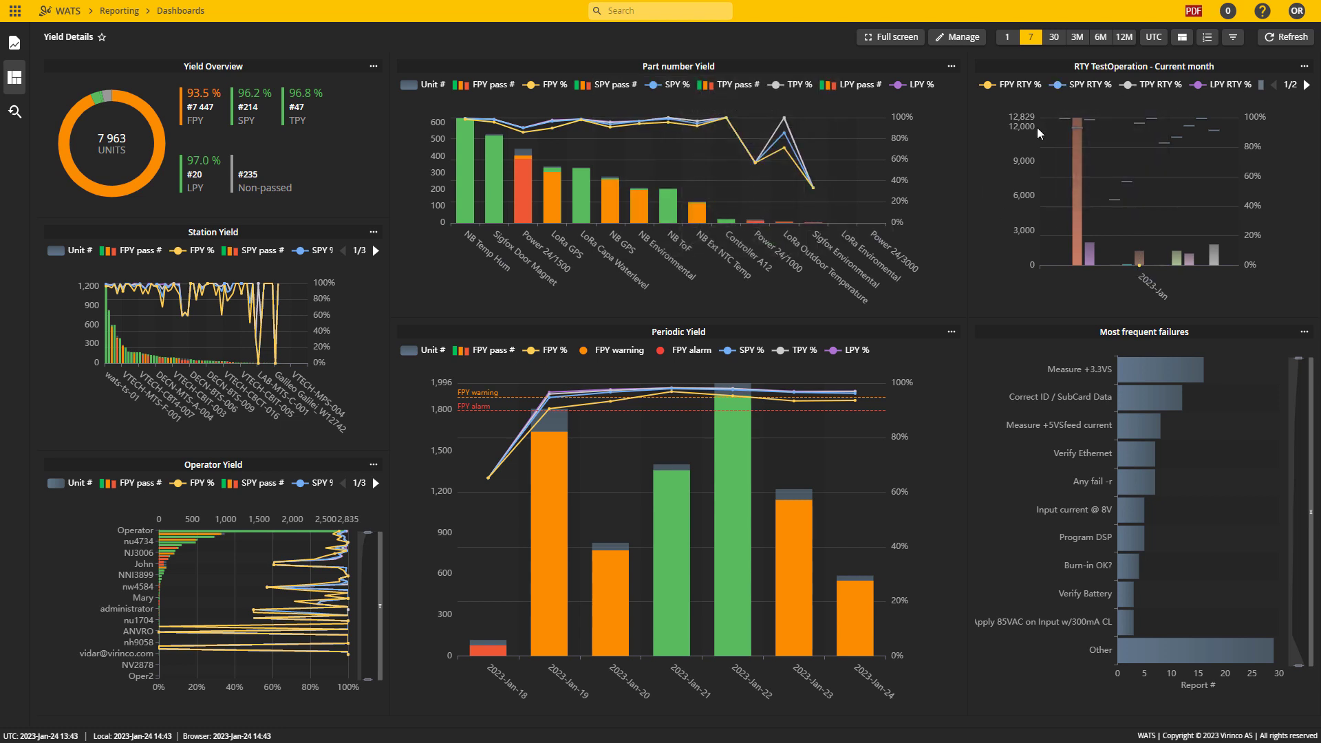
mouse_move(1106, 262)
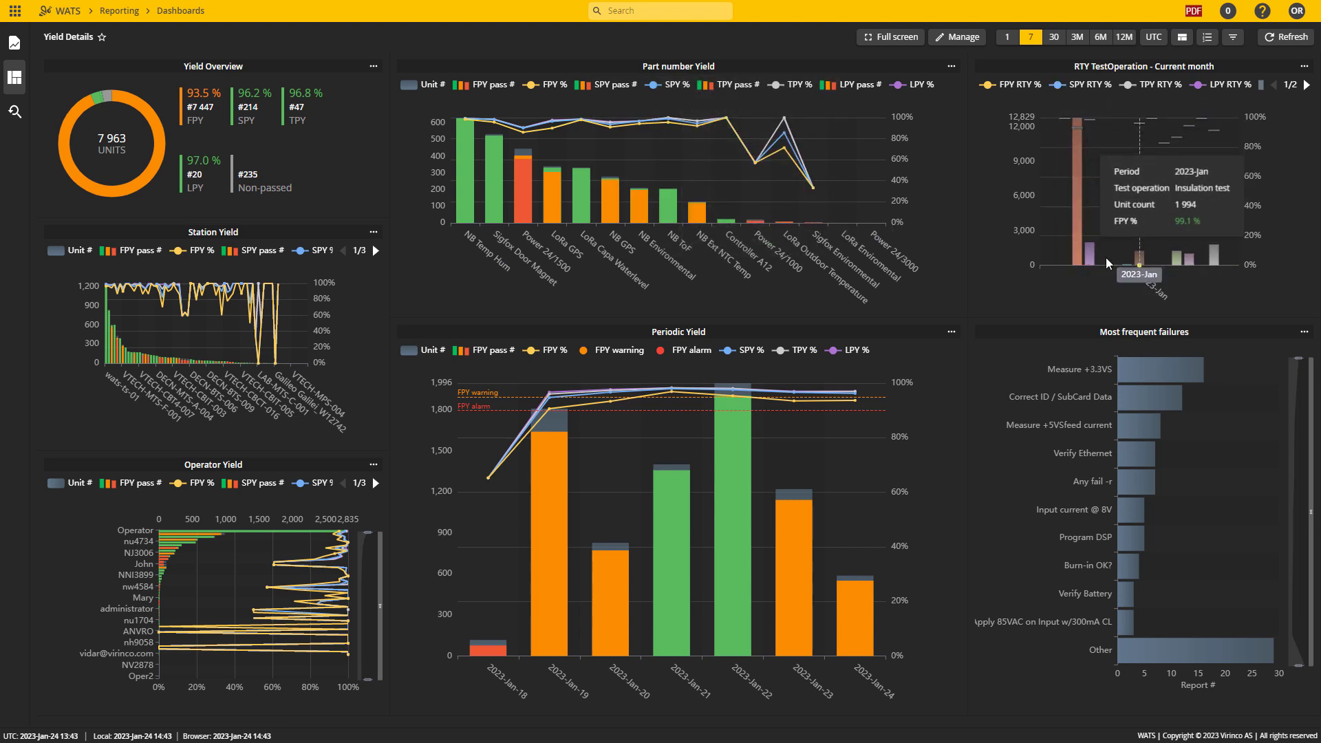
mouse_move(392, 140)
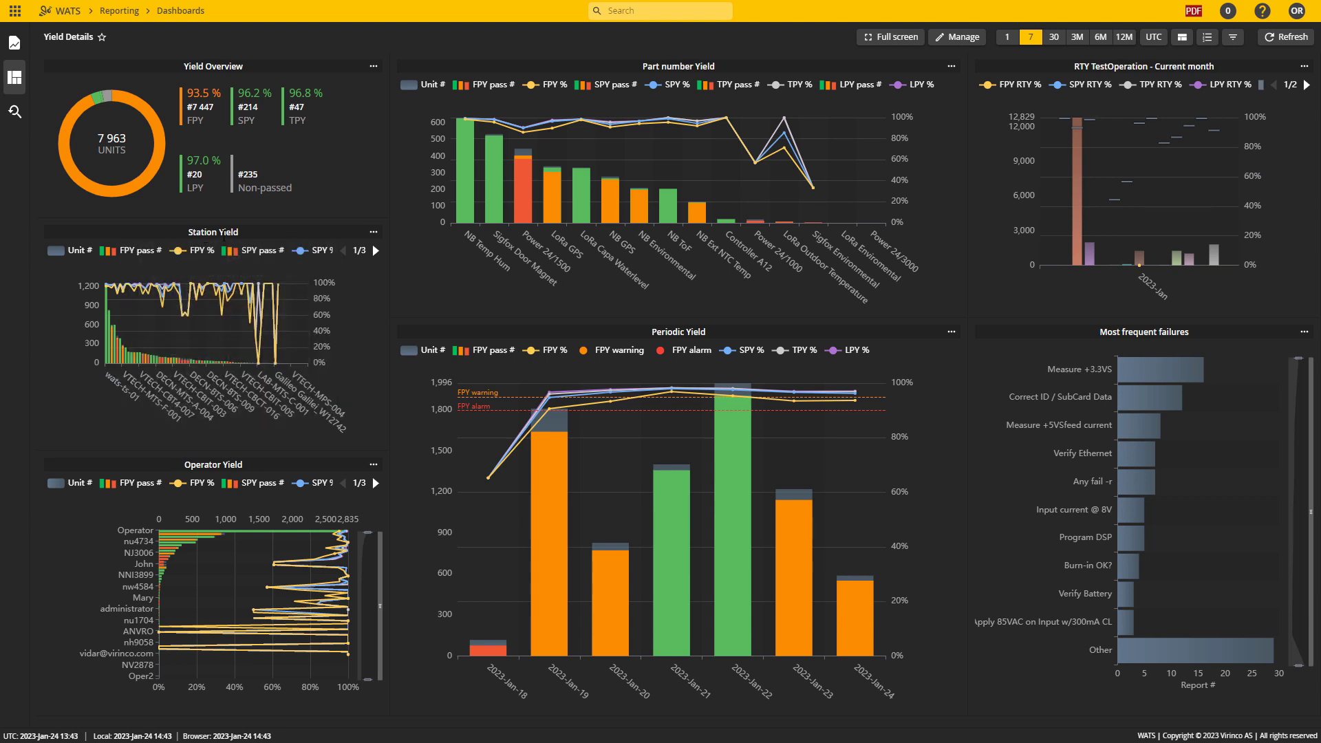
mouse_move(263, 513)
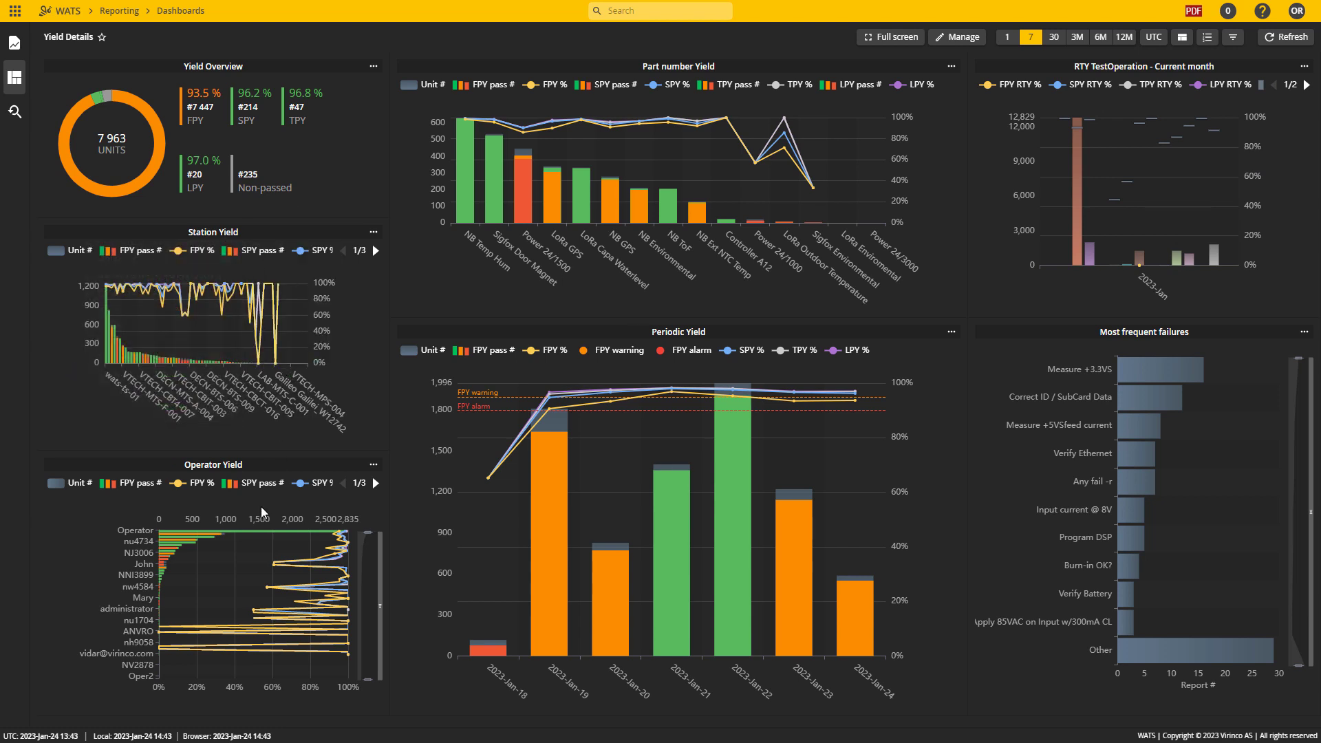
mouse_move(157, 594)
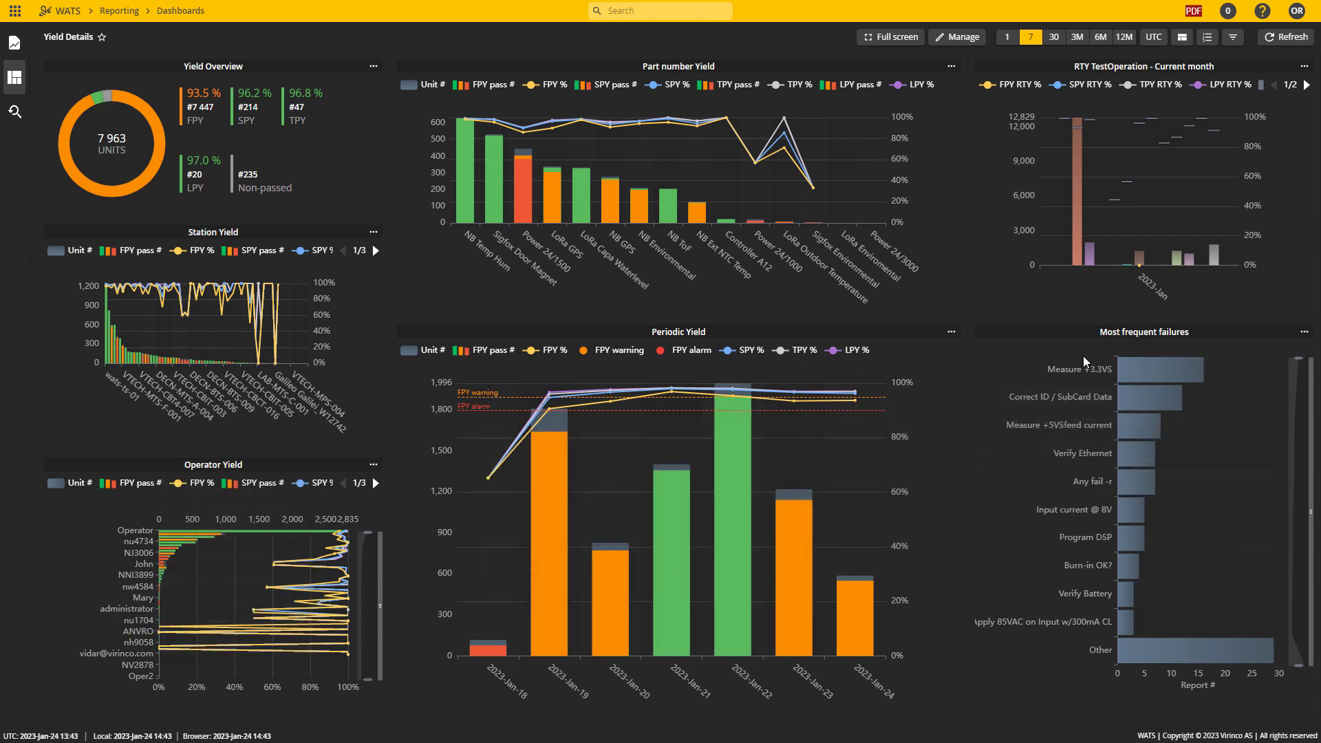
mouse_move(1277, 396)
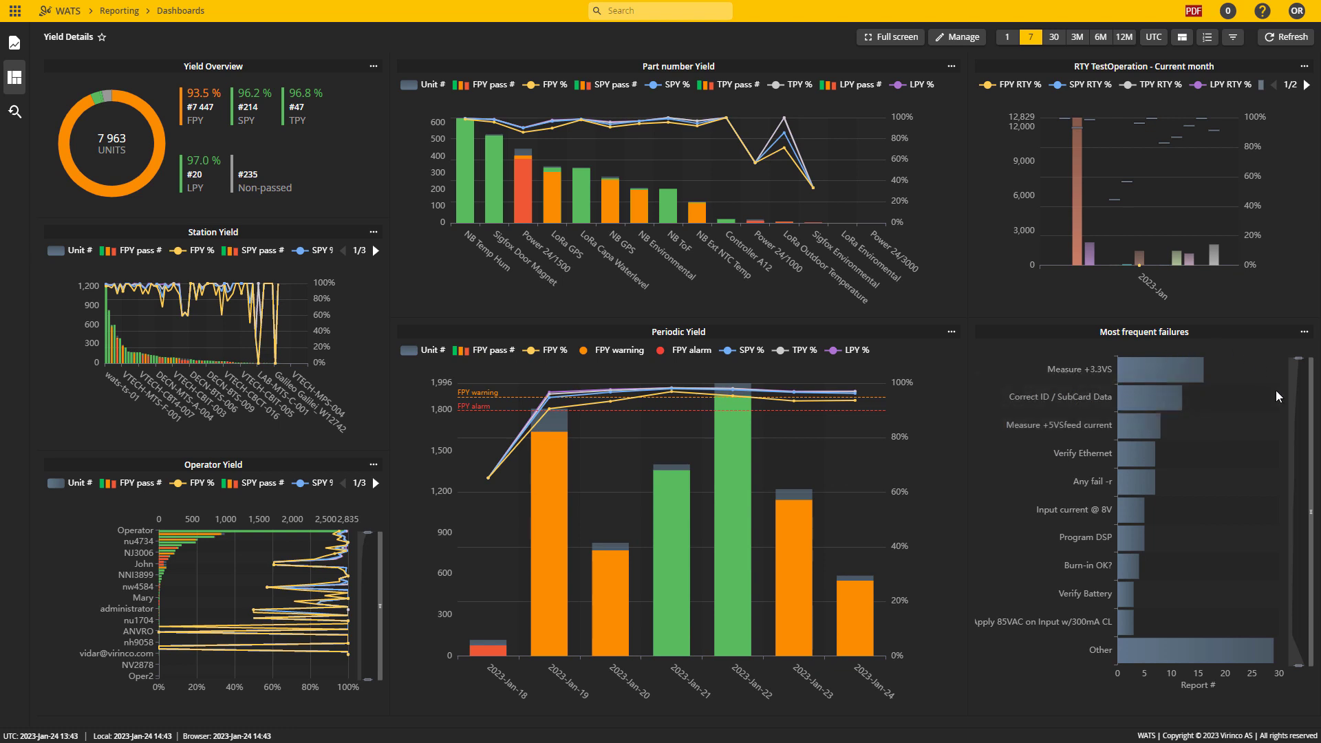
mouse_move(621, 338)
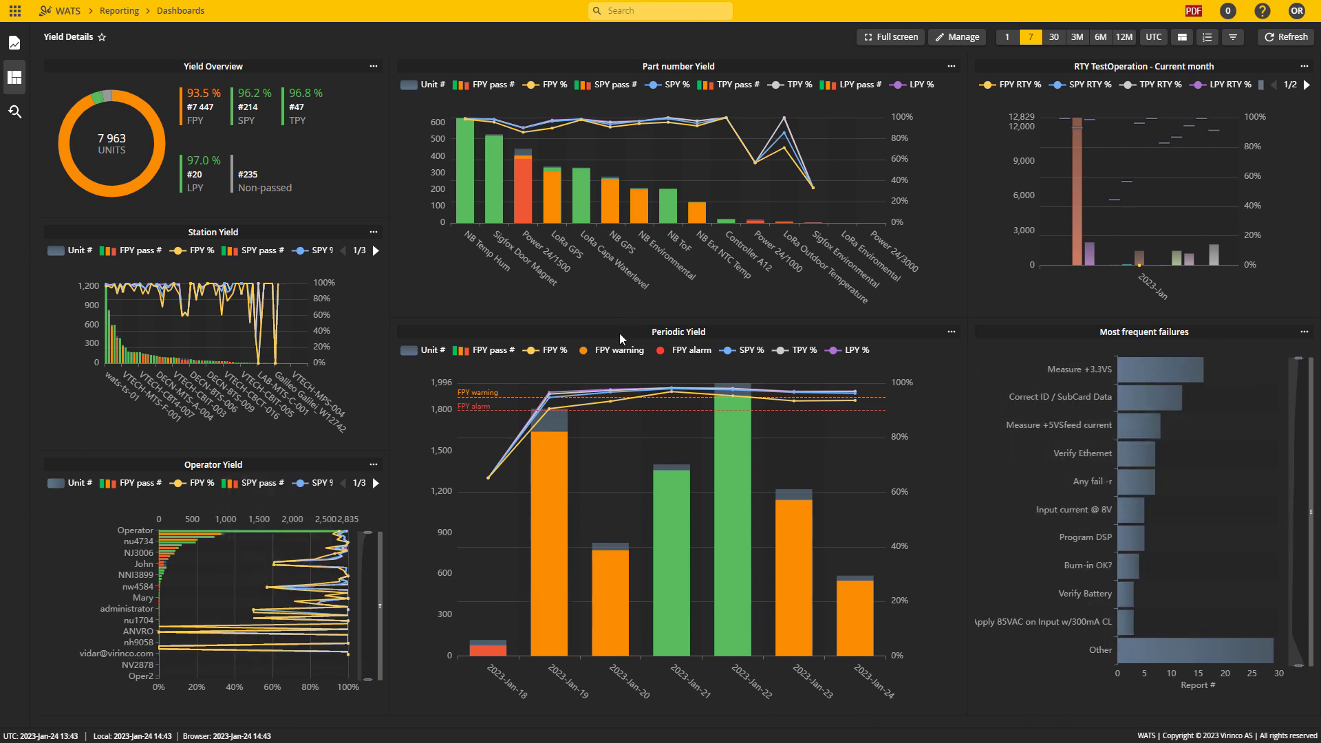
mouse_move(621, 339)
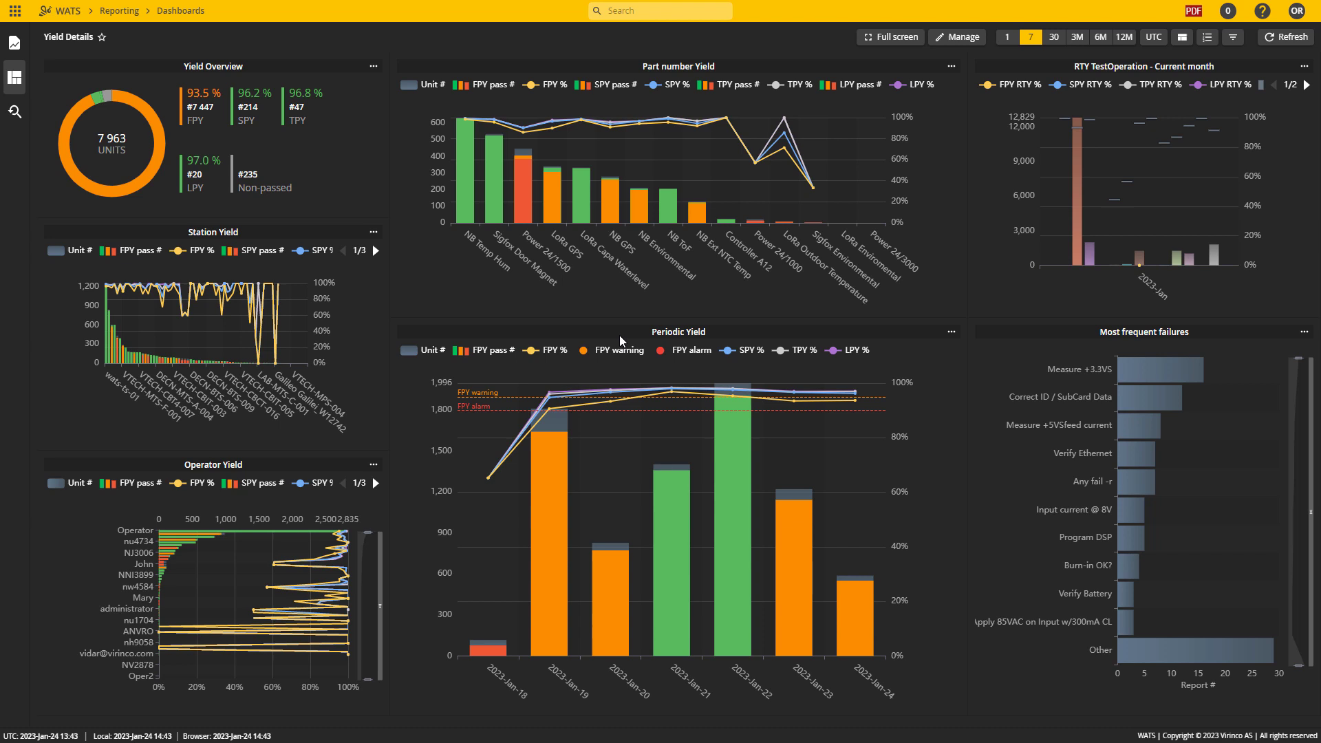
mouse_move(256, 143)
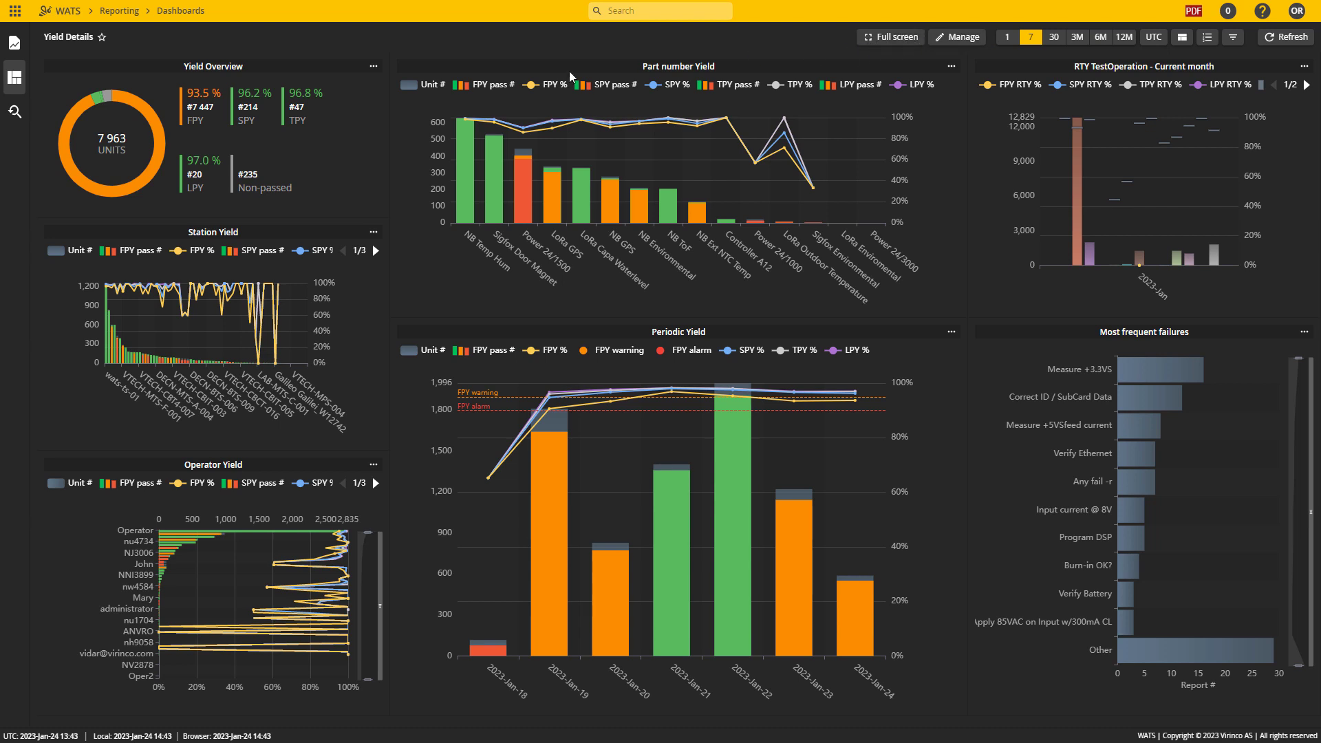
mouse_move(496, 315)
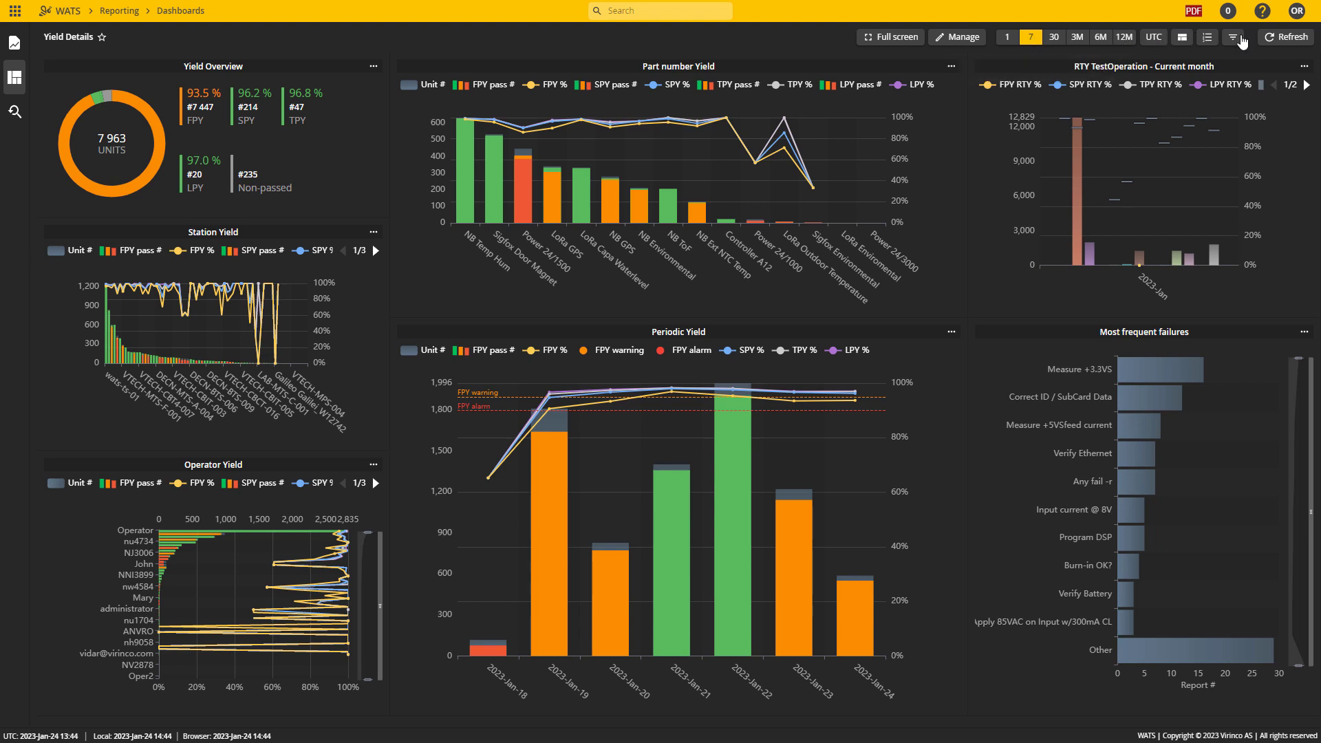
mouse_move(1210, 37)
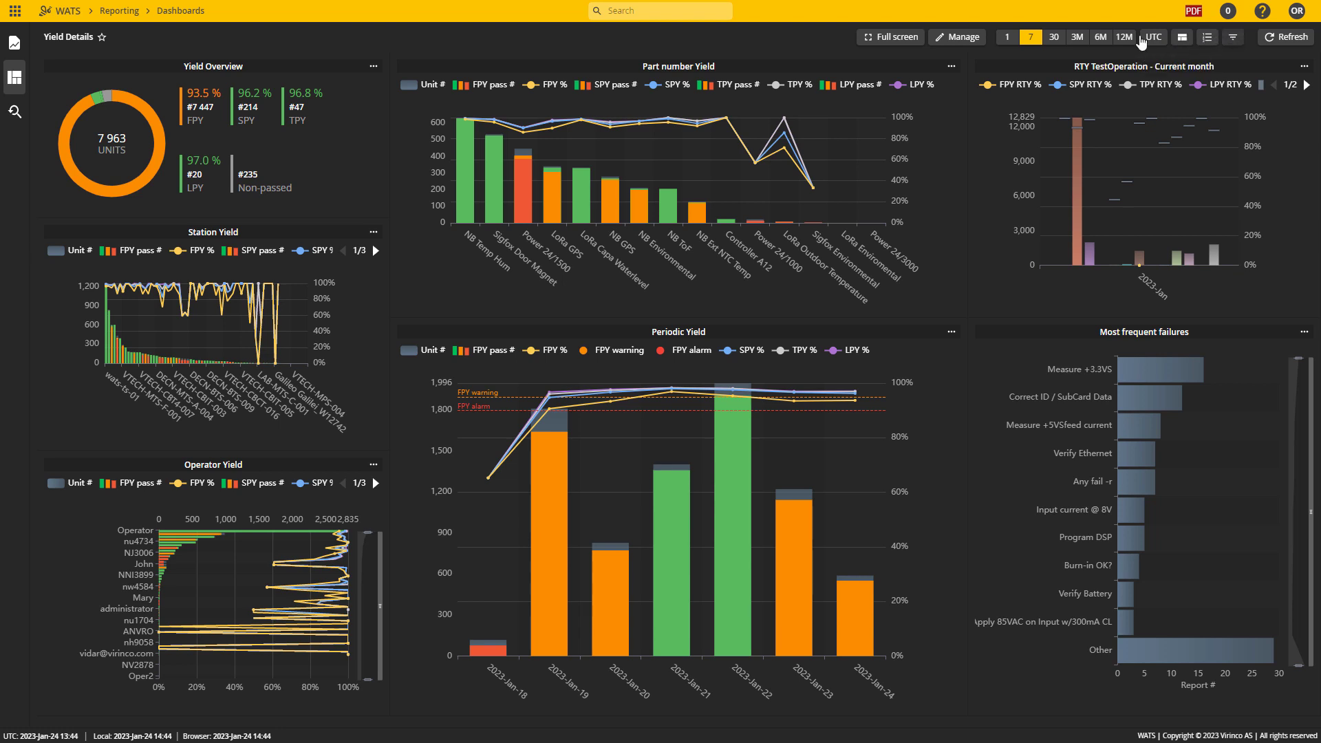
mouse_move(672, 405)
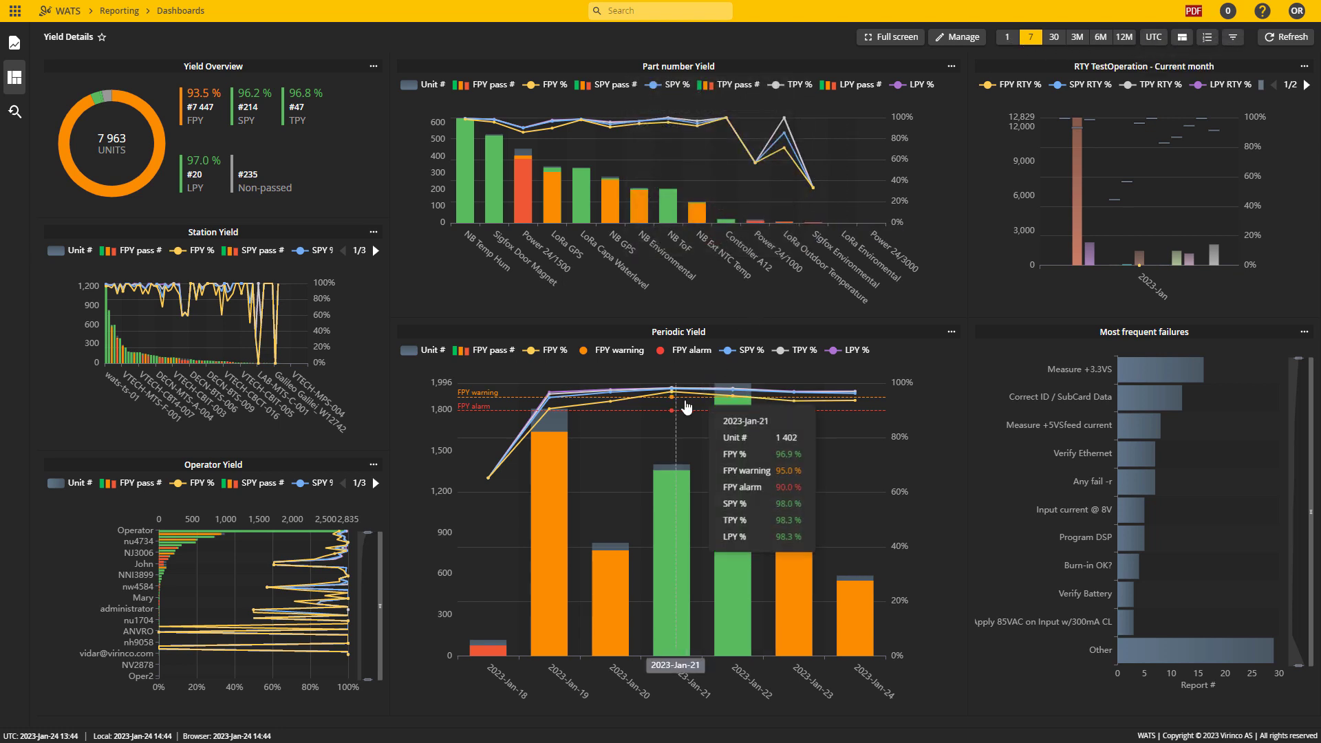
mouse_move(106, 156)
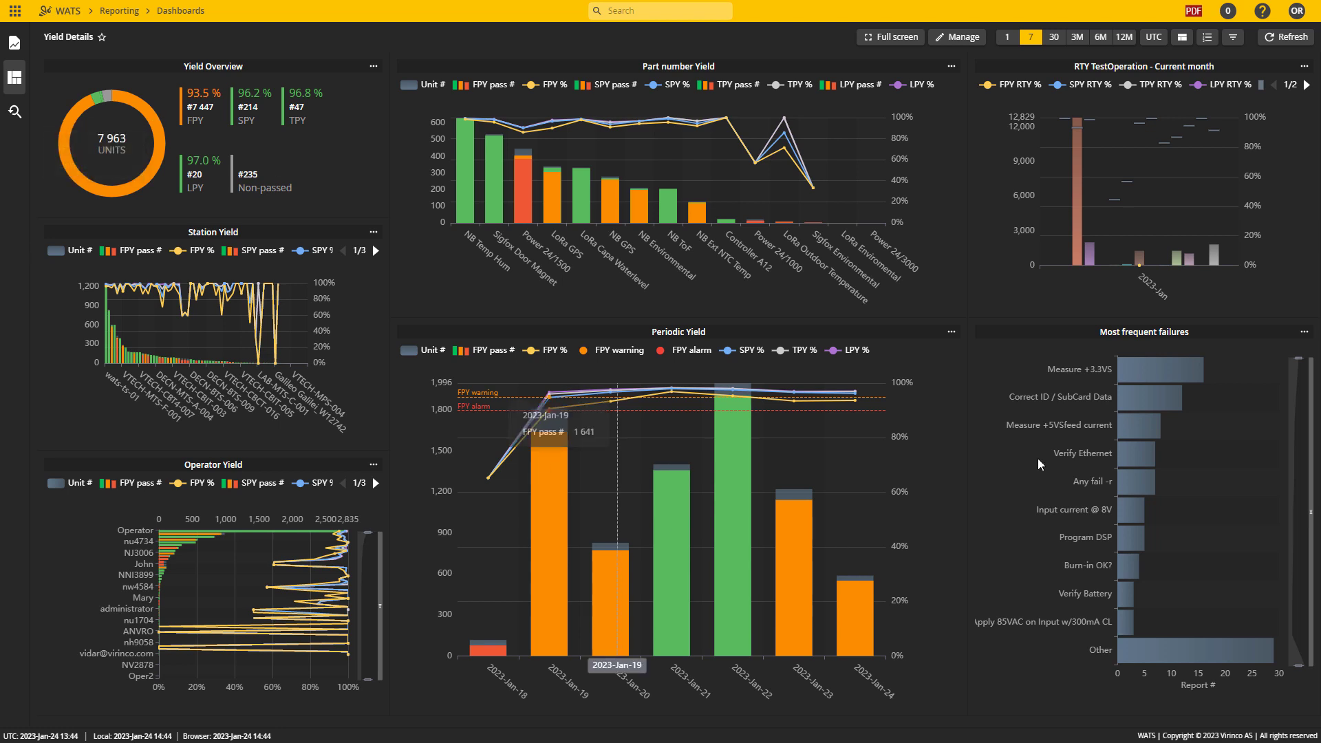
Switch the Yield Details dashboard to a 1-day period via the quick date button.
left_click(1006, 36)
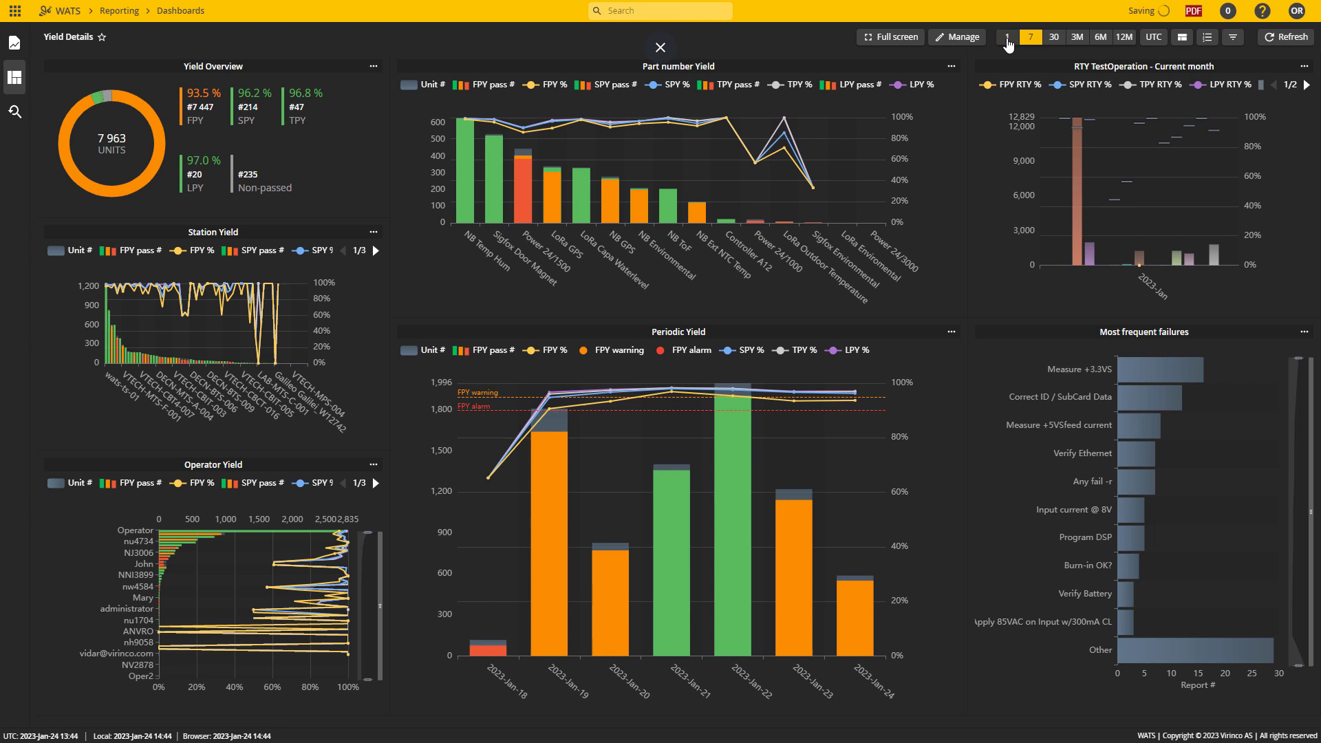
left_click(1006, 37)
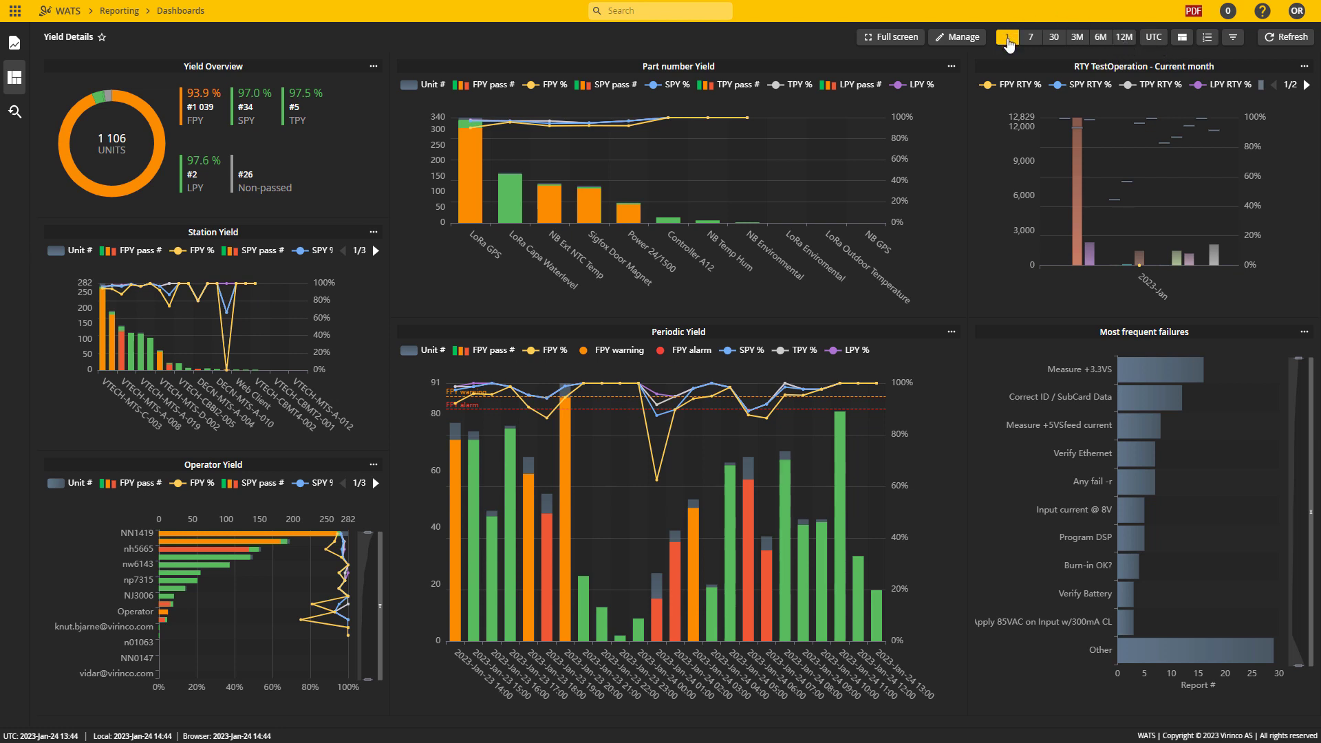
mouse_move(1146, 42)
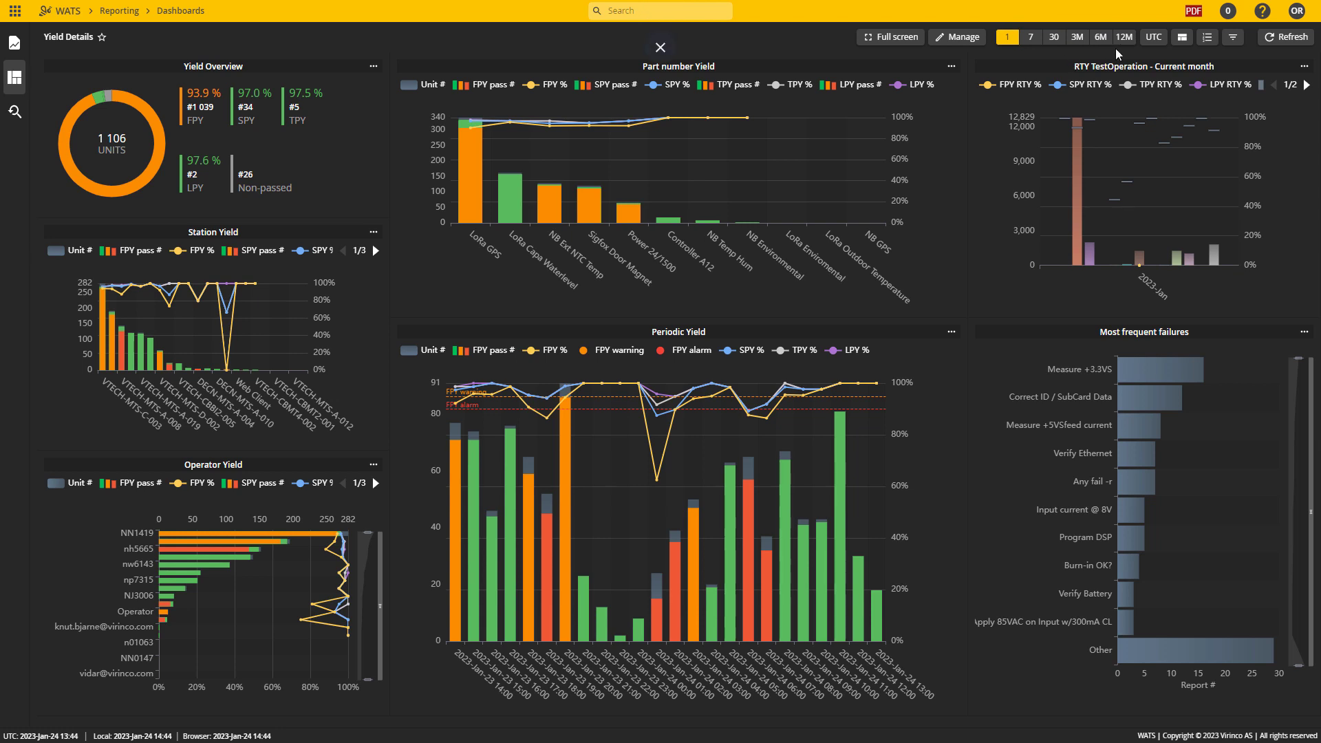
Filter the dashboard to Power 24/1500 Assembly, then clear it and show the Levels list.
left_click(1182, 36)
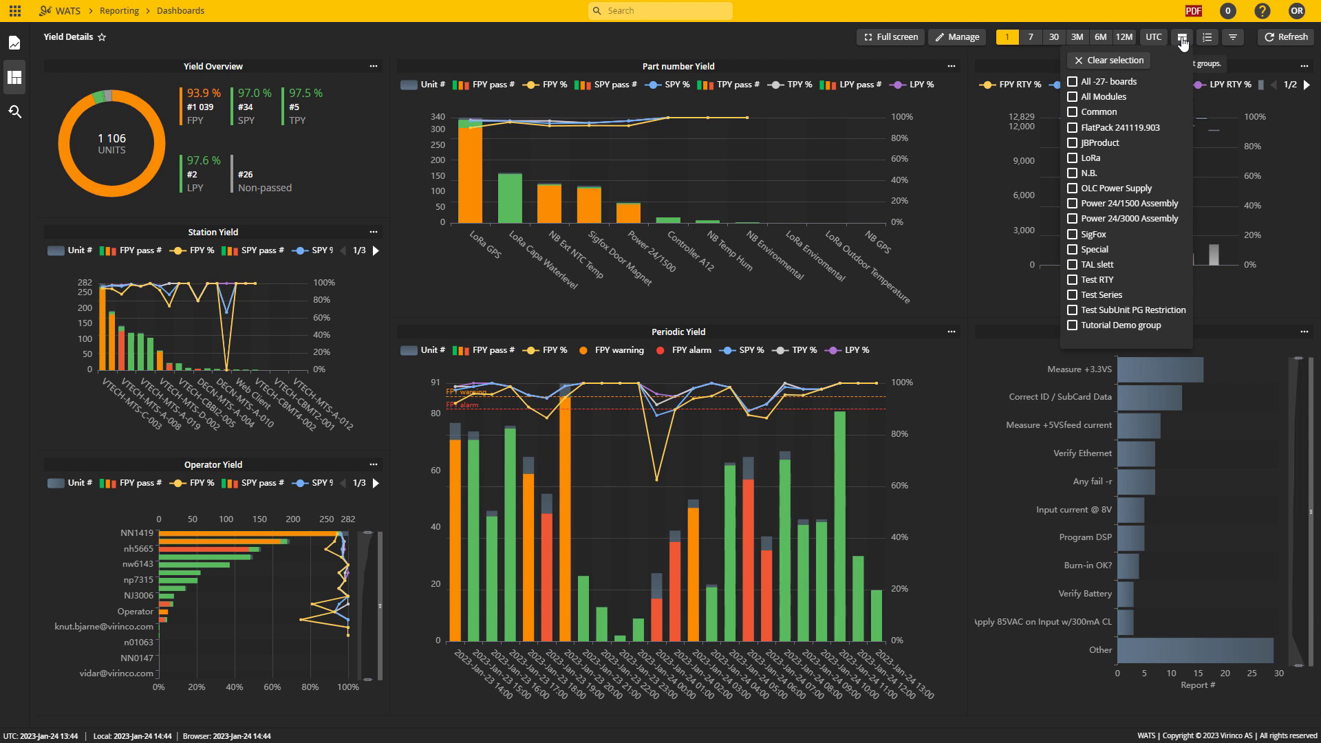
mouse_move(1191, 203)
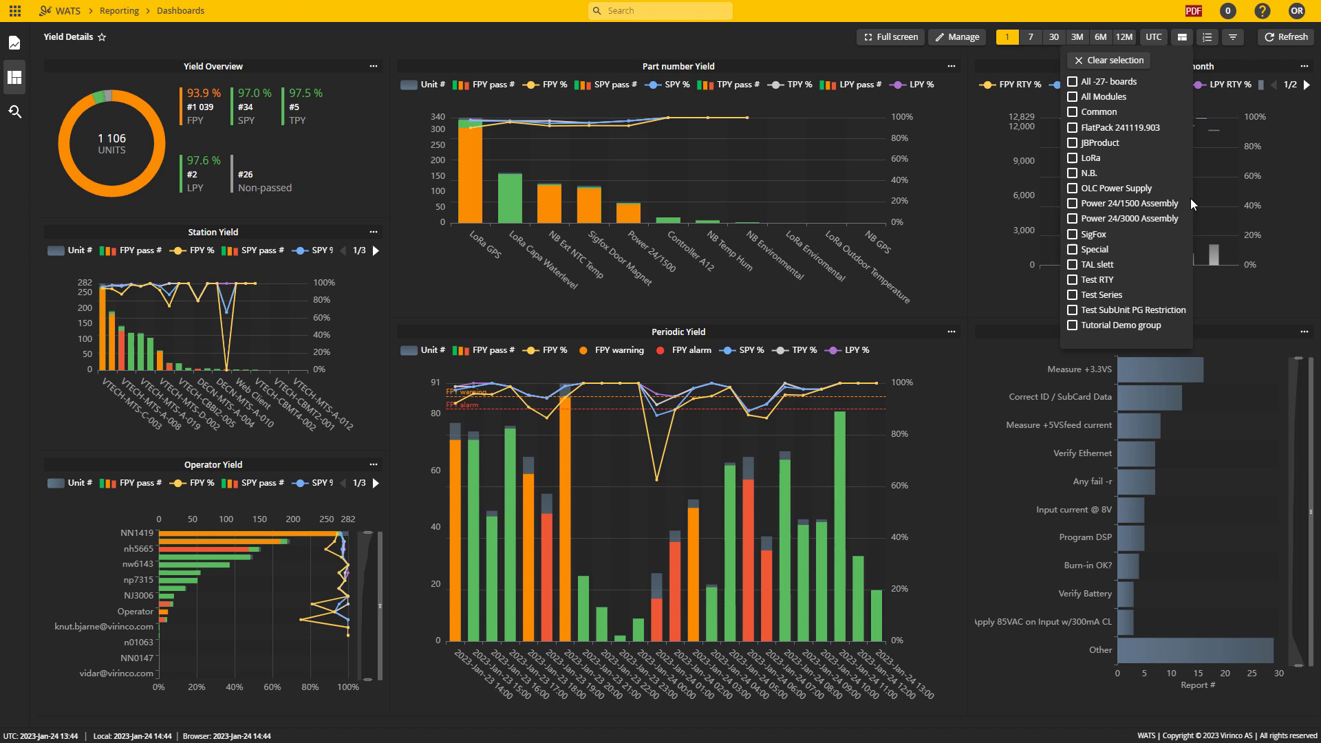
mouse_move(1091, 207)
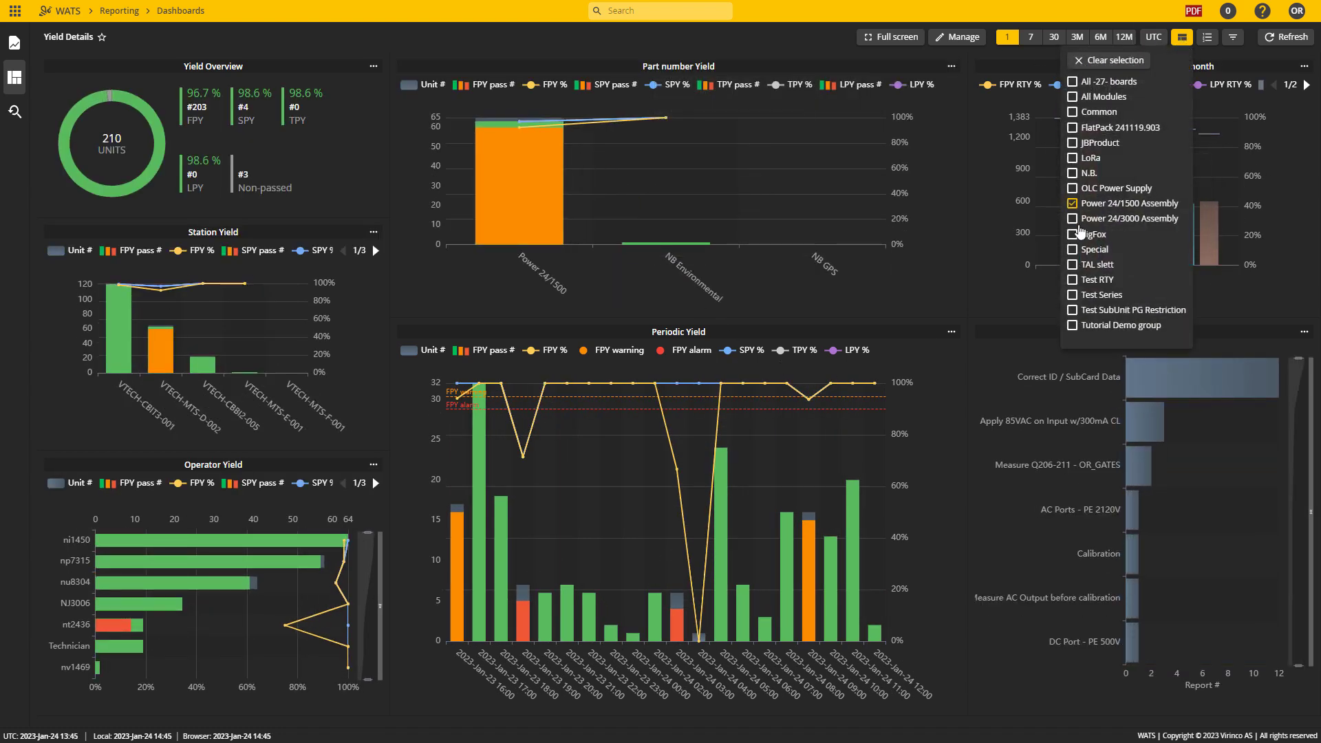
mouse_move(594, 183)
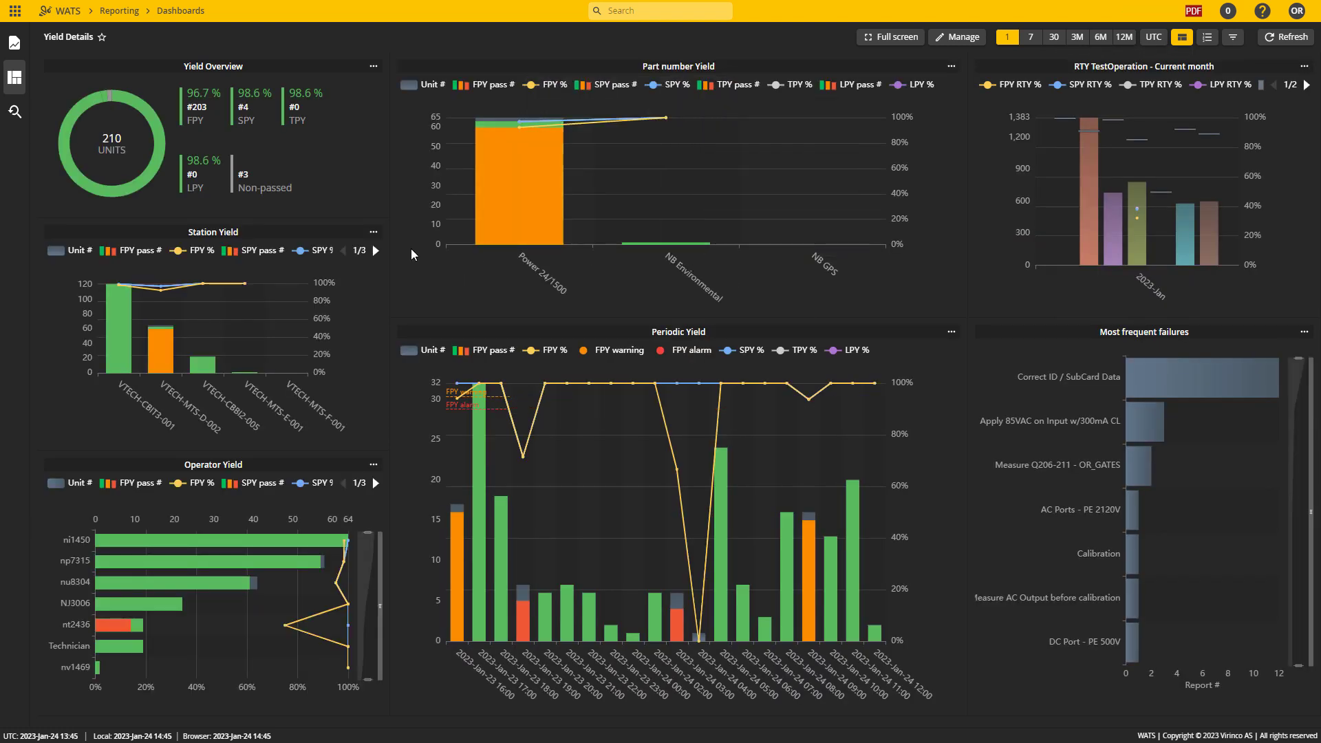
mouse_move(140, 294)
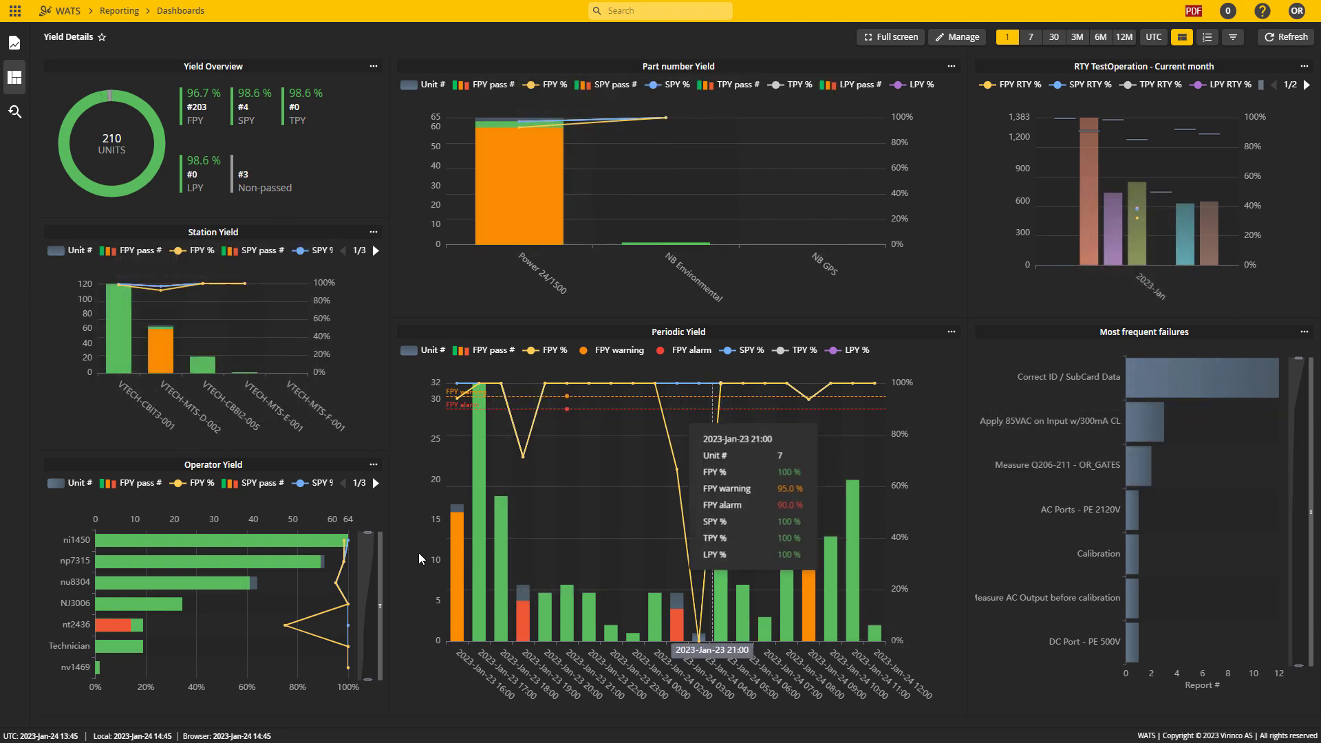
left_click(1184, 37)
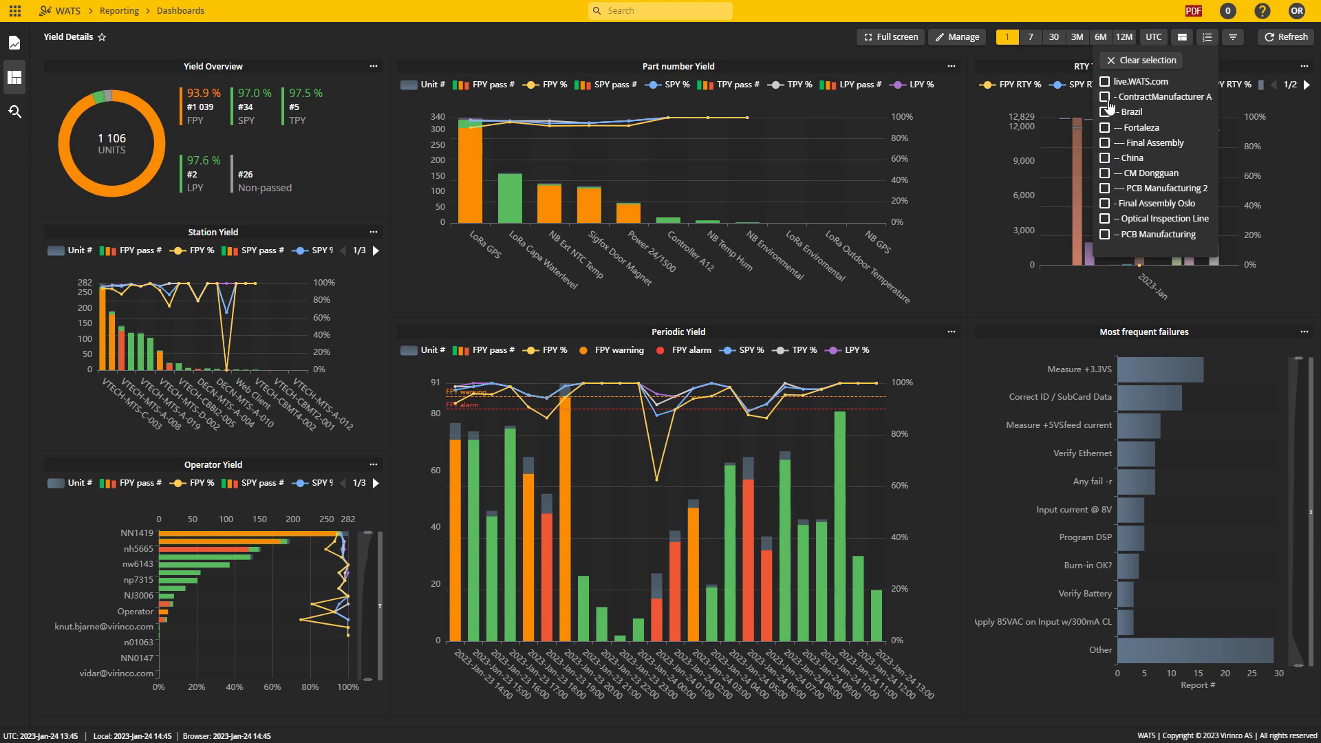
left_click(1233, 36)
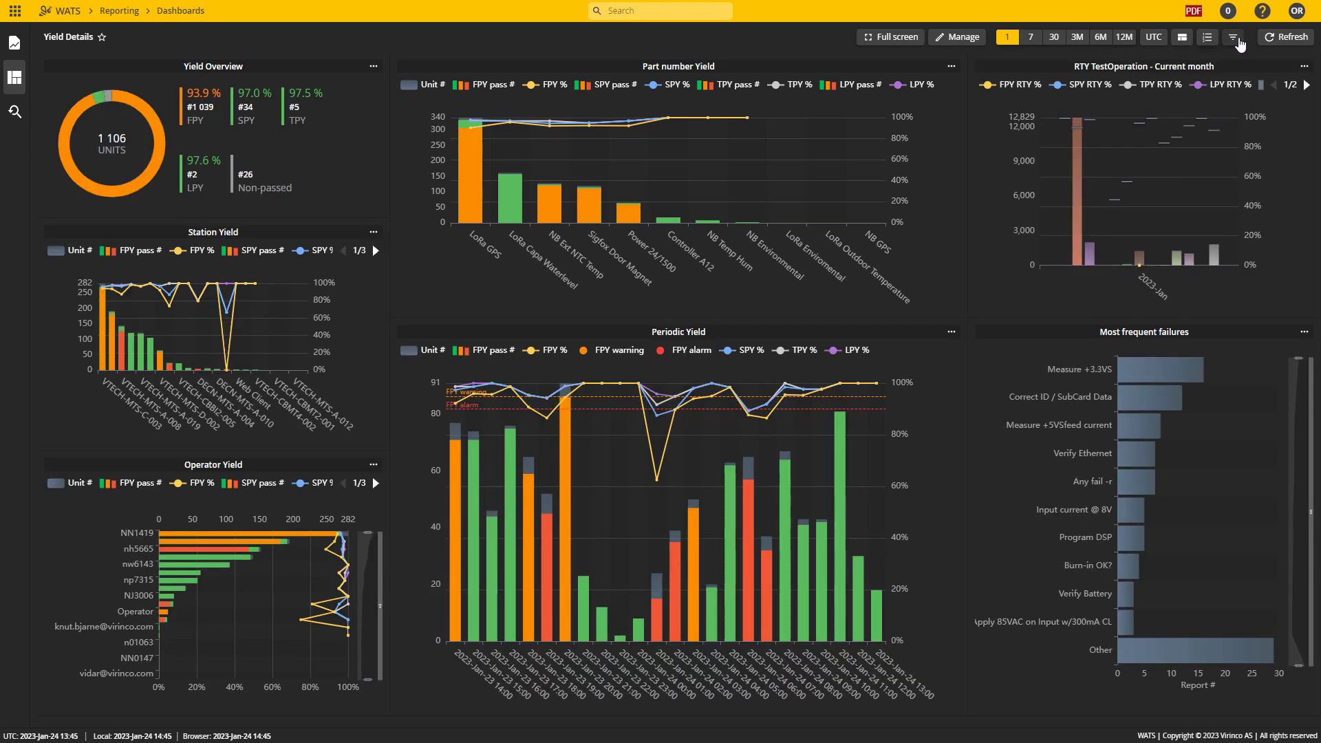
left_click(1232, 36)
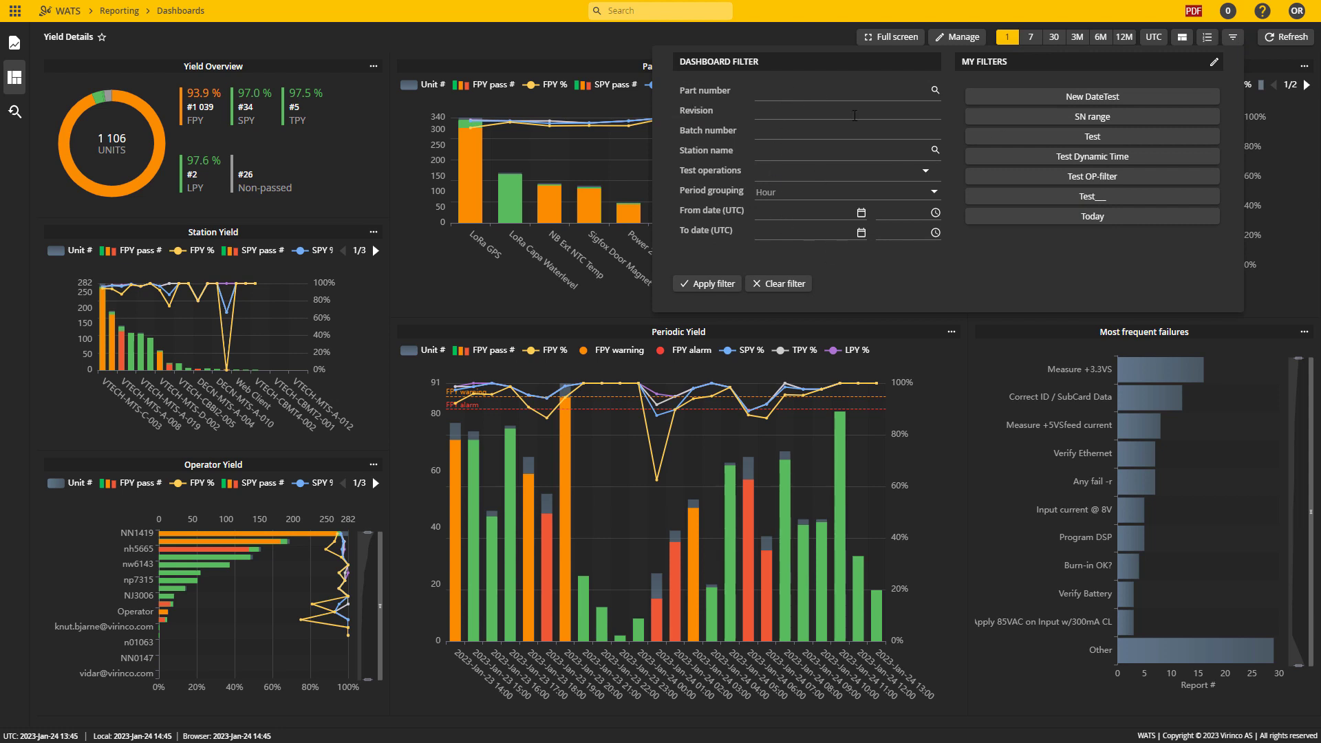
mouse_move(1057, 219)
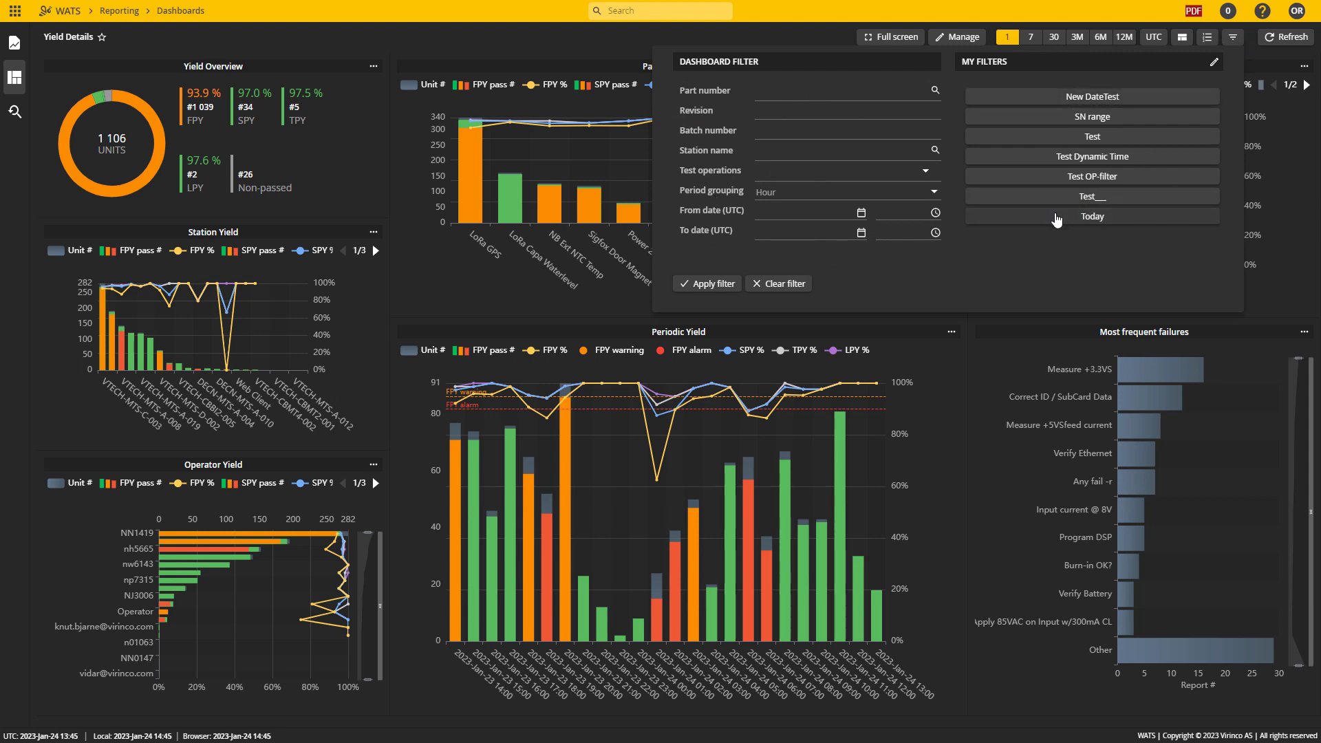
mouse_move(1283, 269)
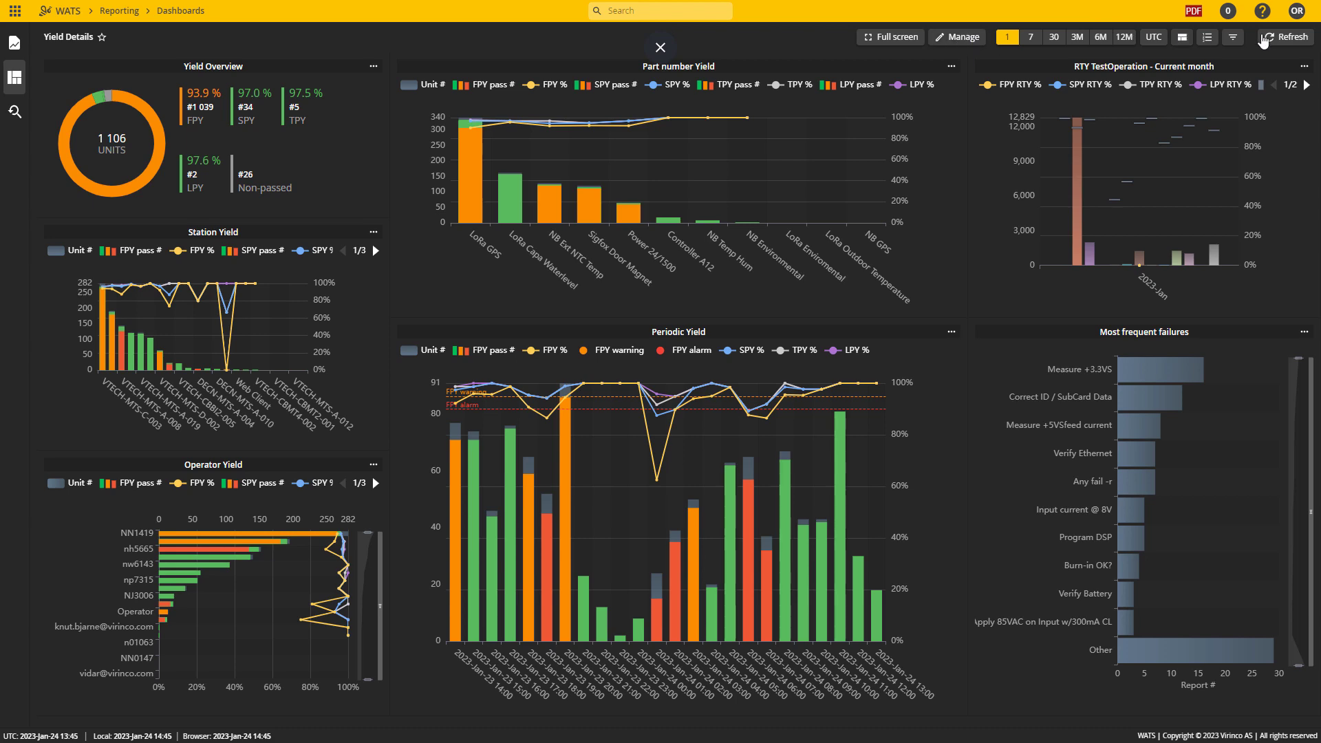
Create and save a new private dashboard named 'Demo dashboard'.
left_click(11, 80)
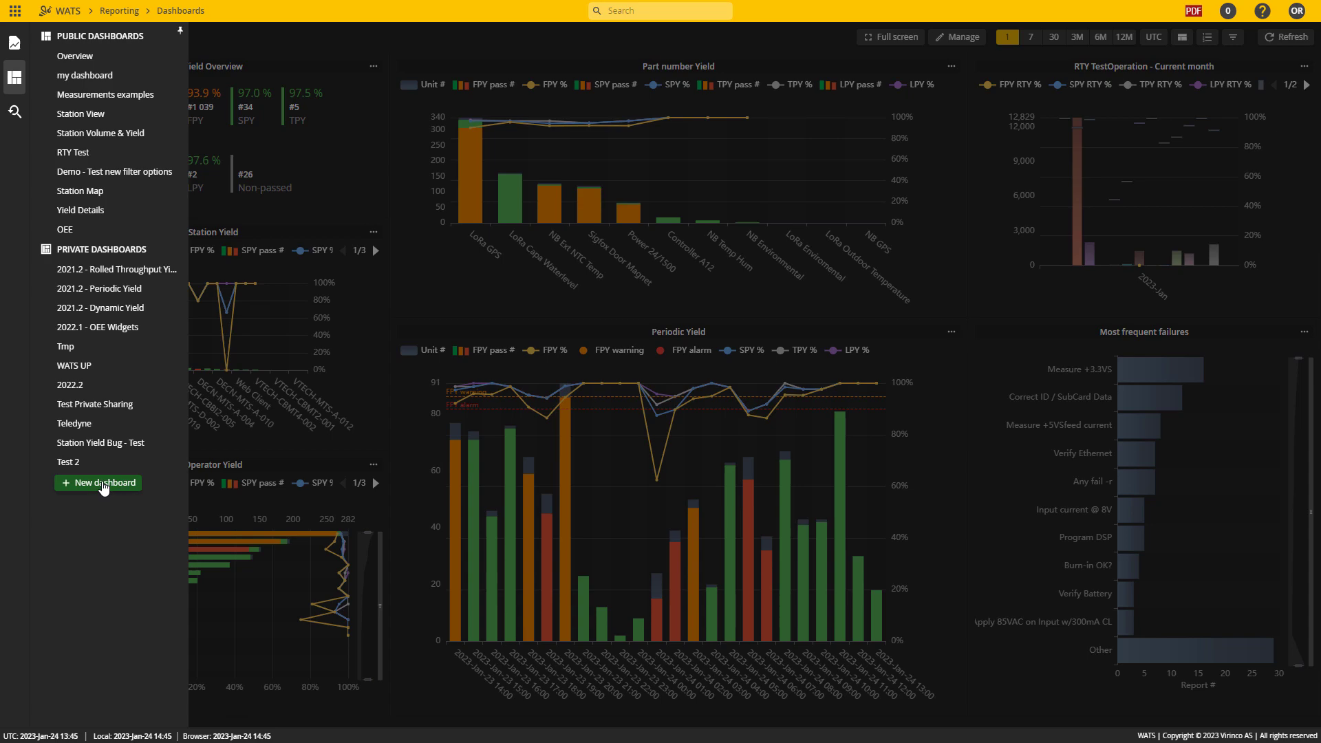
left_click(98, 483)
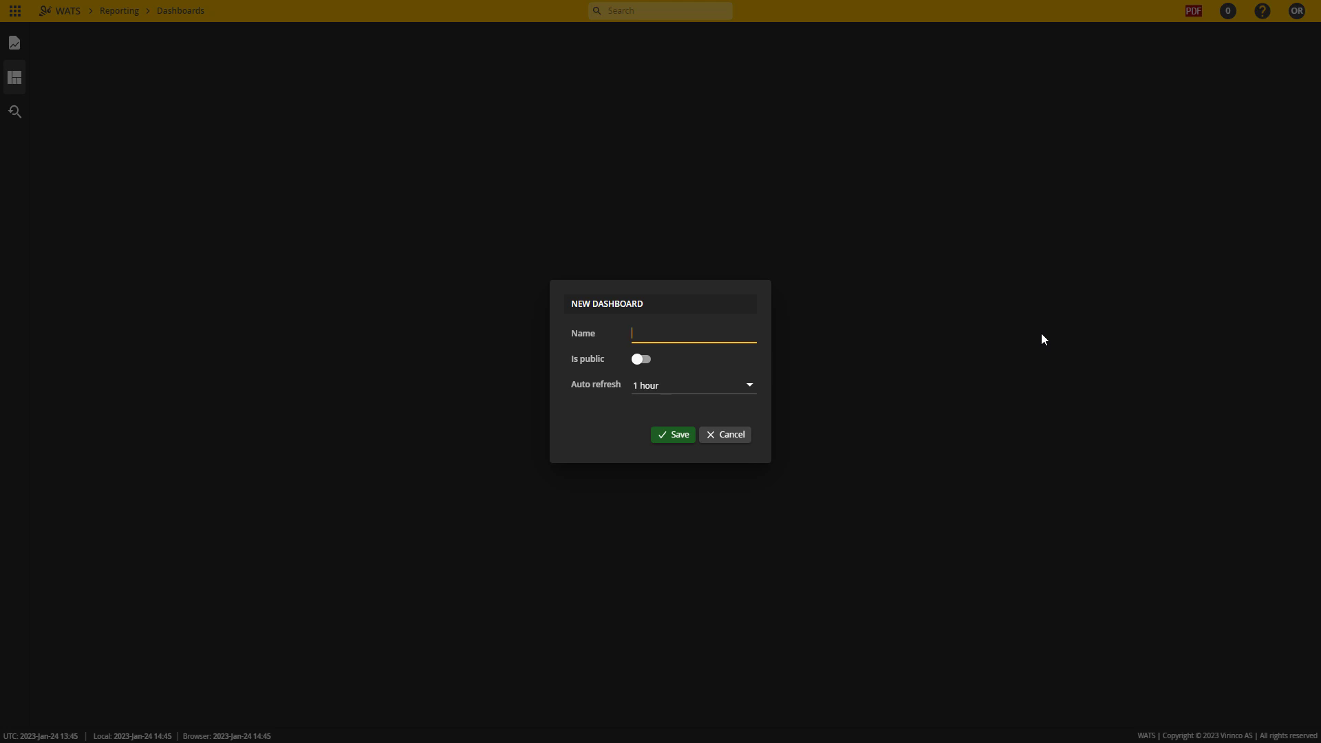
type("Demo dashboard")
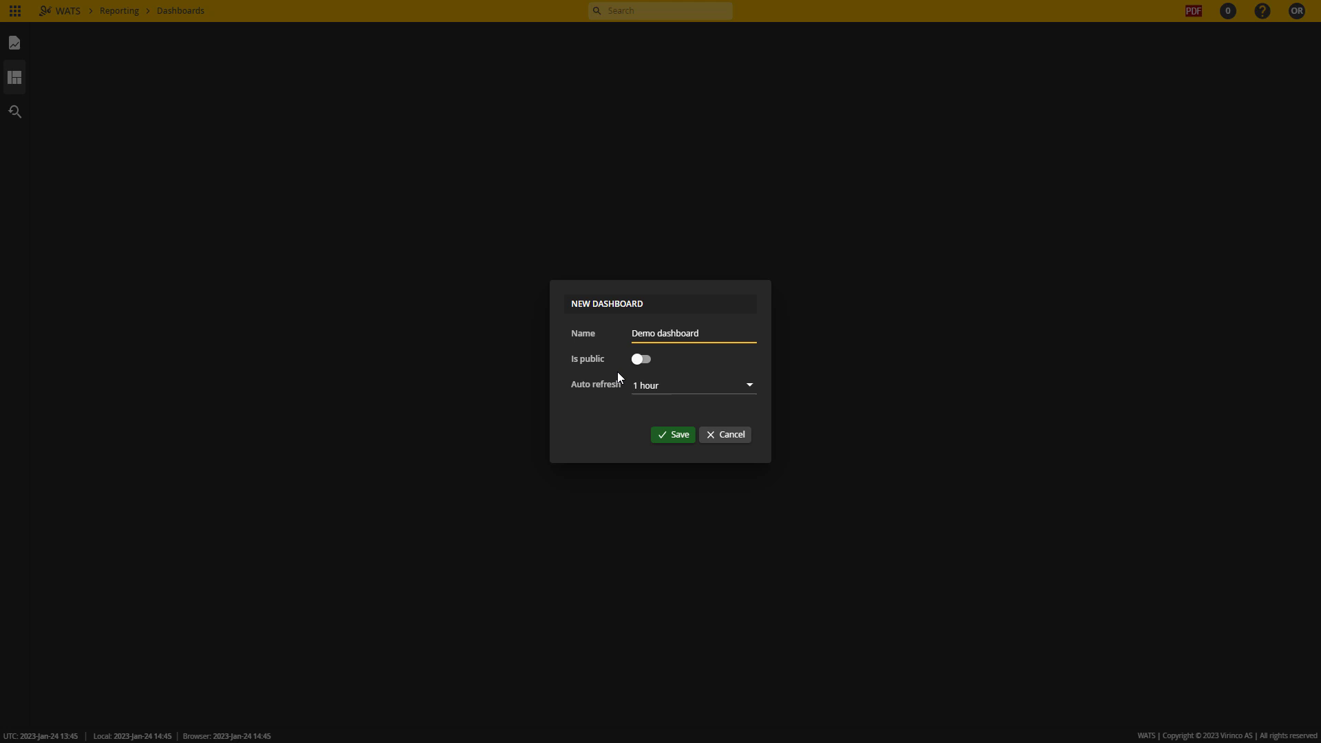
mouse_move(672, 394)
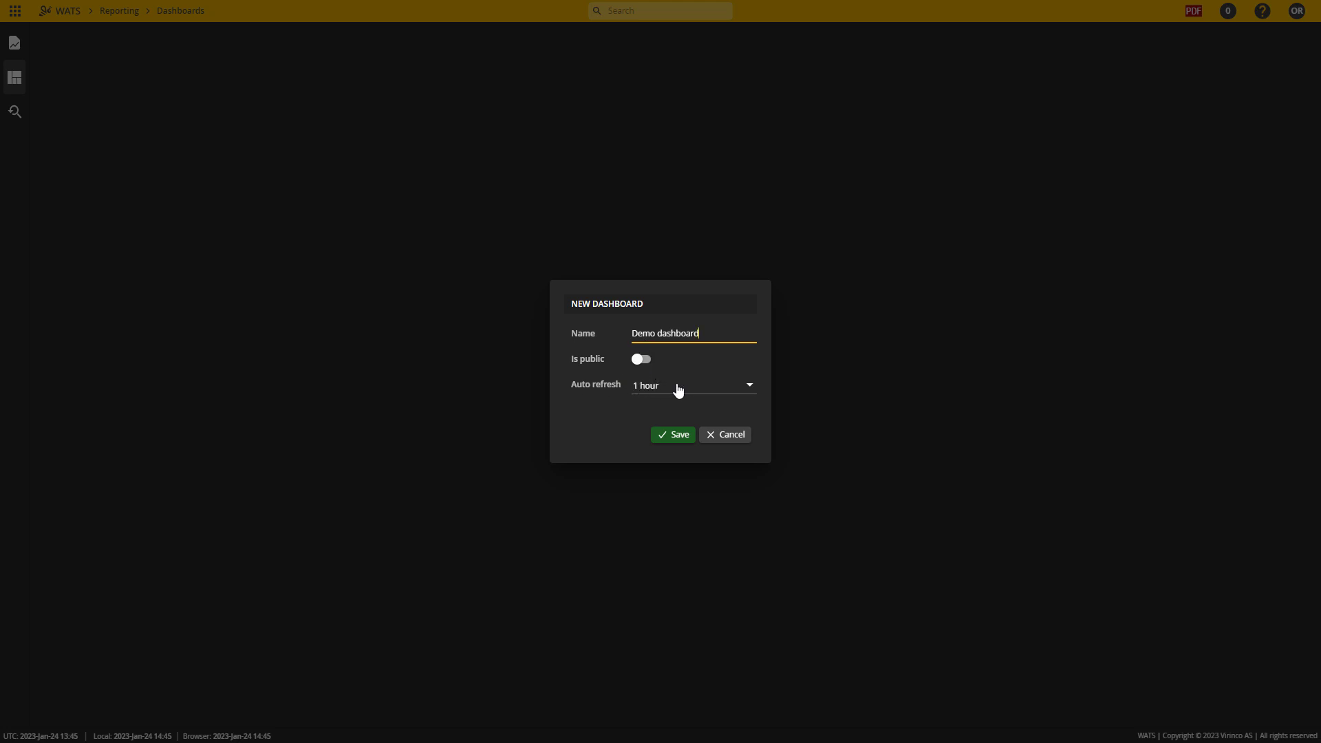
left_click(673, 434)
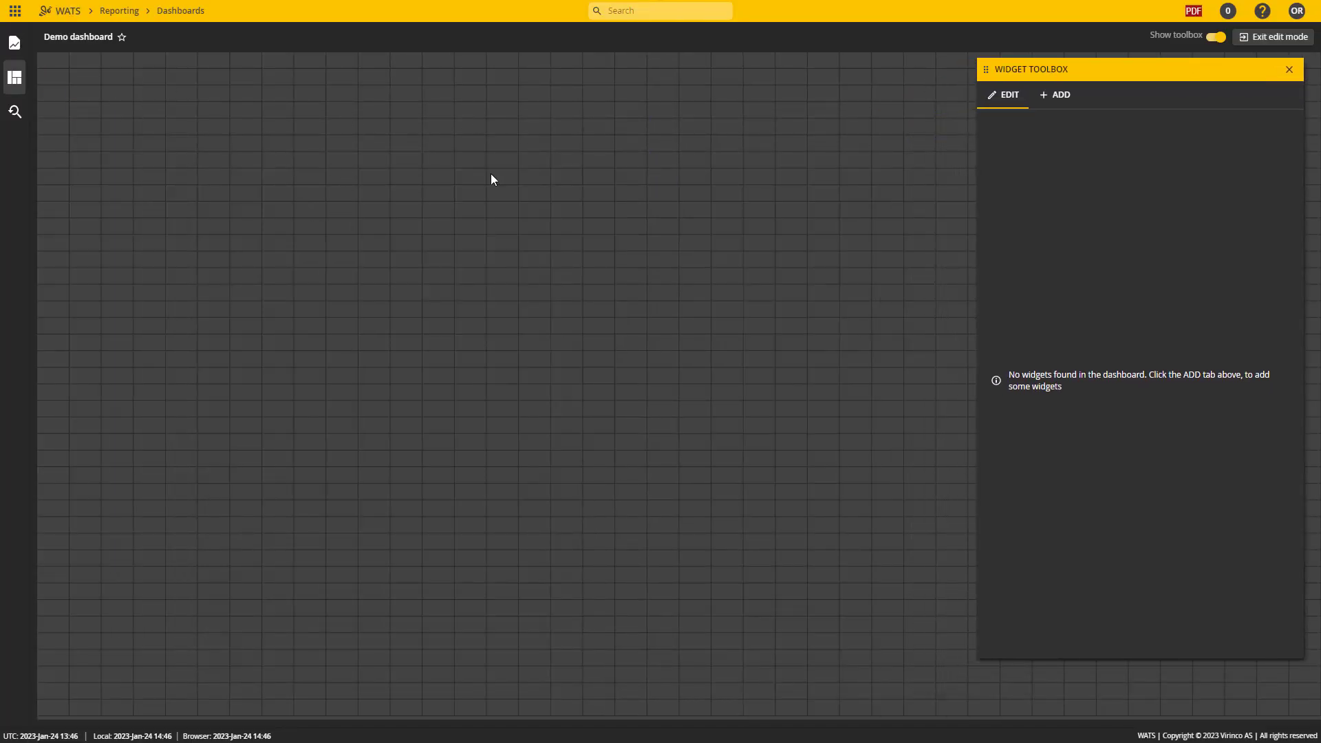
mouse_move(269, 164)
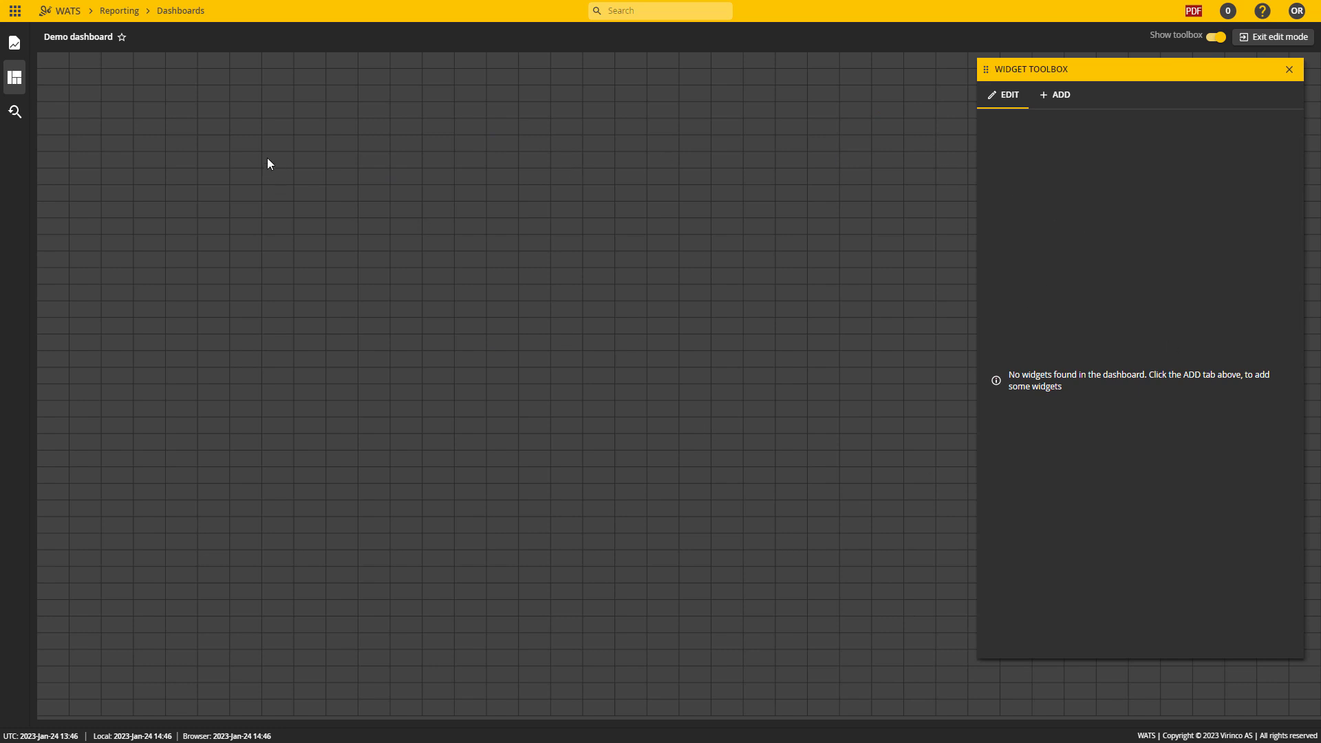
mouse_move(1071, 109)
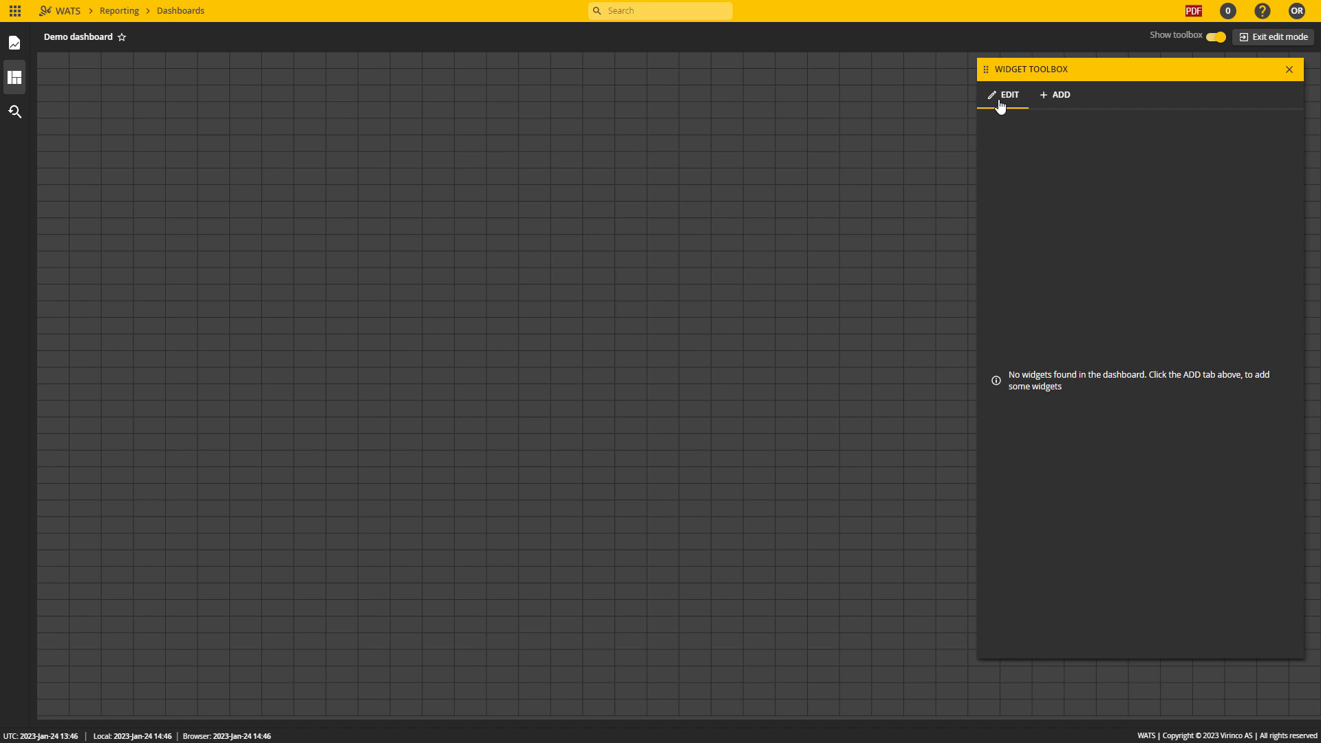
Switch the Widget Toolbox to the ADD list of available widgets.
left_click(1059, 95)
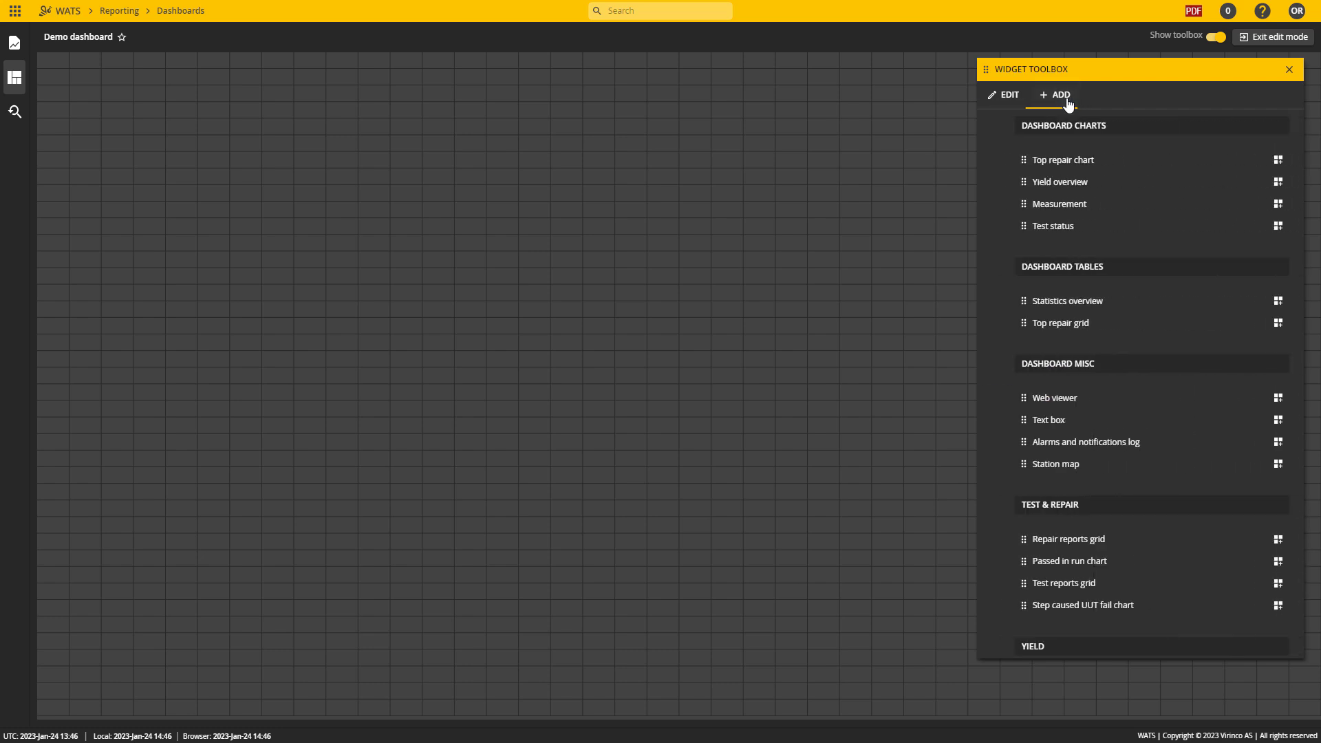
Add a Yield overview widget under Dashboard Charts and enlarge it.
scroll("down", 3)
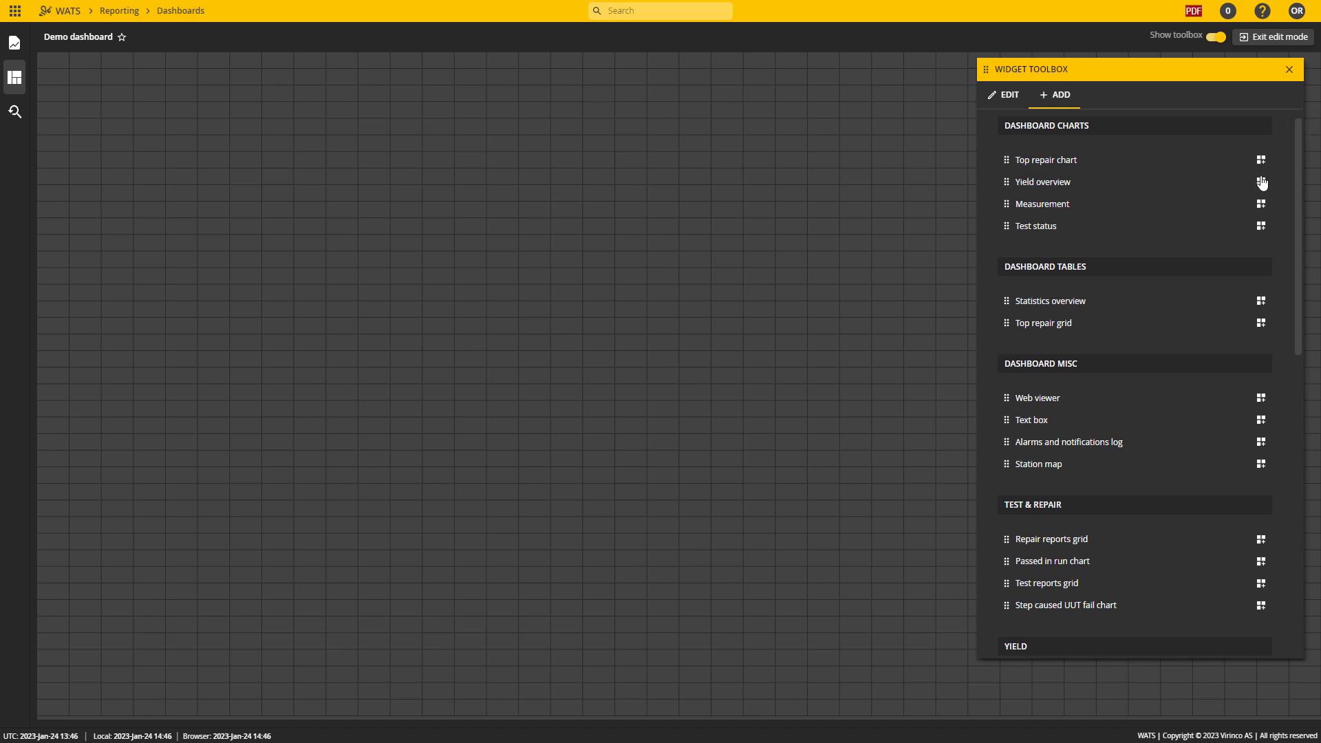
mouse_move(1268, 187)
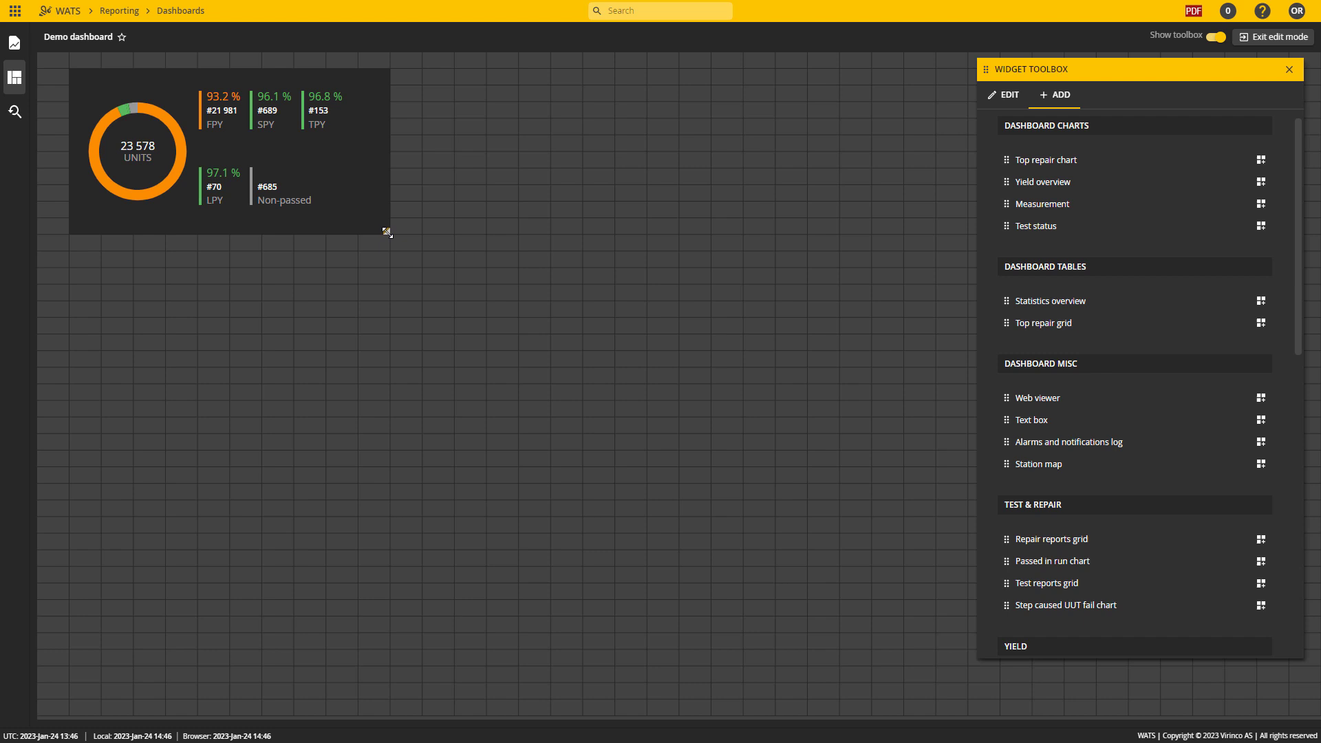
left_click_drag(386, 233, 444, 452)
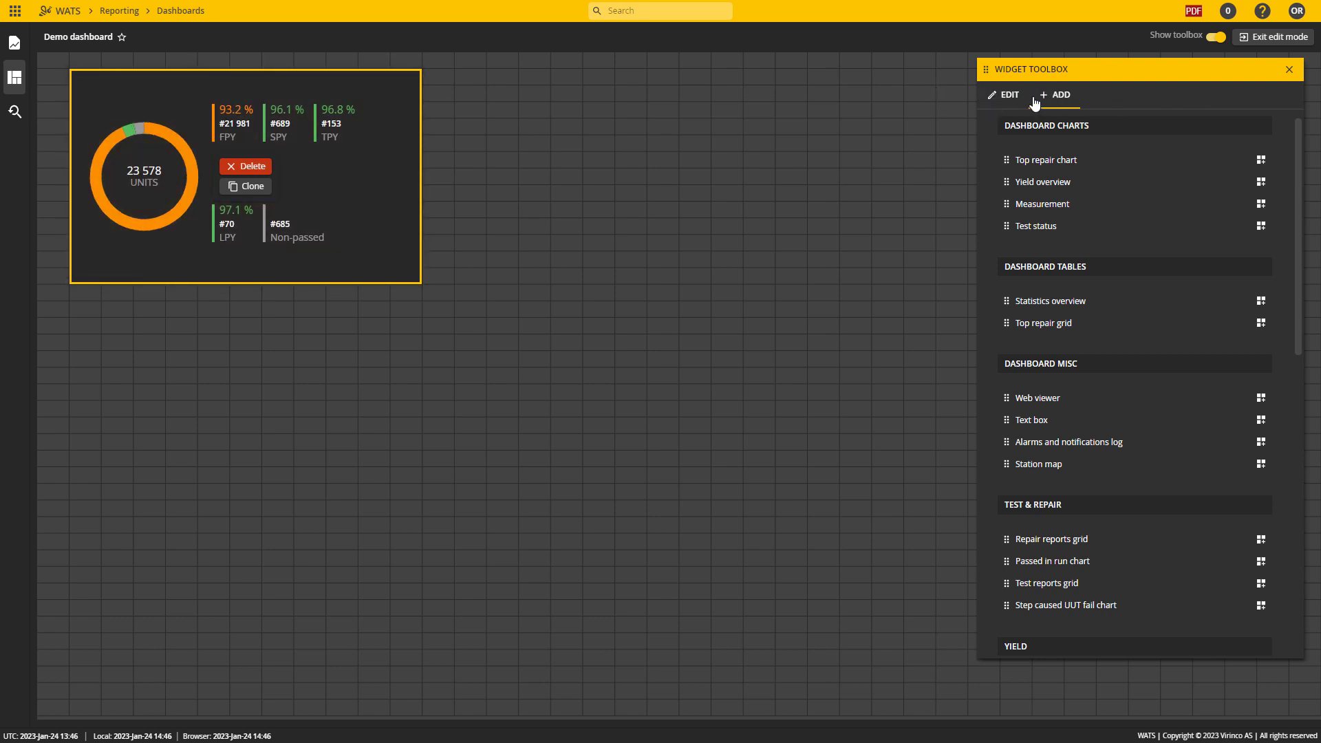
Filter the yield overview widget's product groups to Power 24/1500 Assembly.
left_click(1006, 94)
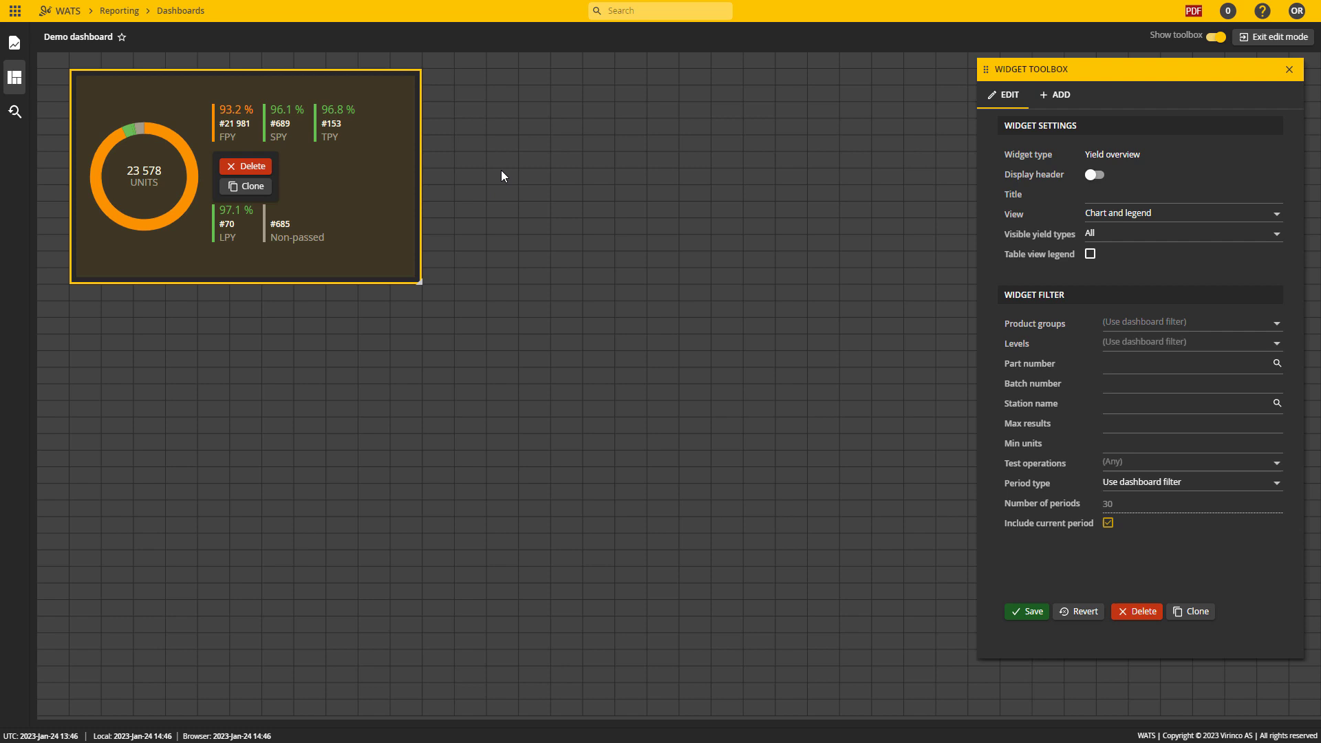
mouse_move(1122, 328)
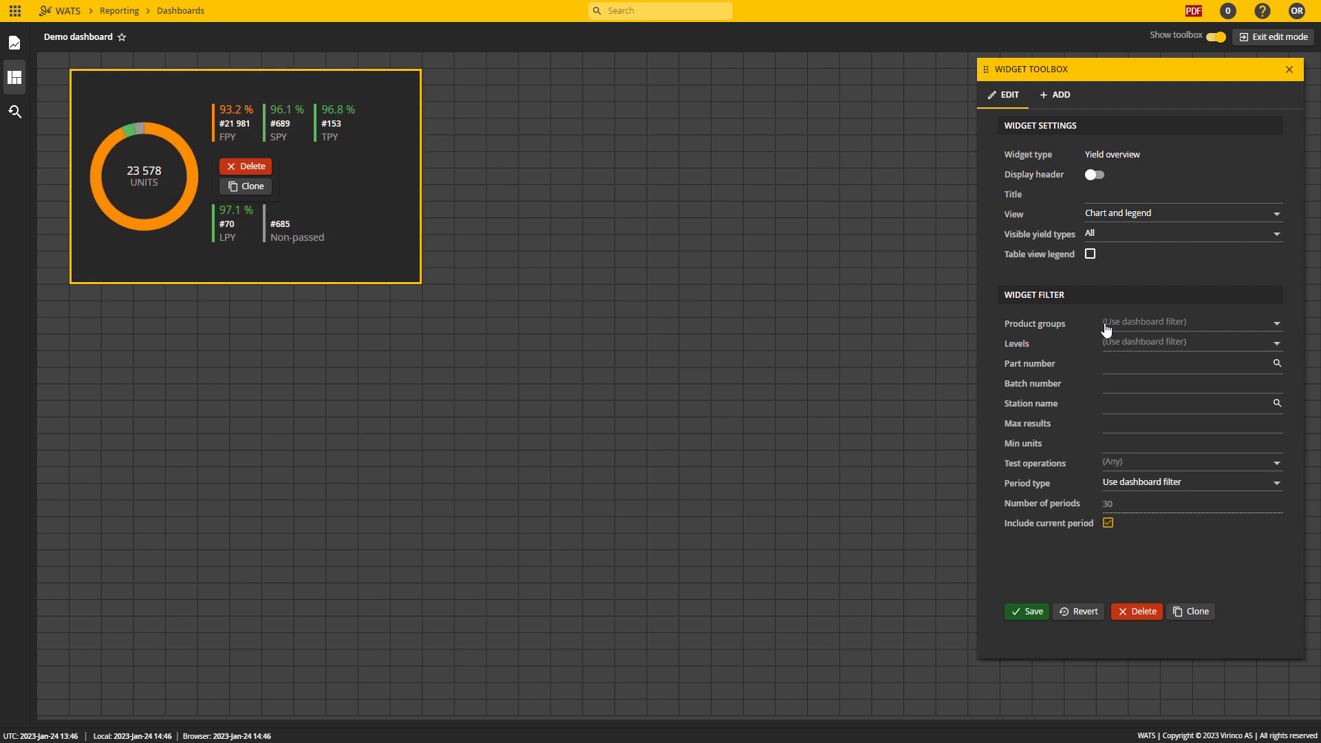
mouse_move(910, 191)
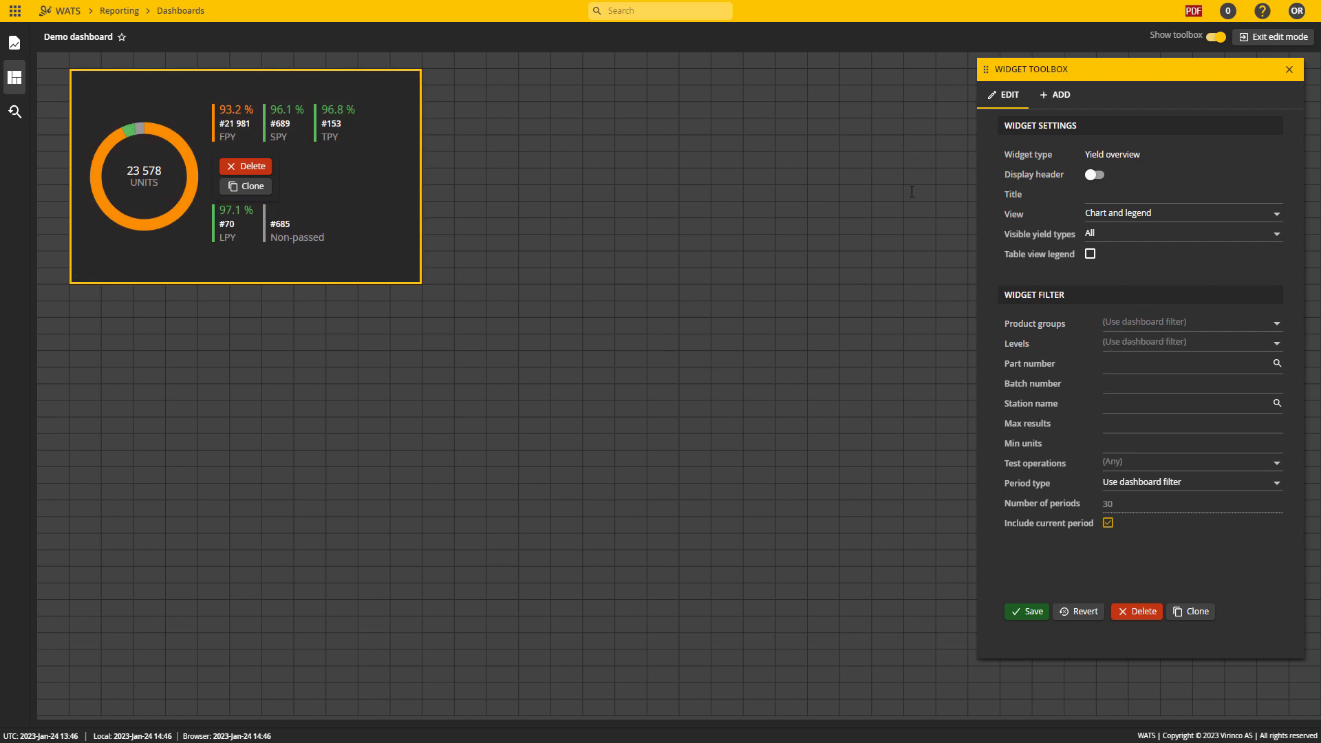
mouse_move(768, 42)
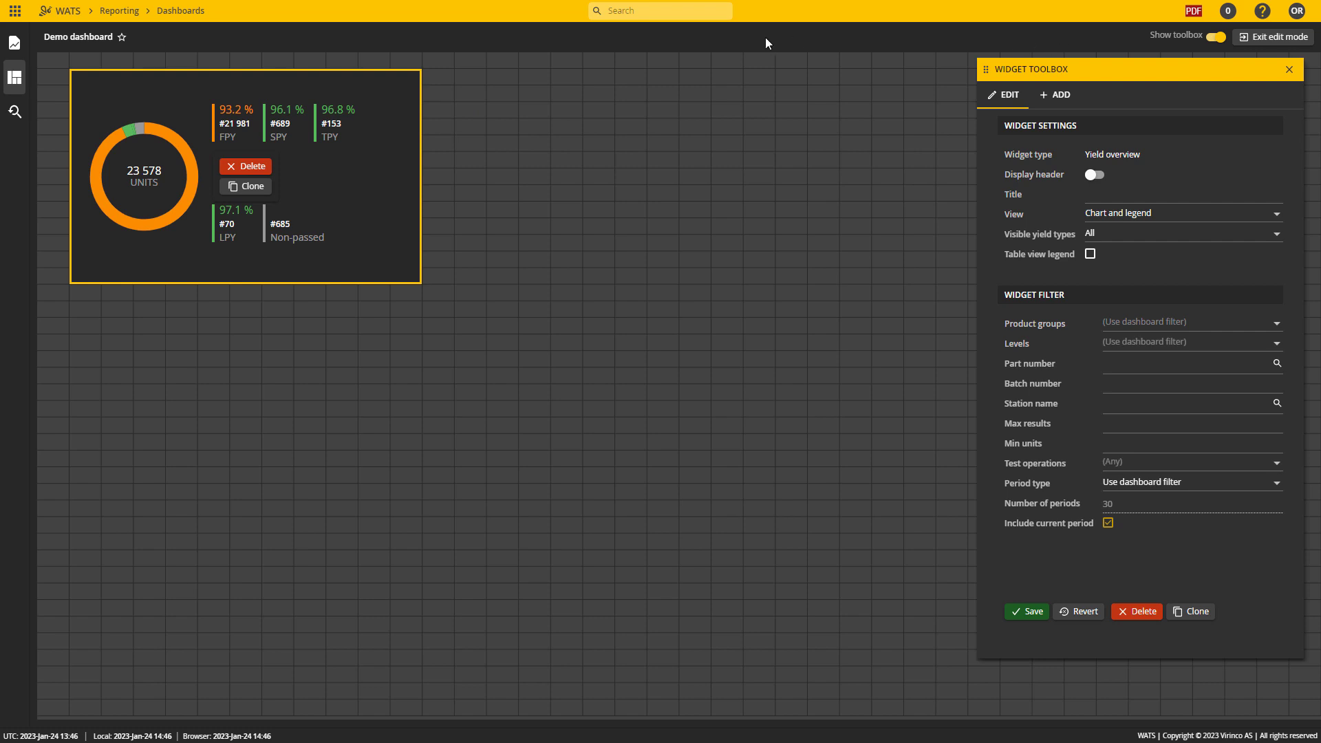
mouse_move(1315, 424)
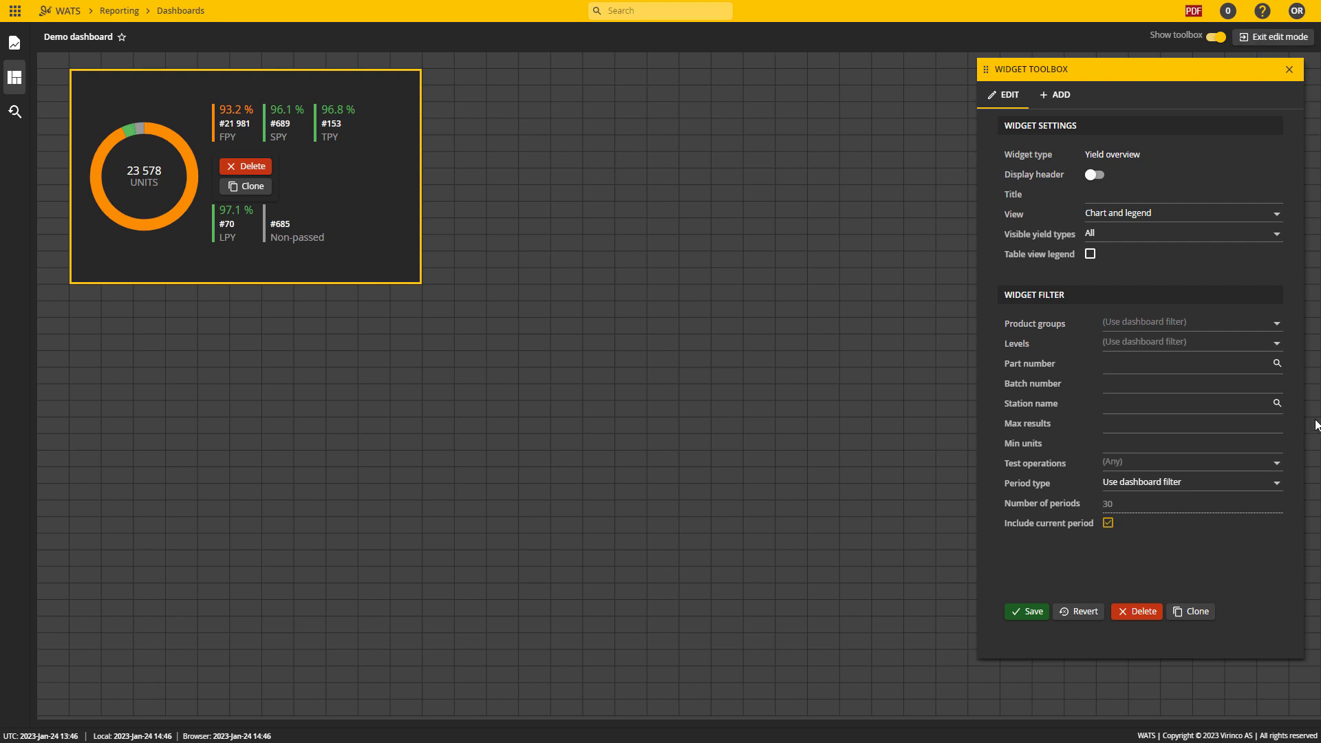
left_click(1192, 322)
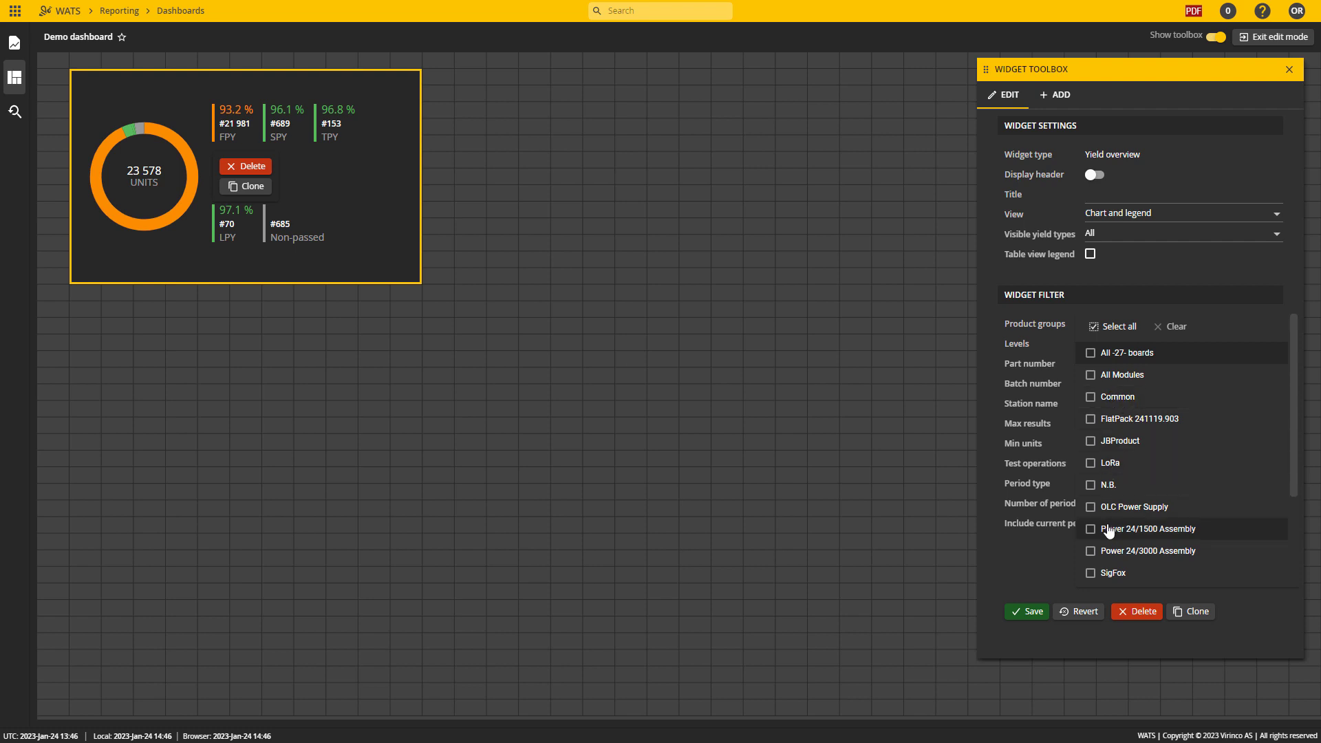
left_click(1090, 528)
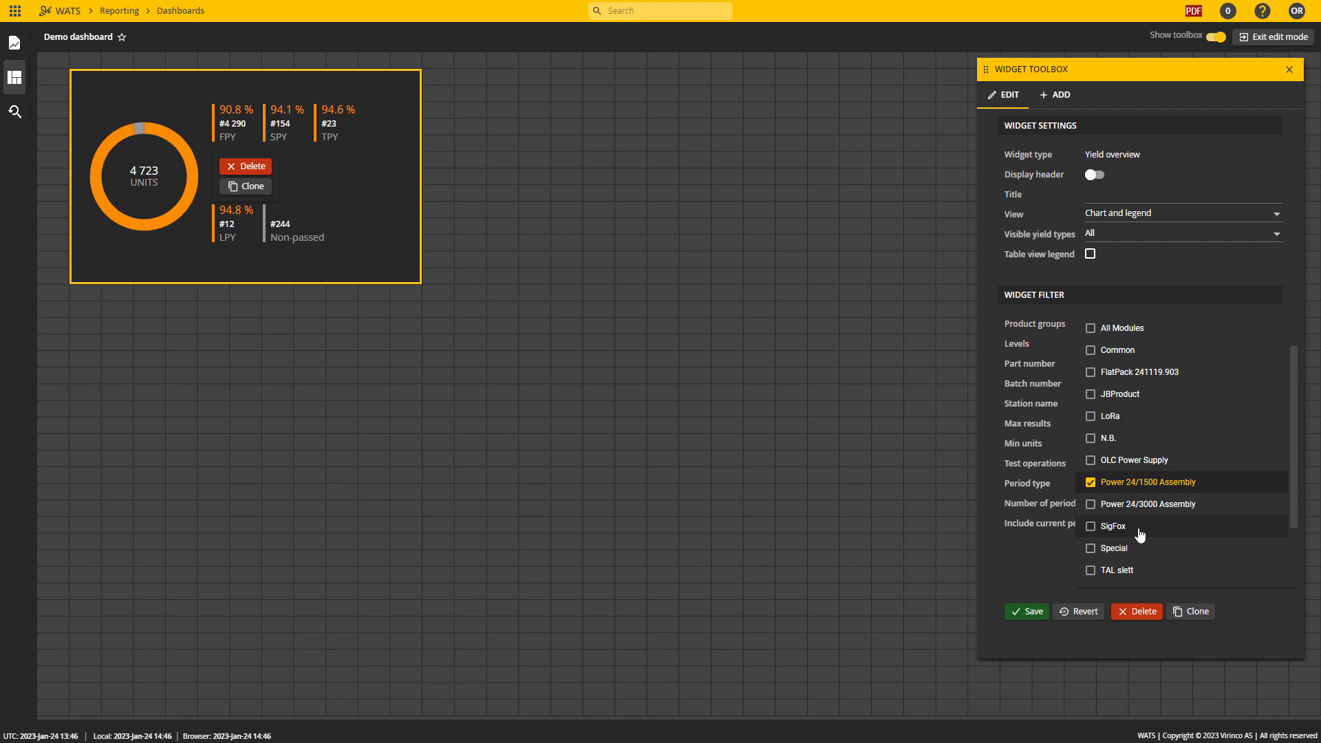
mouse_move(1076, 229)
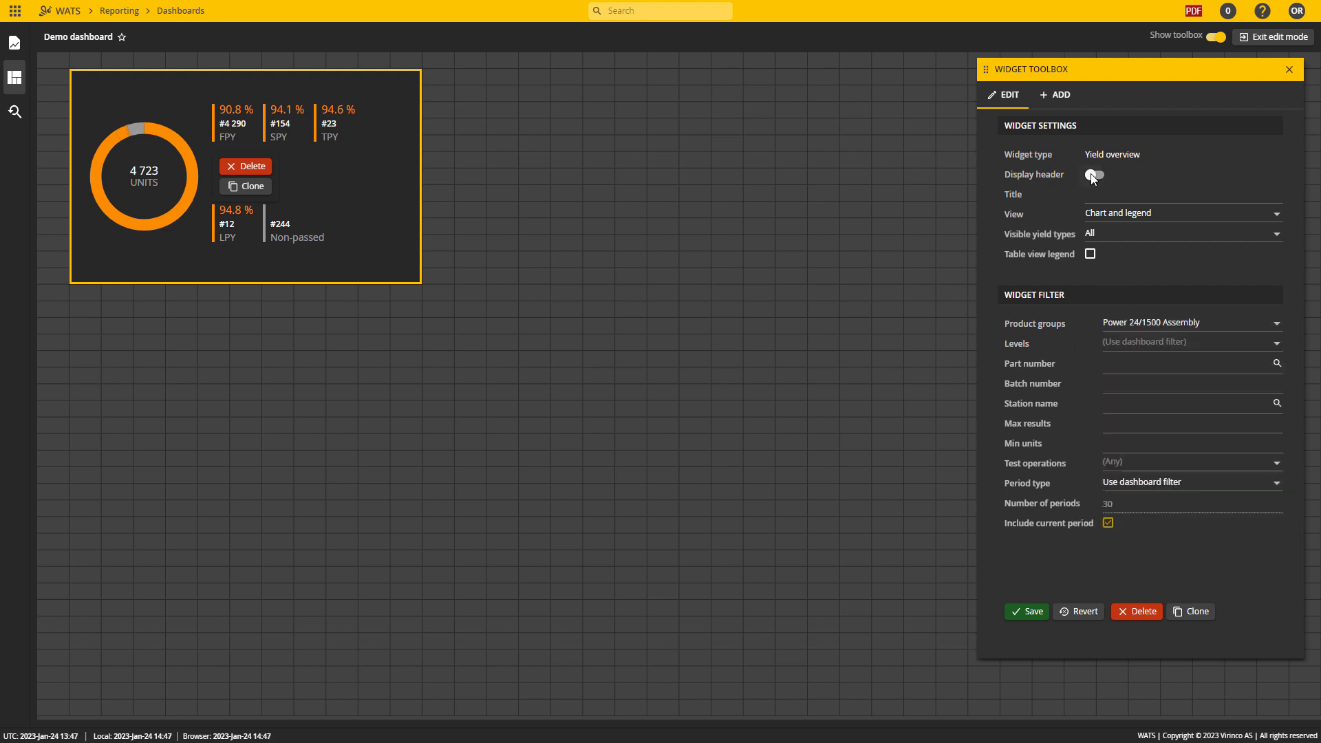
Enable the widget header and title it 'Yield for 24/1500 Assembly'.
left_click(1094, 174)
type("Yield for")
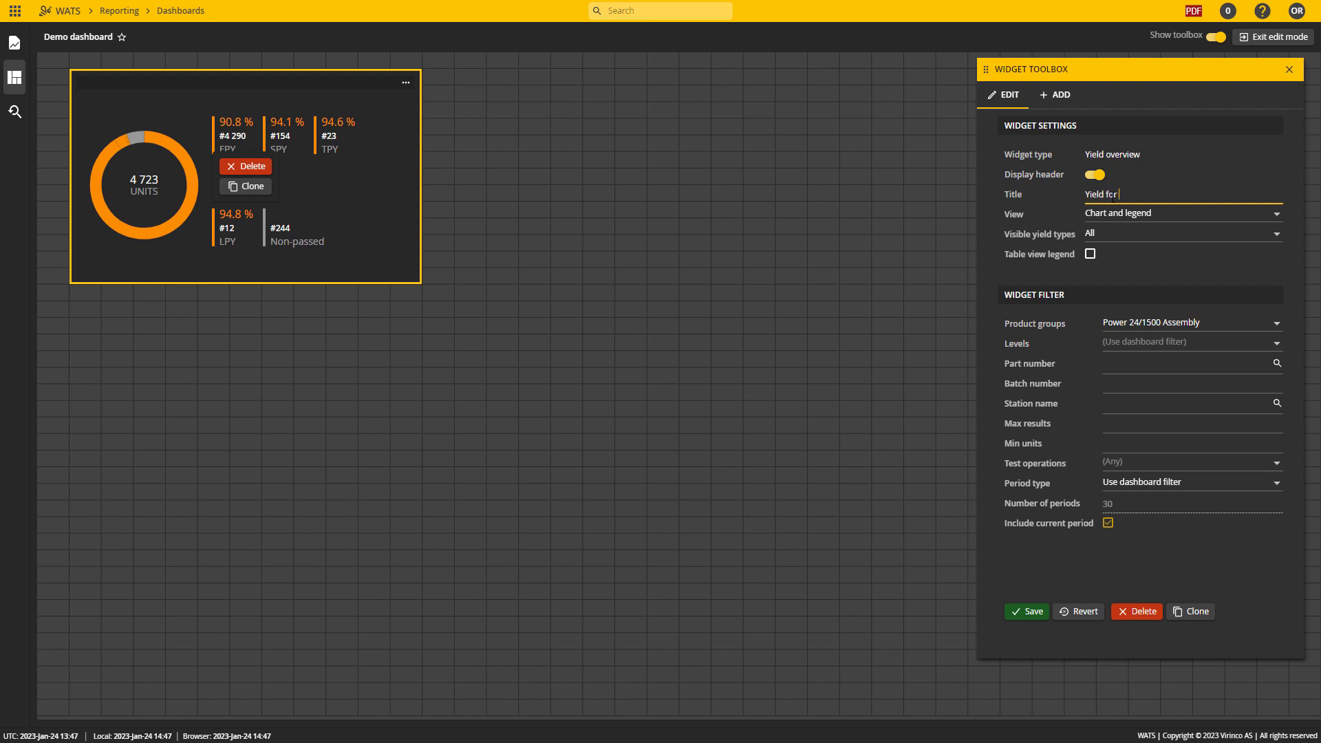
type("24/1500 Ass")
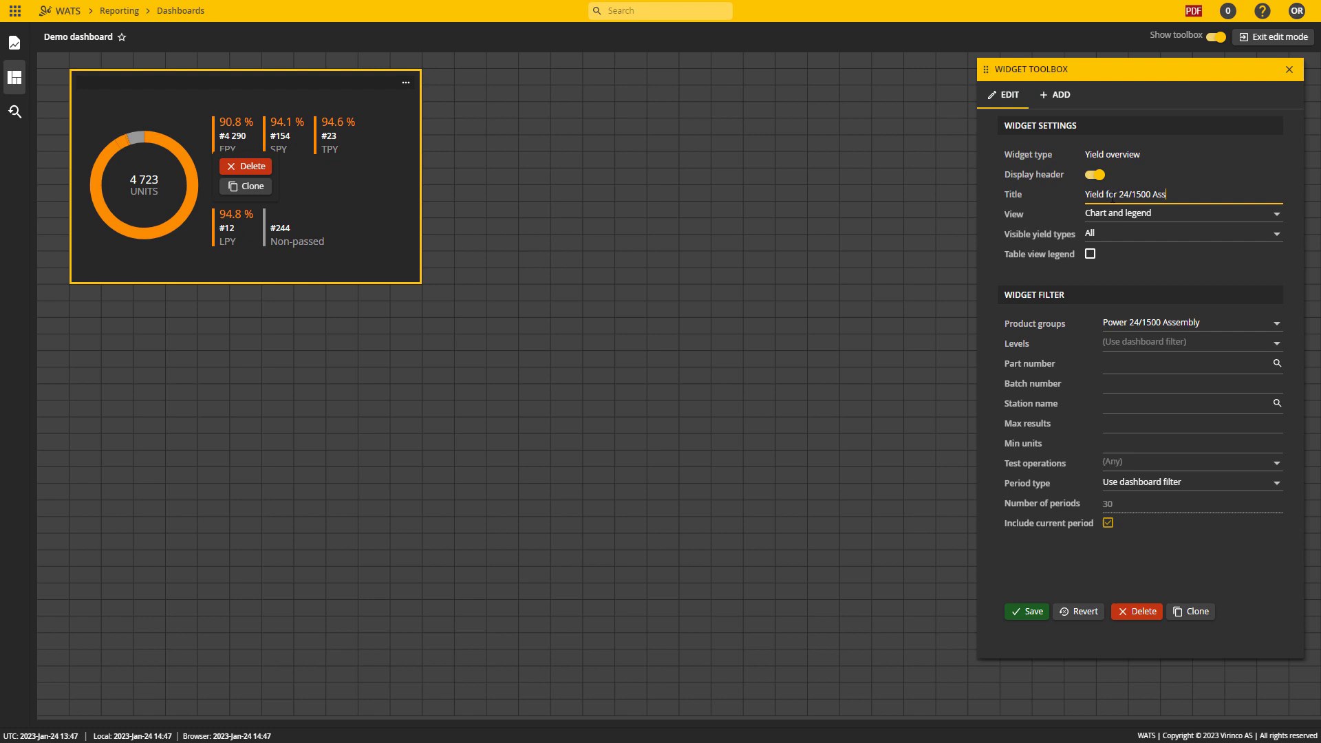
type("embly")
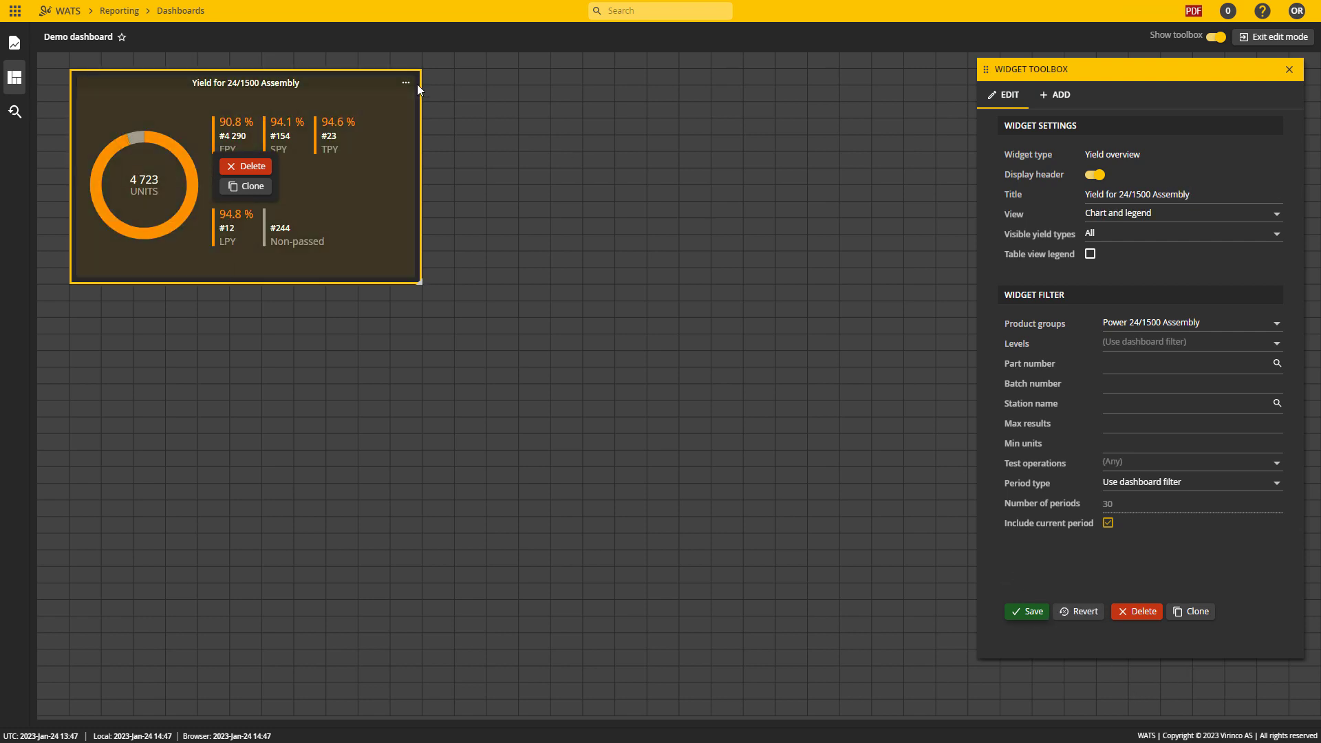
mouse_move(256, 125)
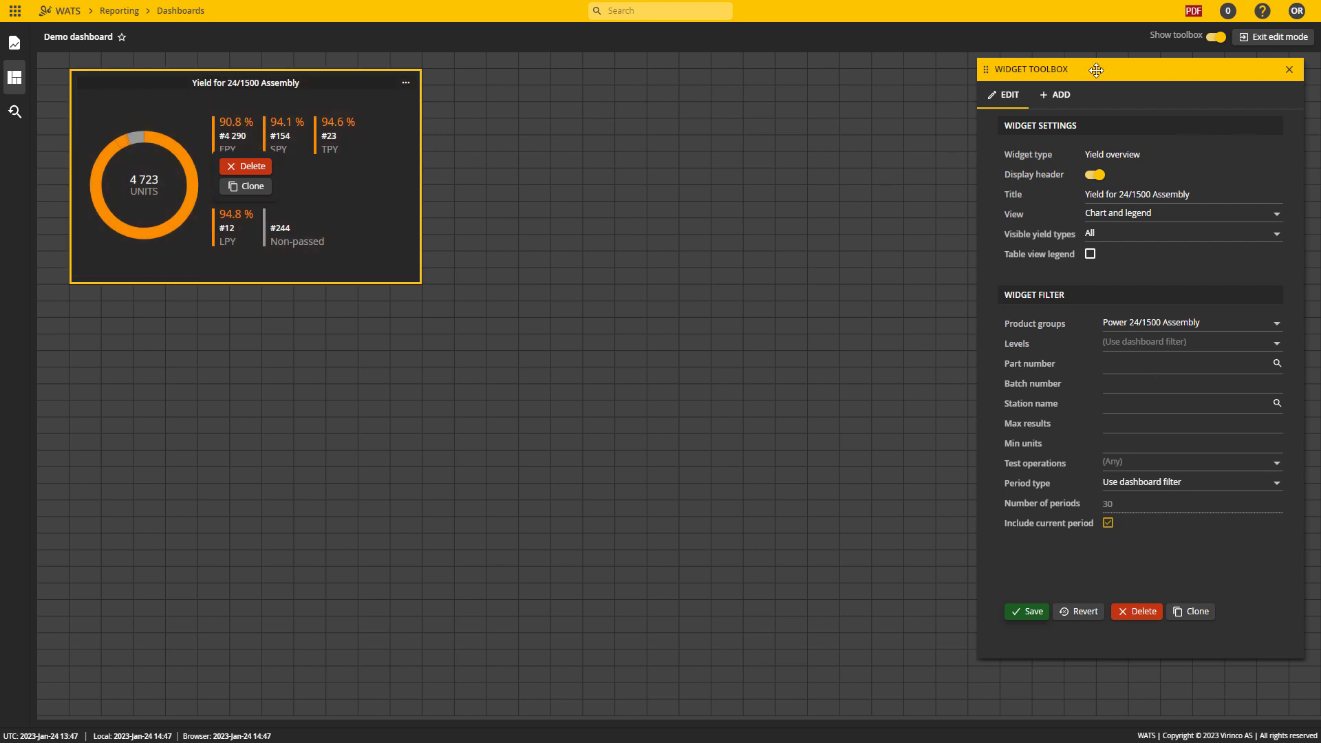
mouse_move(1180, 550)
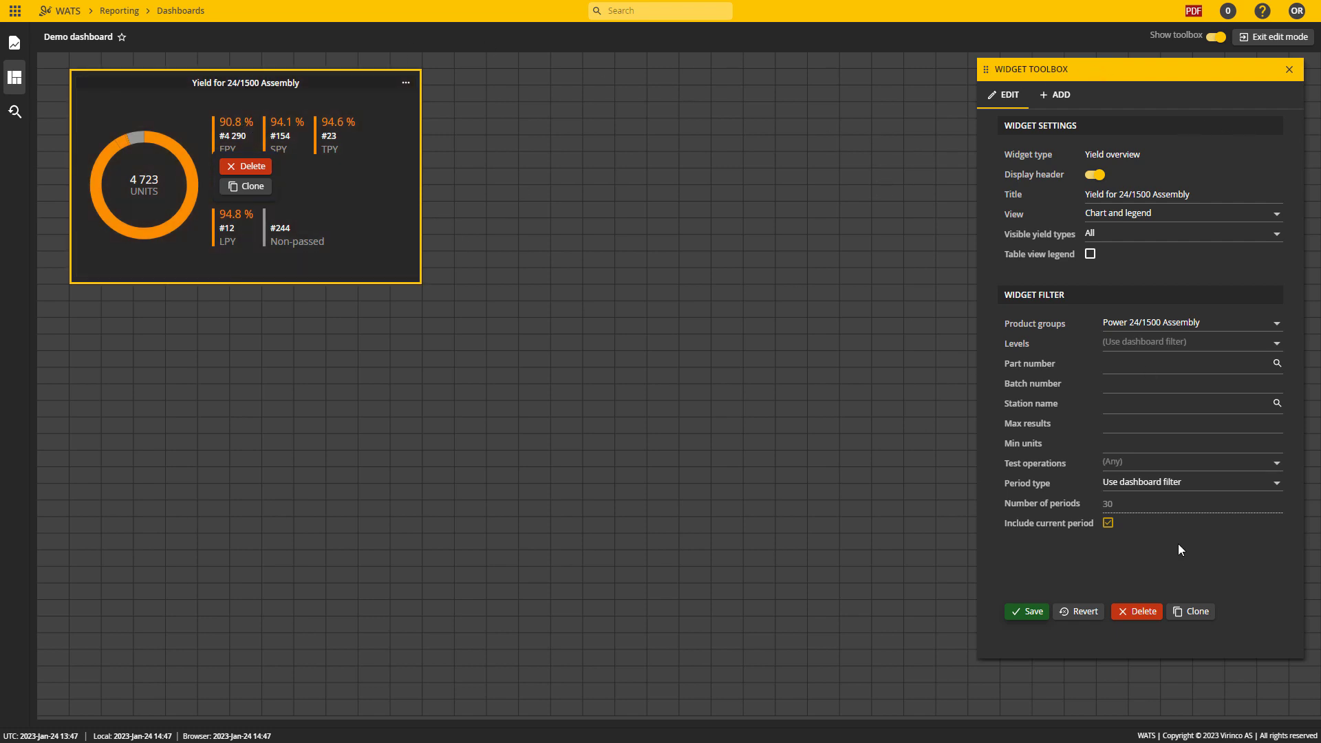
mouse_move(1087, 680)
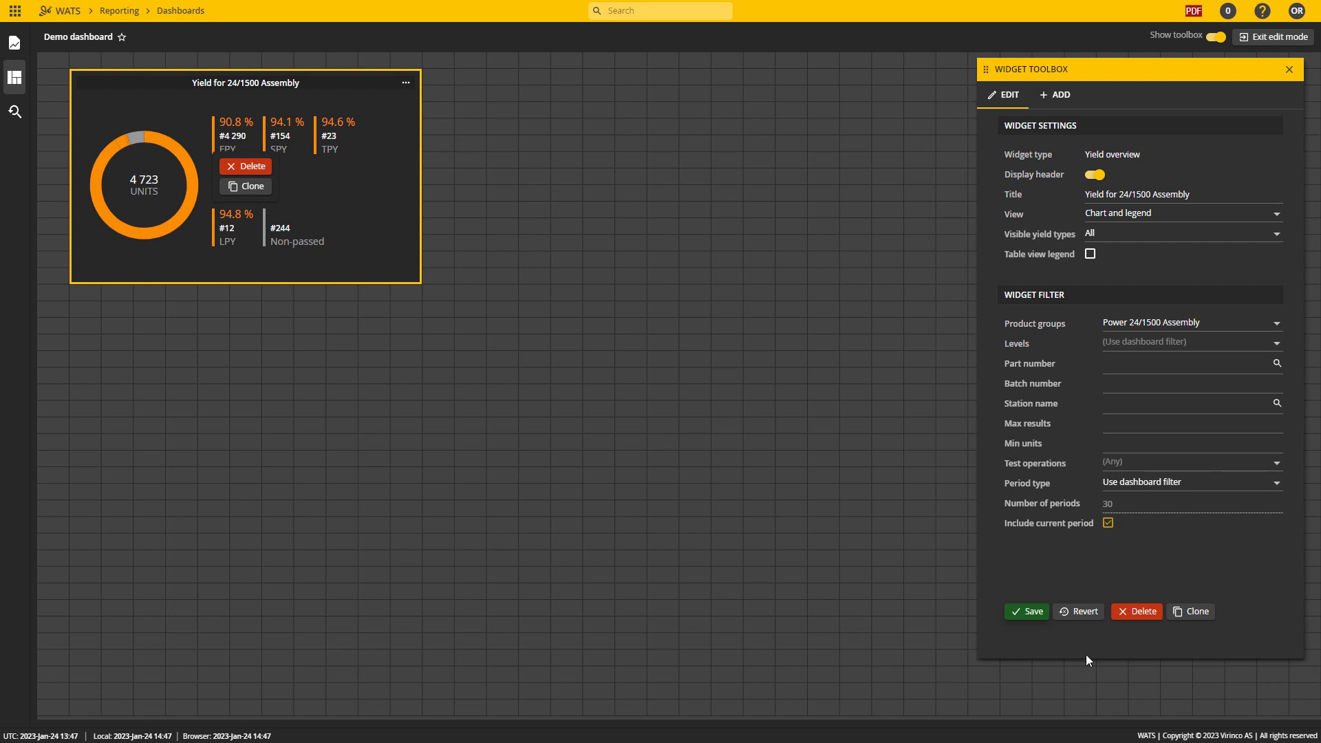
mouse_move(1139, 334)
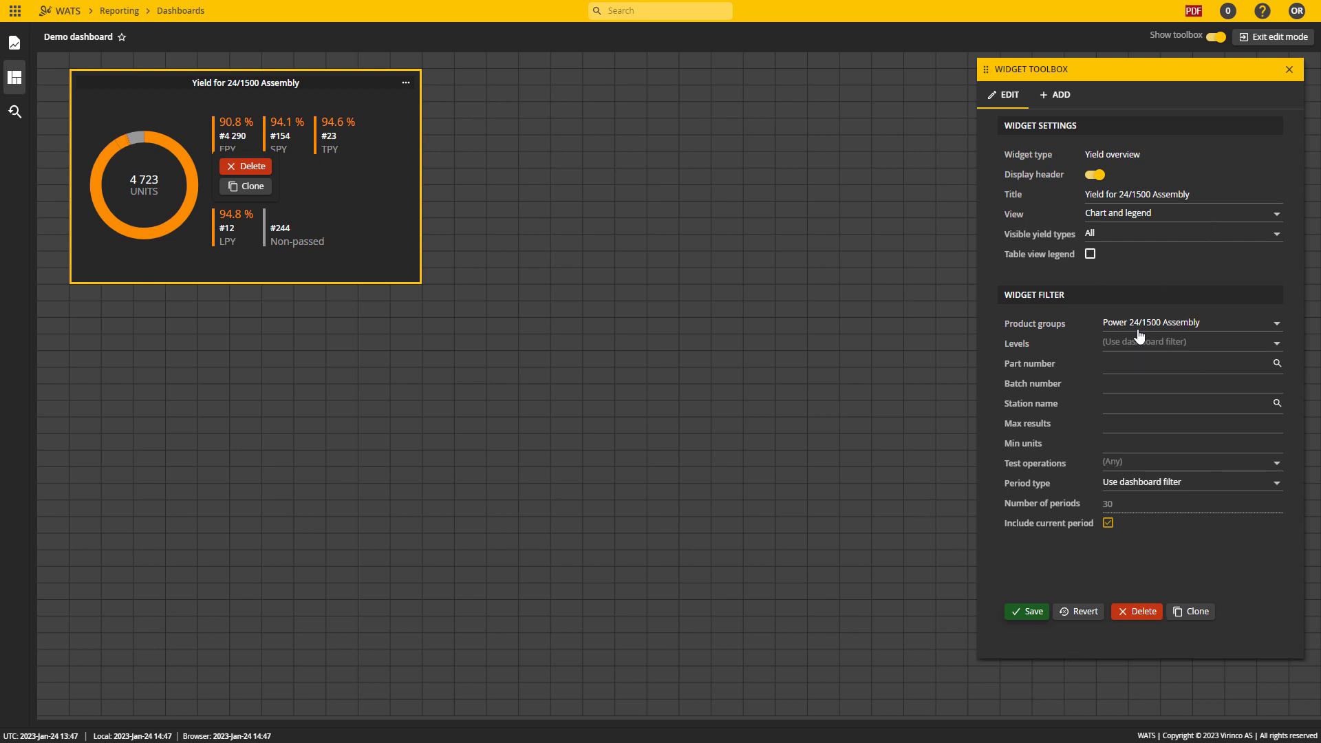
Exit edit mode and set the dashboard to a 7-day period.
left_click(1268, 36)
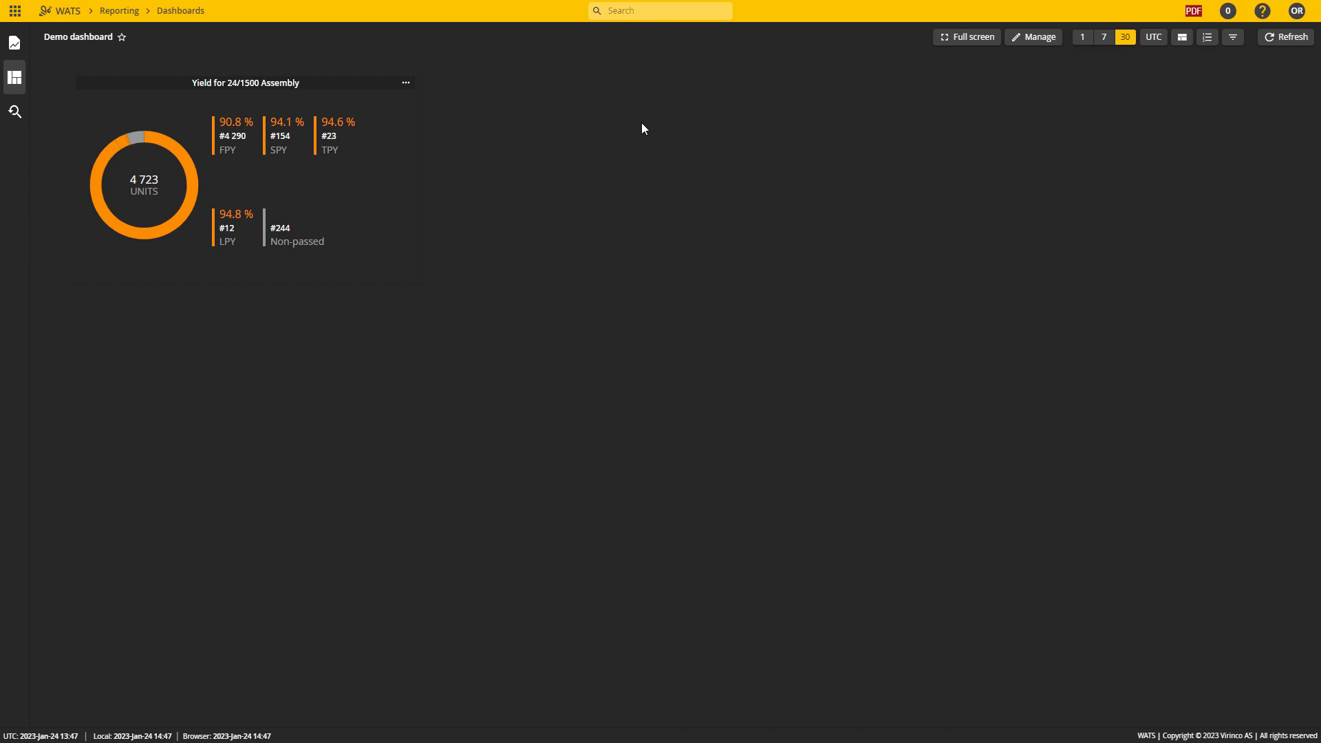
mouse_move(1024, 18)
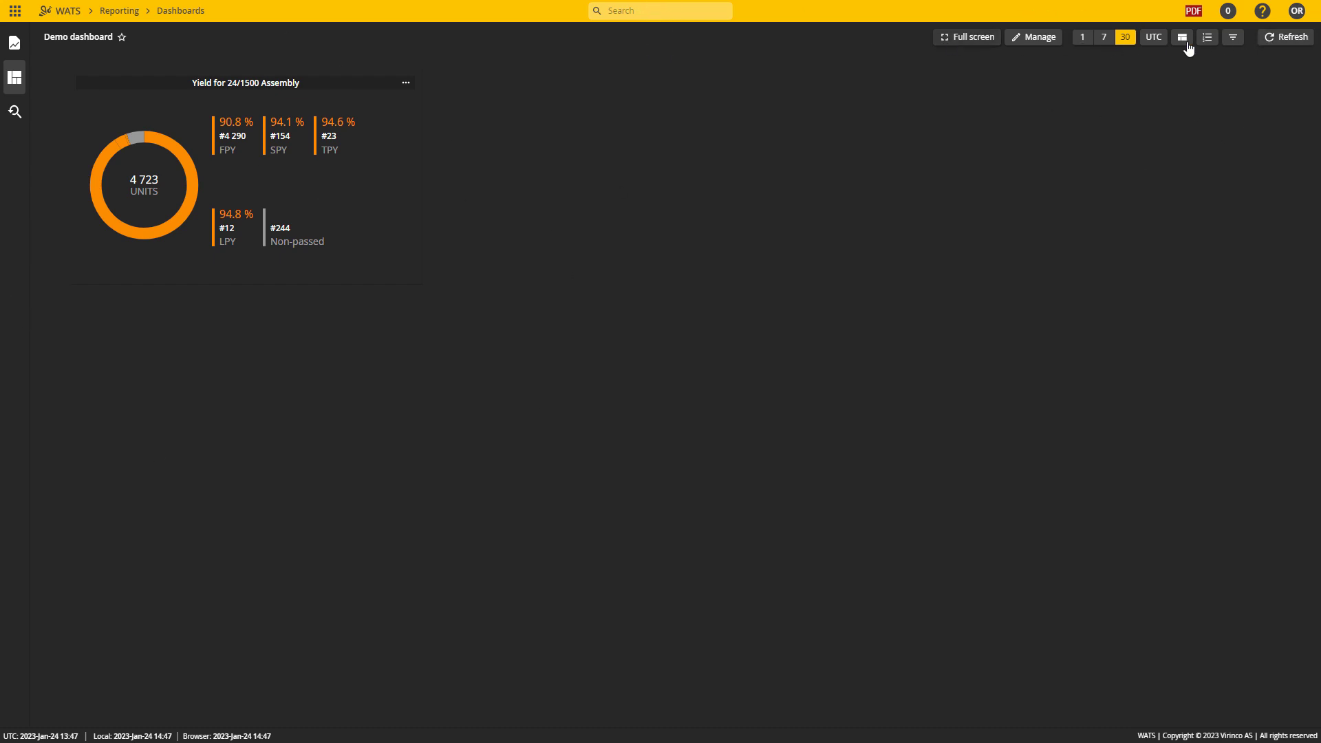
left_click(1082, 36)
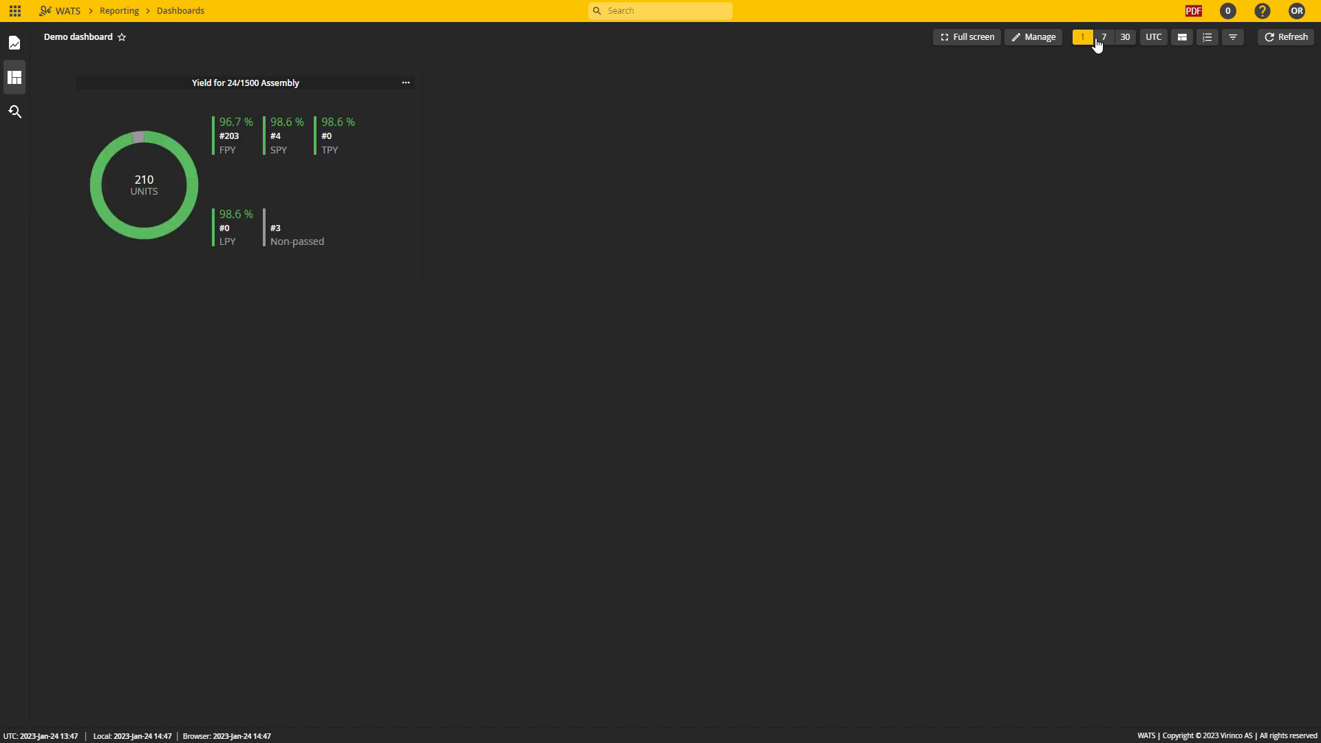
left_click(1103, 36)
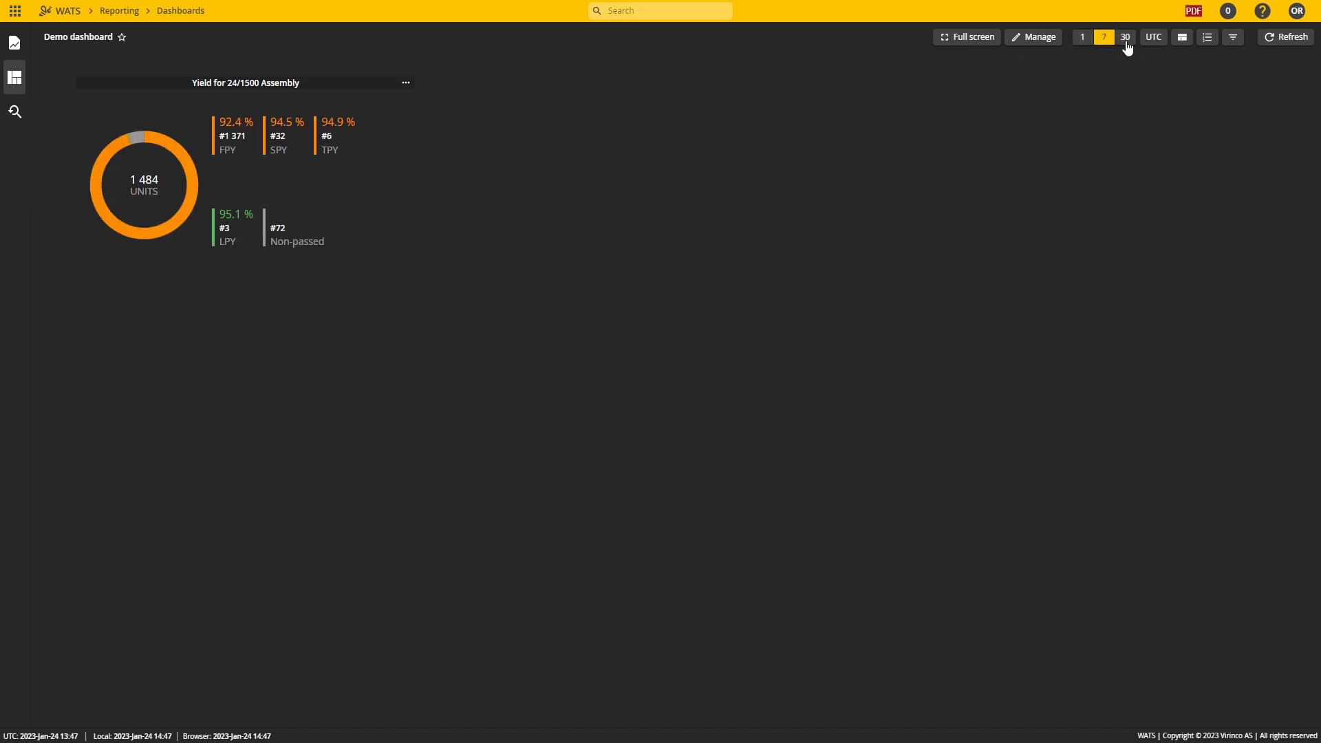
mouse_move(1053, 29)
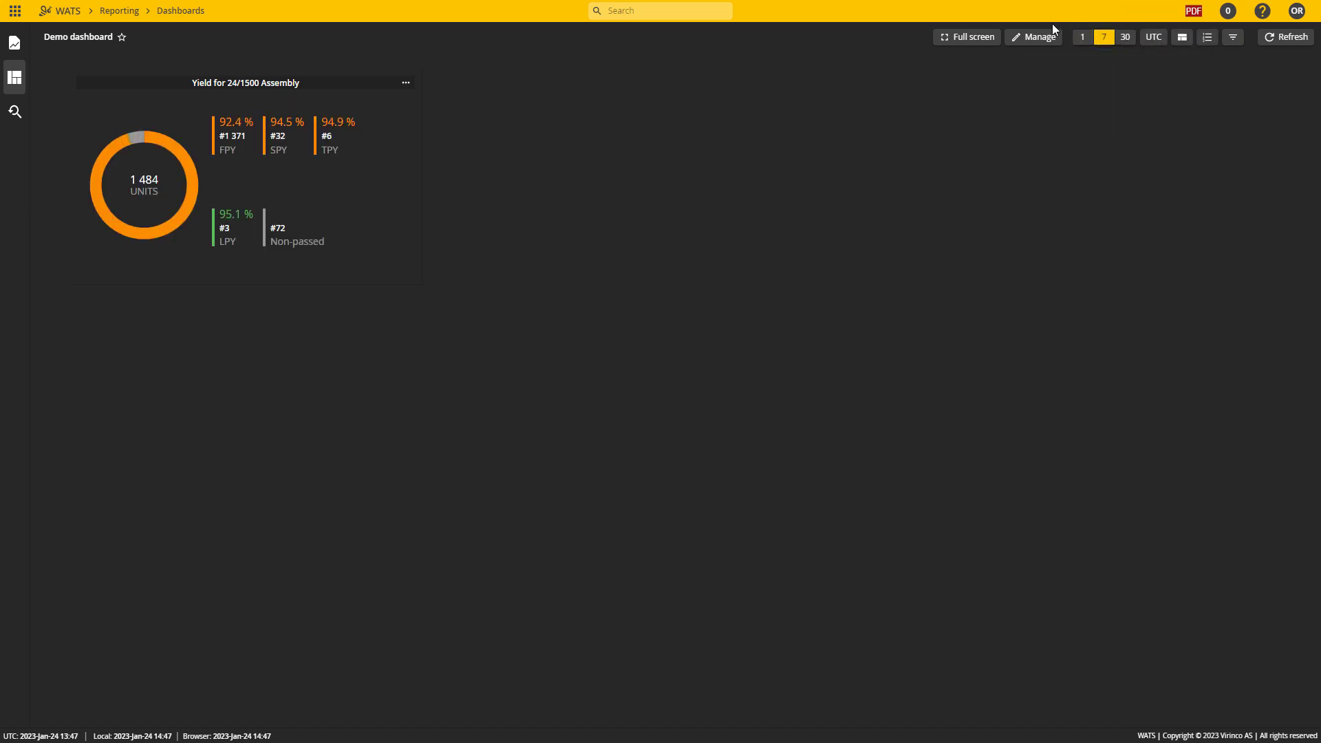
left_click(1034, 36)
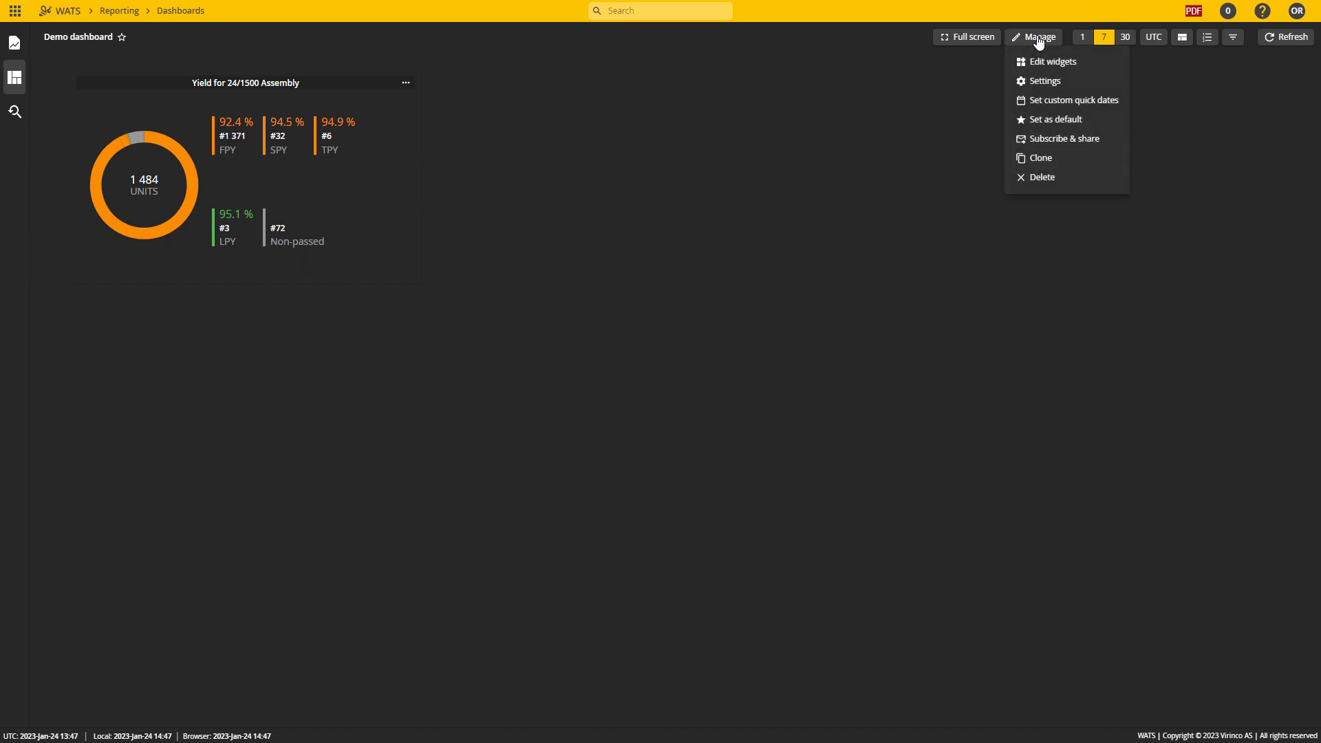
mouse_move(1028, 54)
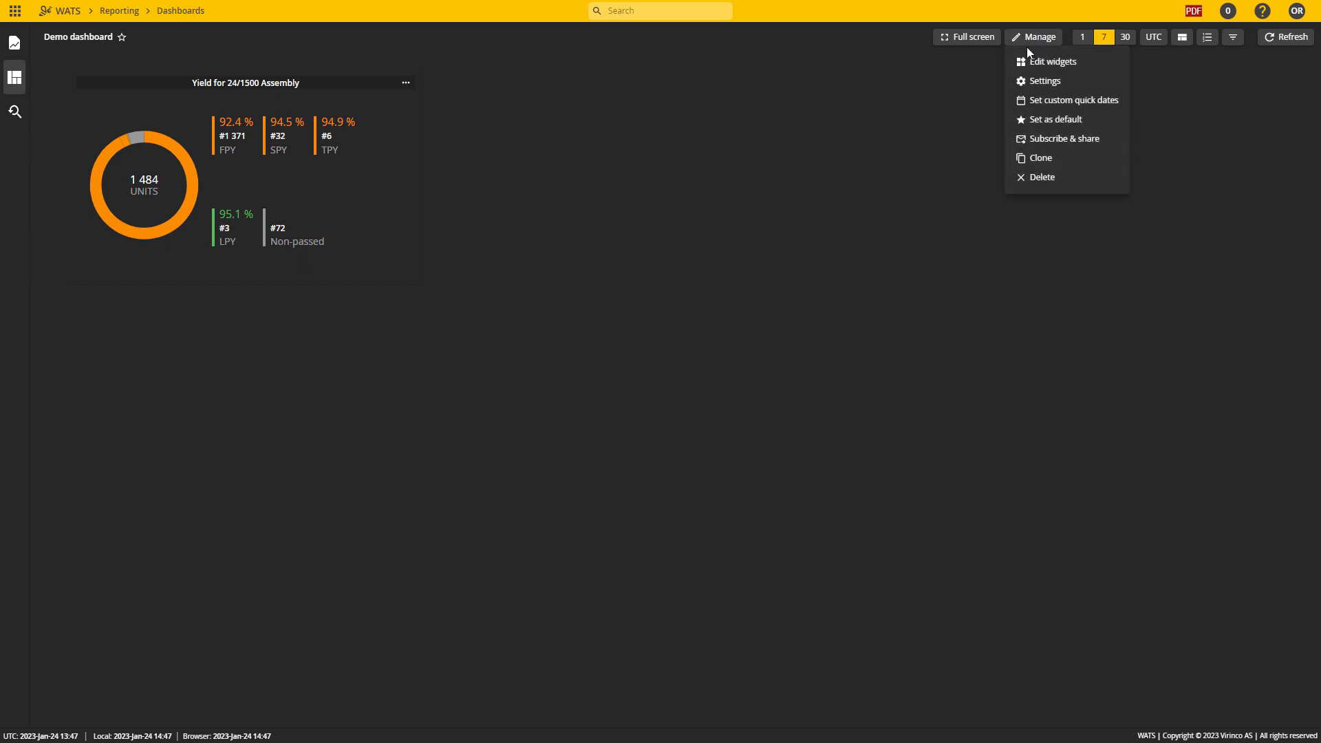
left_click(1053, 62)
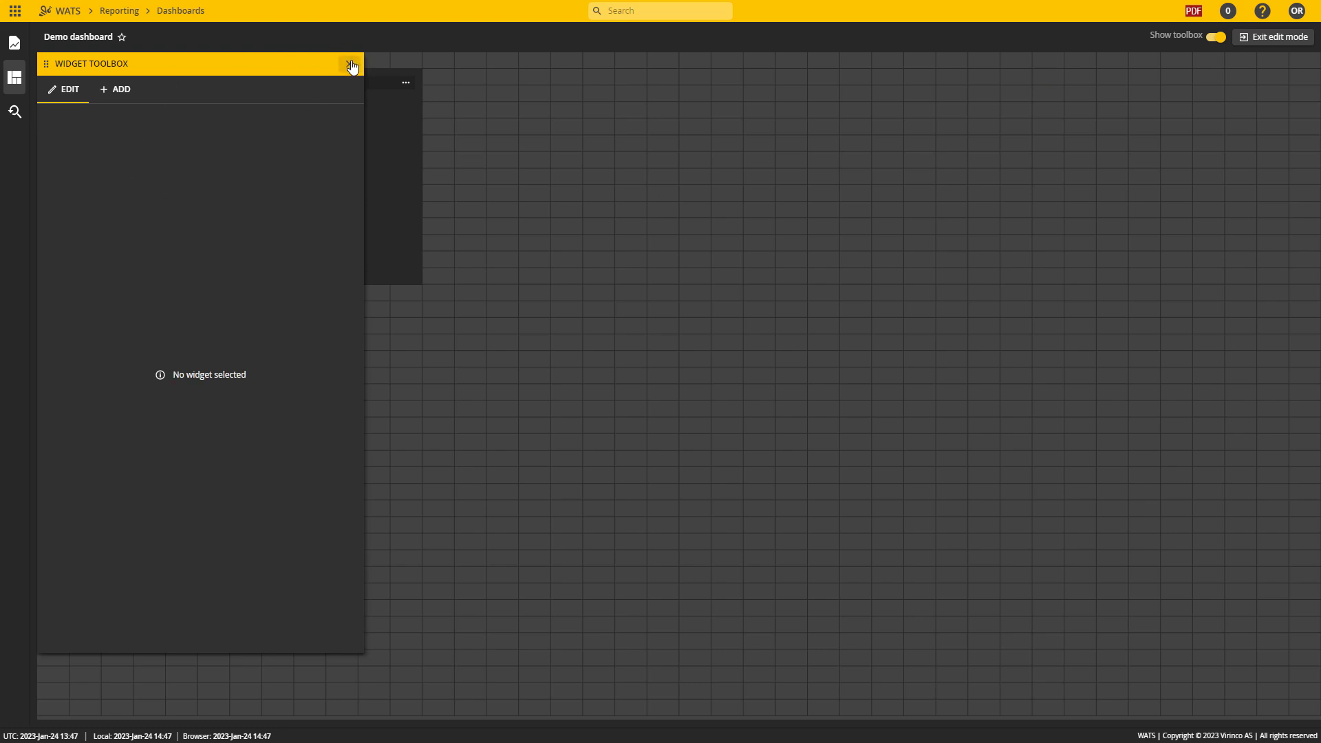
left_click(1040, 36)
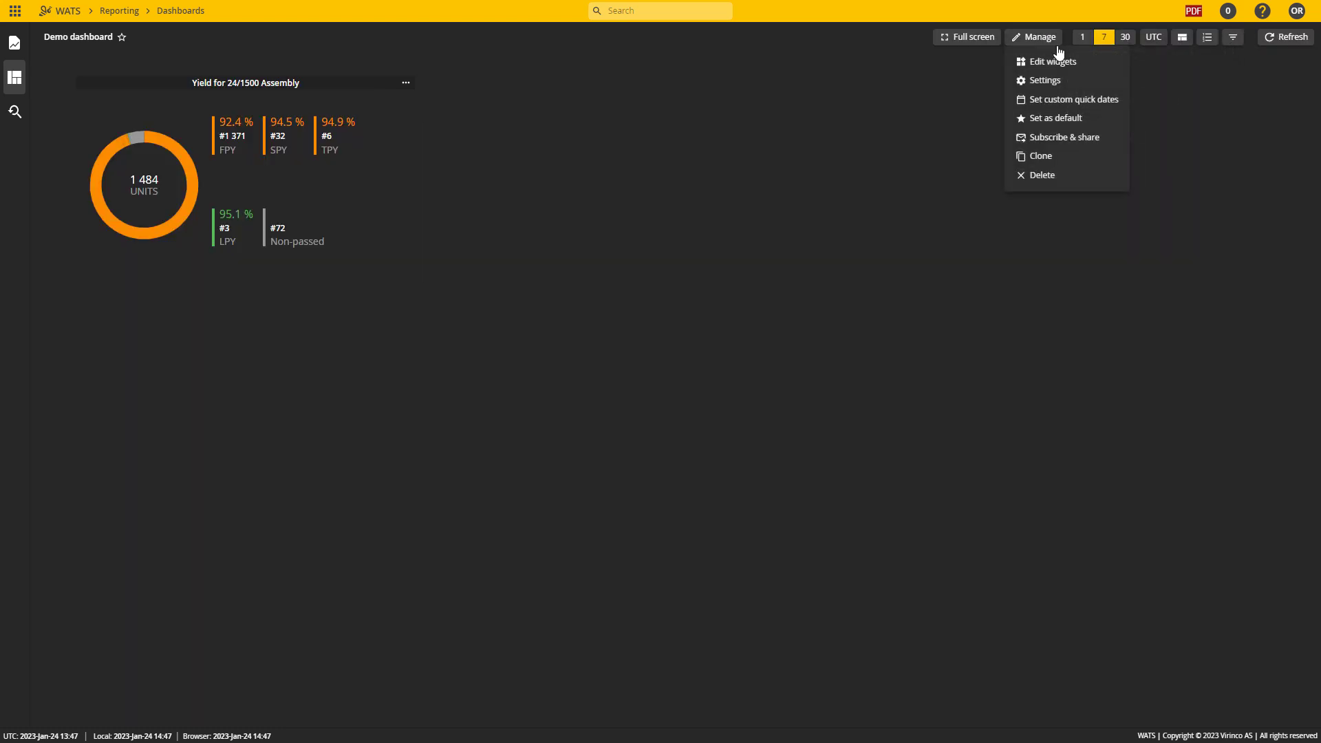
left_click(1044, 80)
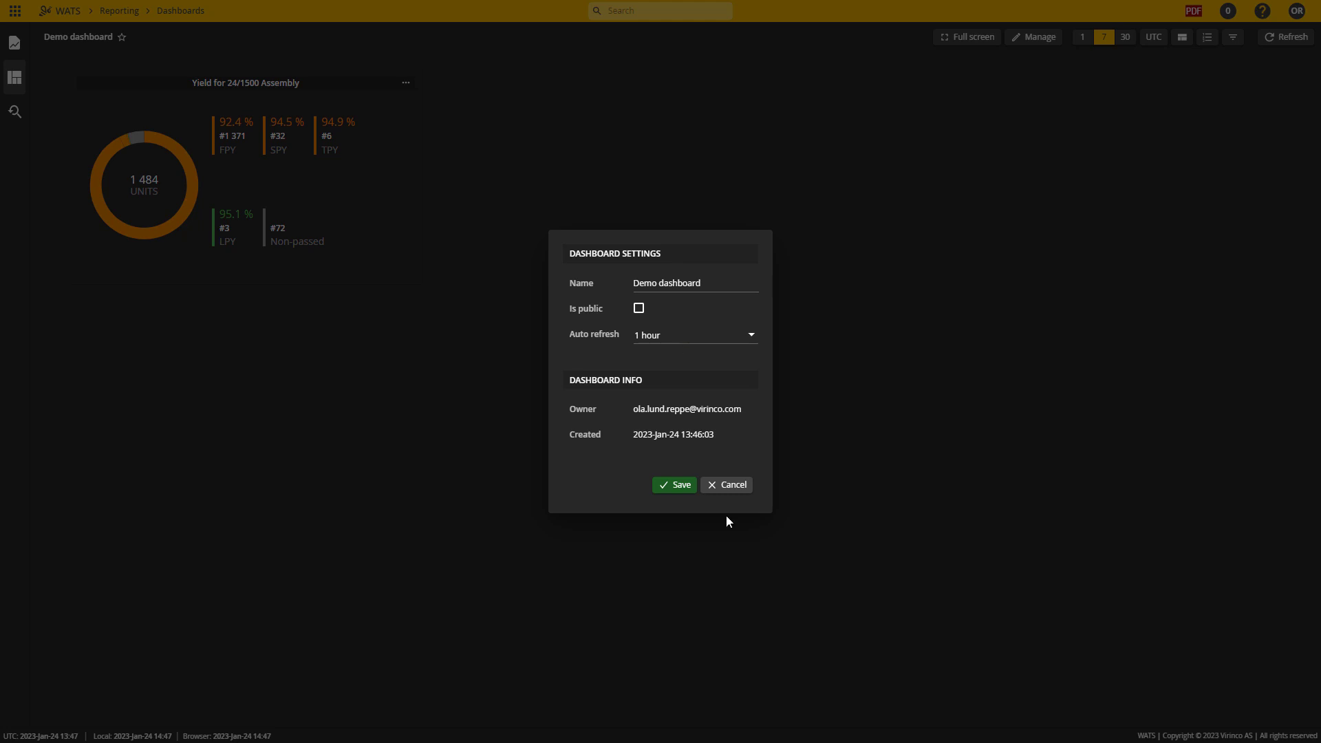
mouse_move(732, 488)
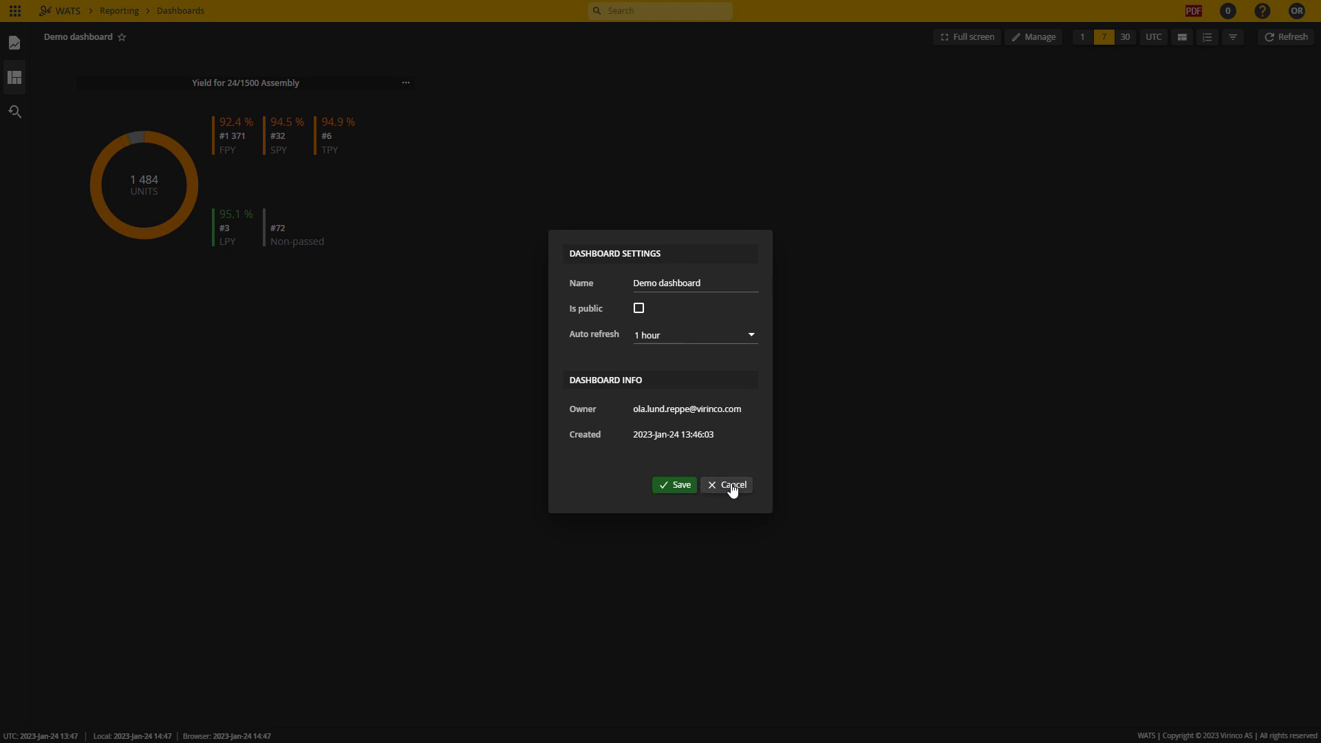
left_click(732, 484)
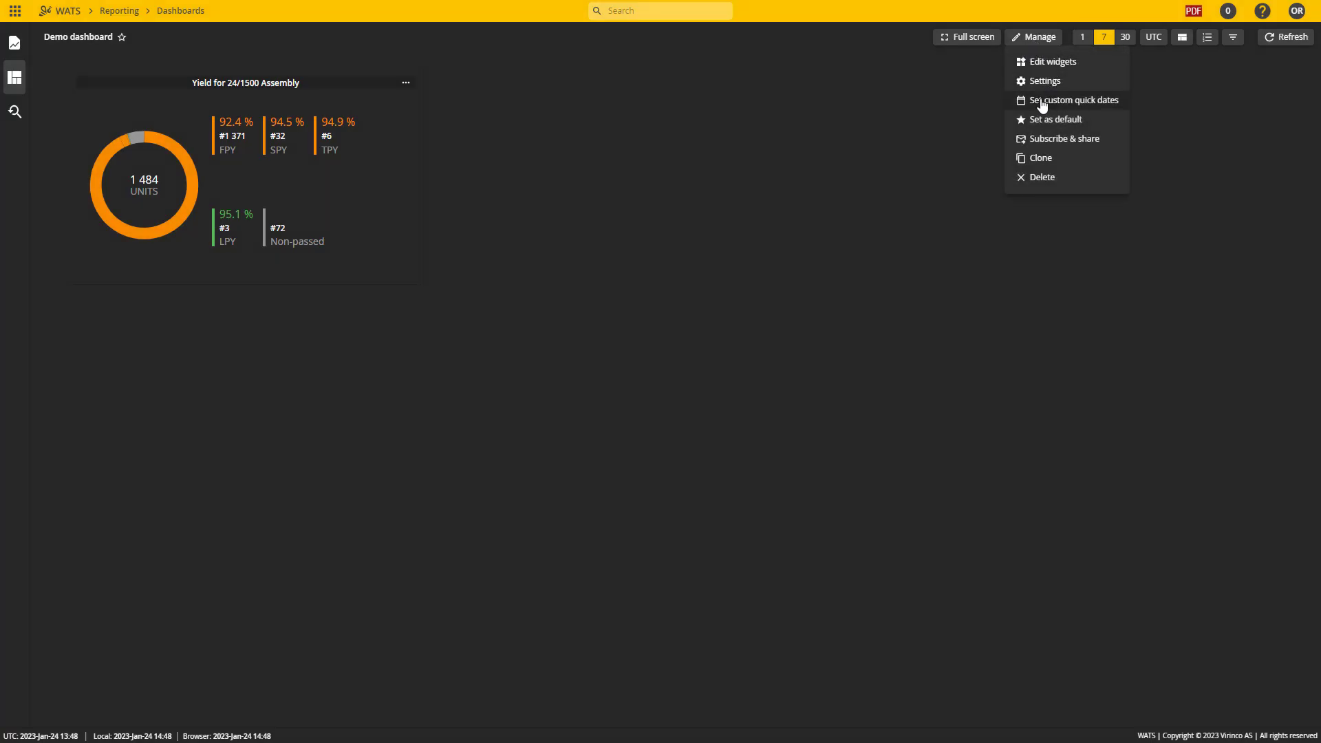
Define a custom quick date of 3 with Months grouping and save it.
left_click(1073, 99)
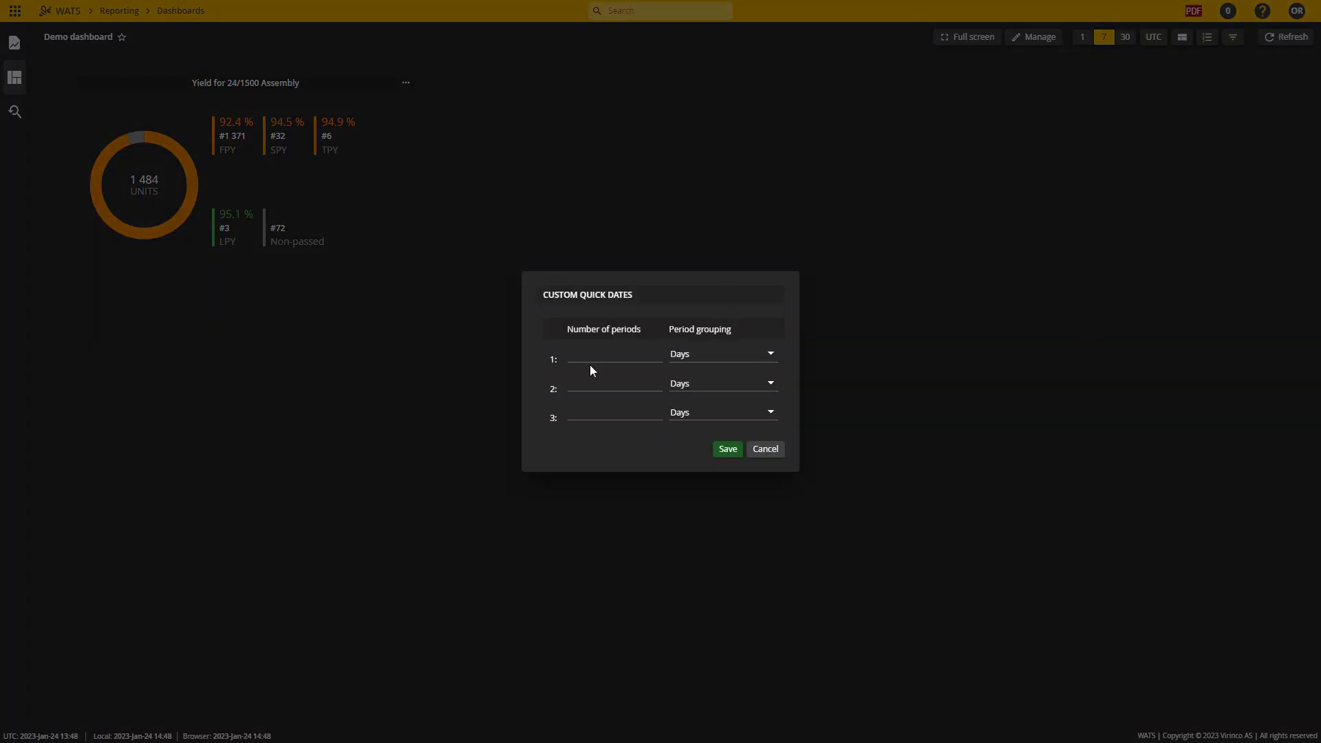
mouse_move(1084, 46)
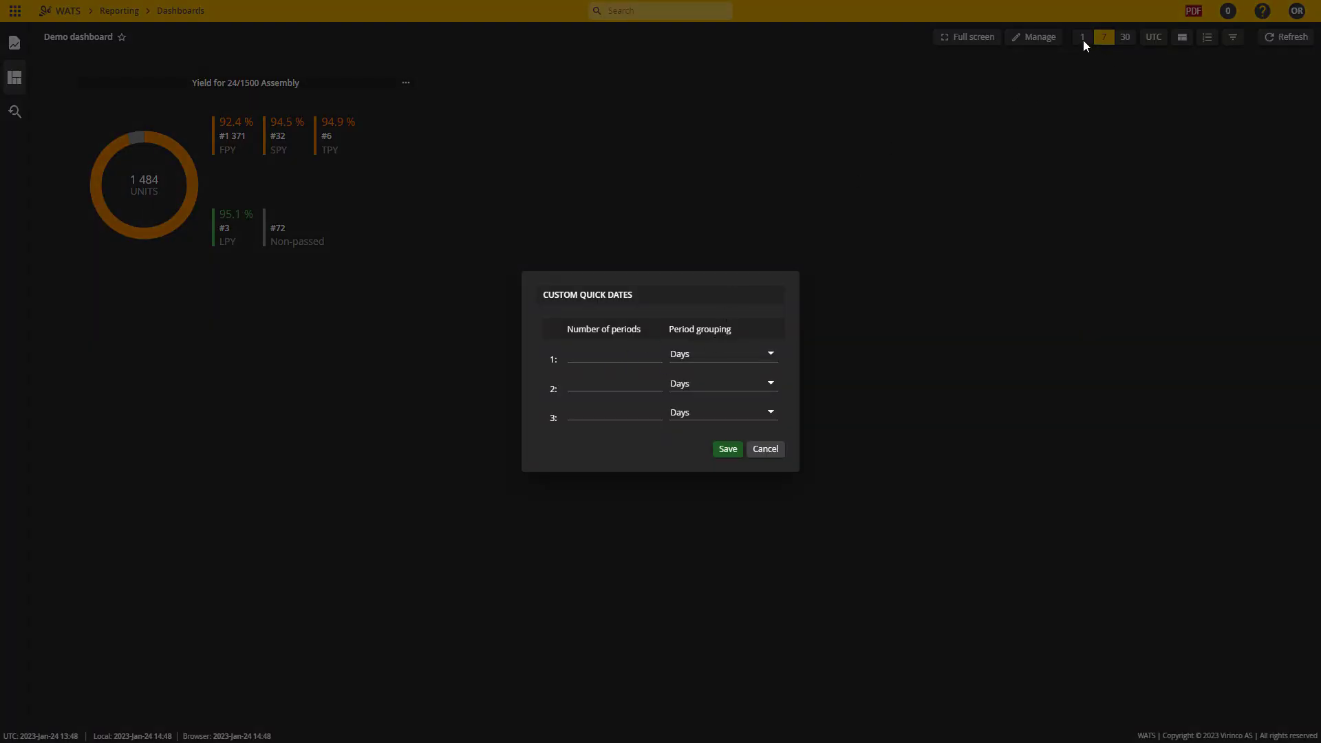
left_click(614, 358)
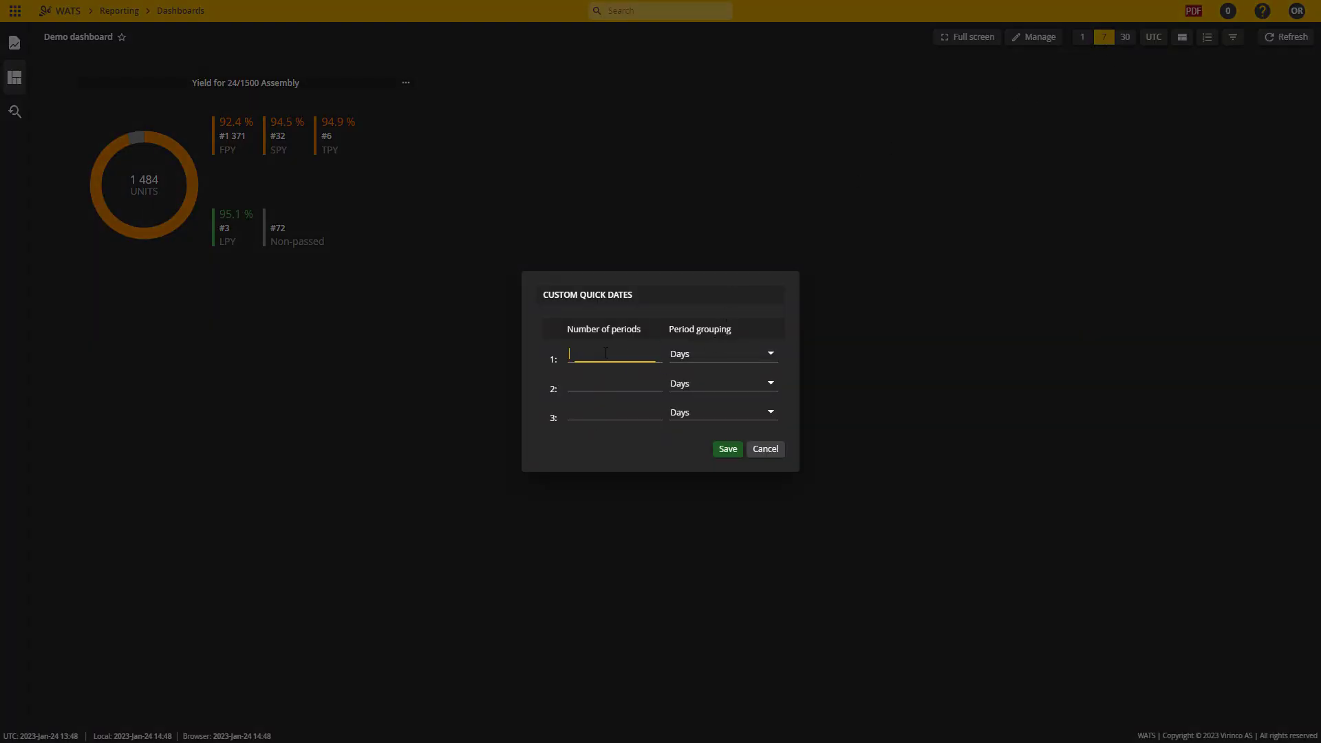
left_click(771, 353)
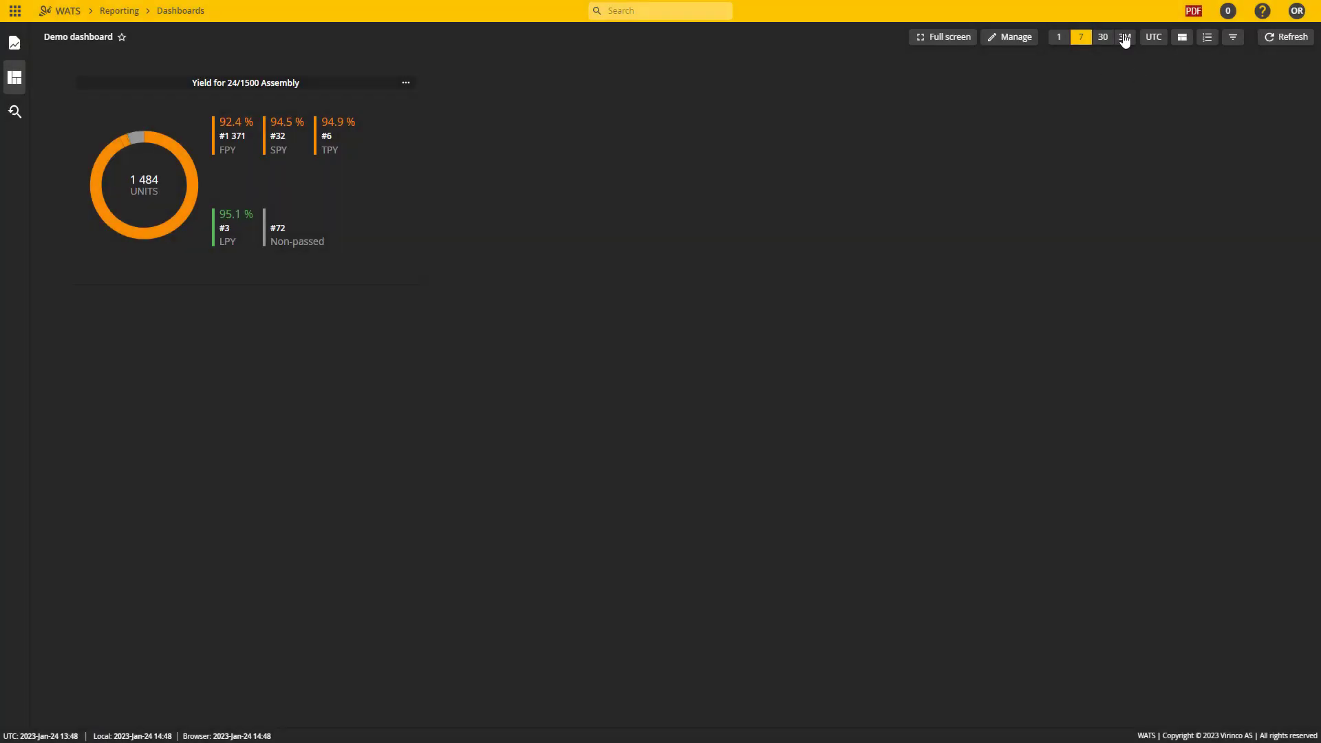
Apply the new 3M period to show three-month assembly yield (13,770 units, FPY 91.0%).
left_click(1125, 35)
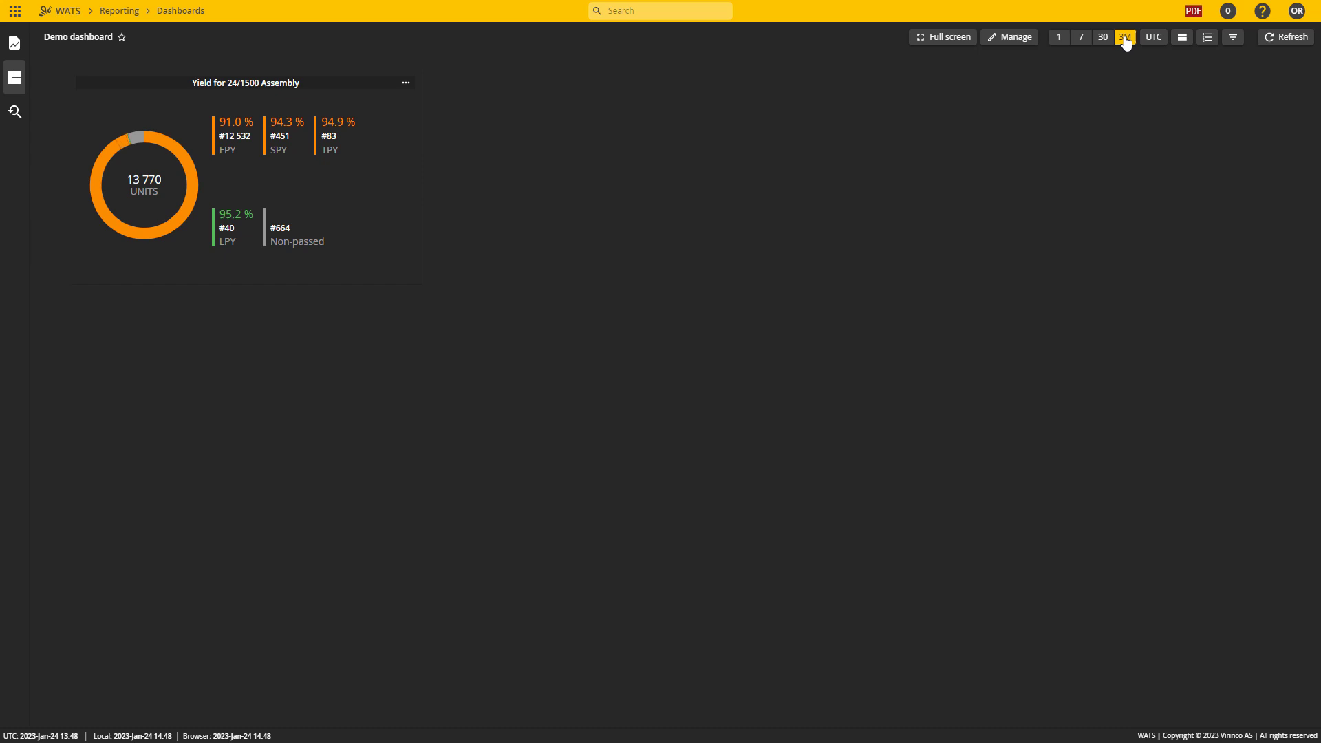
left_click(1010, 35)
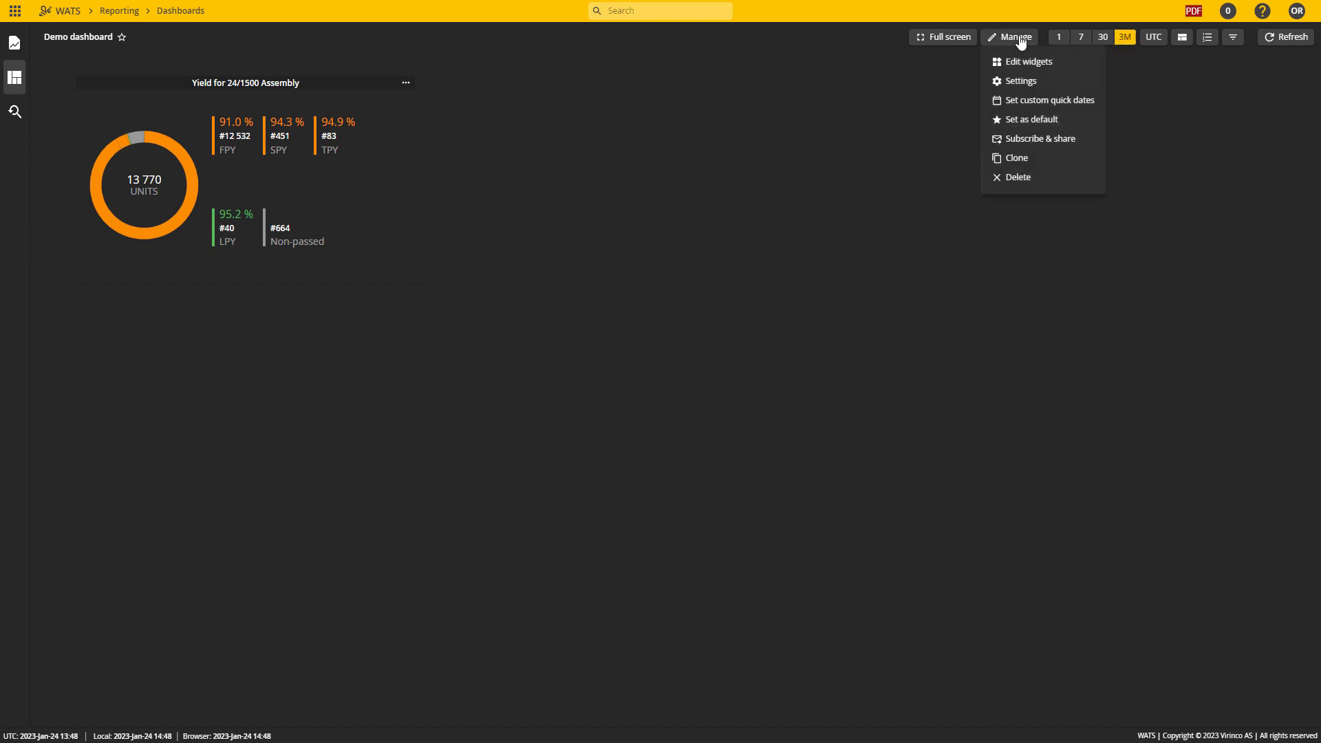
mouse_move(1019, 118)
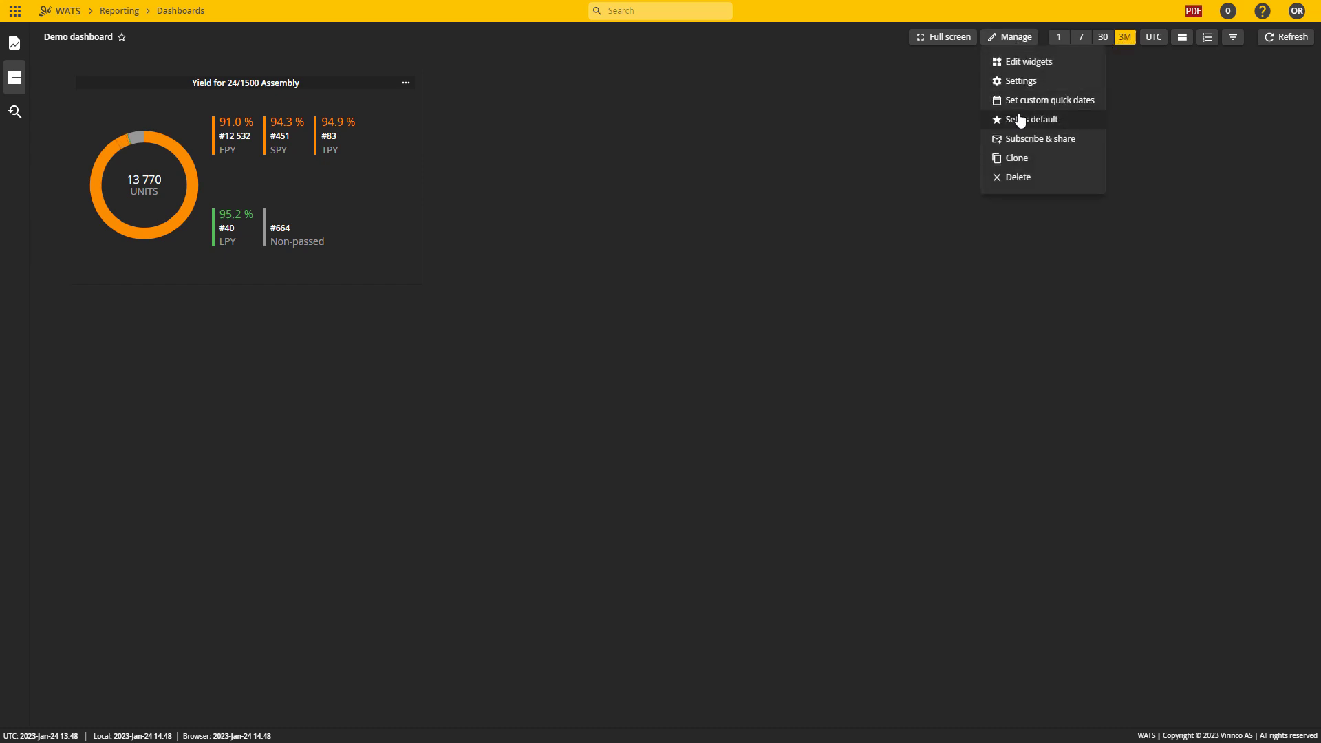
mouse_move(1059, 141)
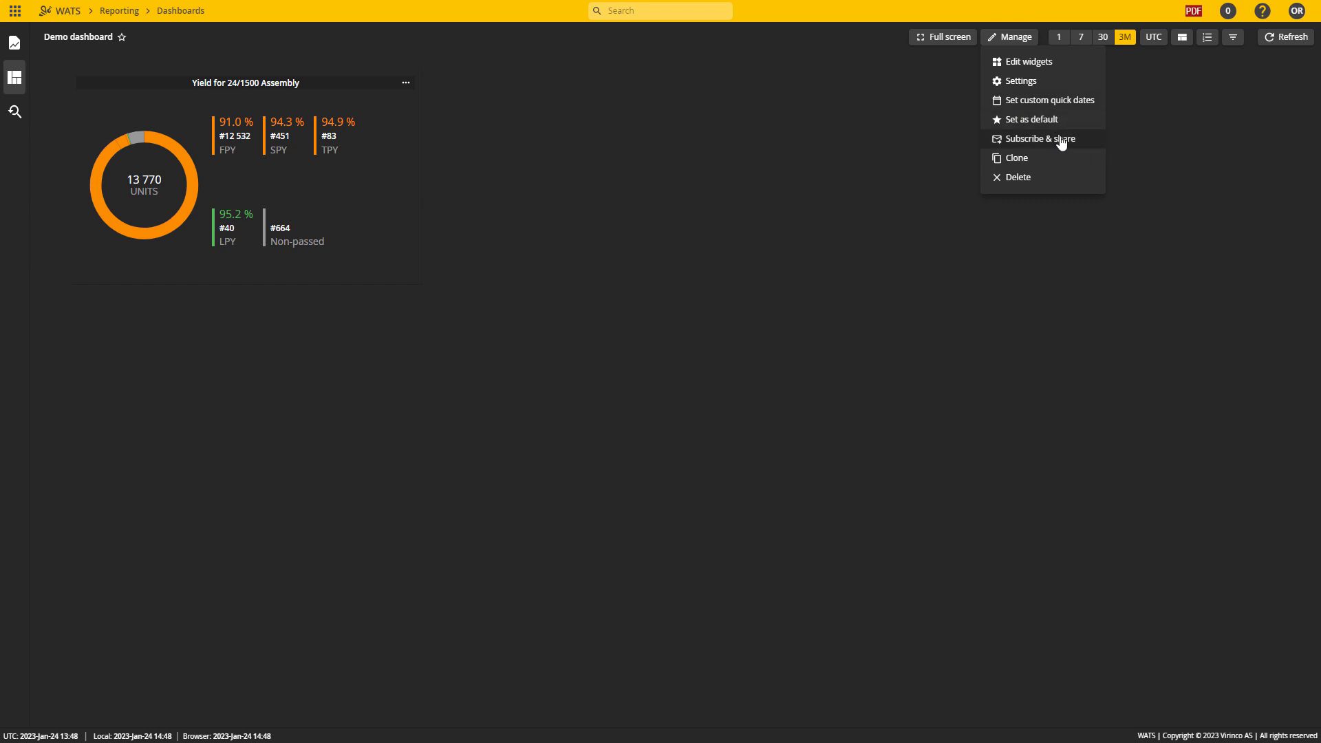
mouse_move(1073, 141)
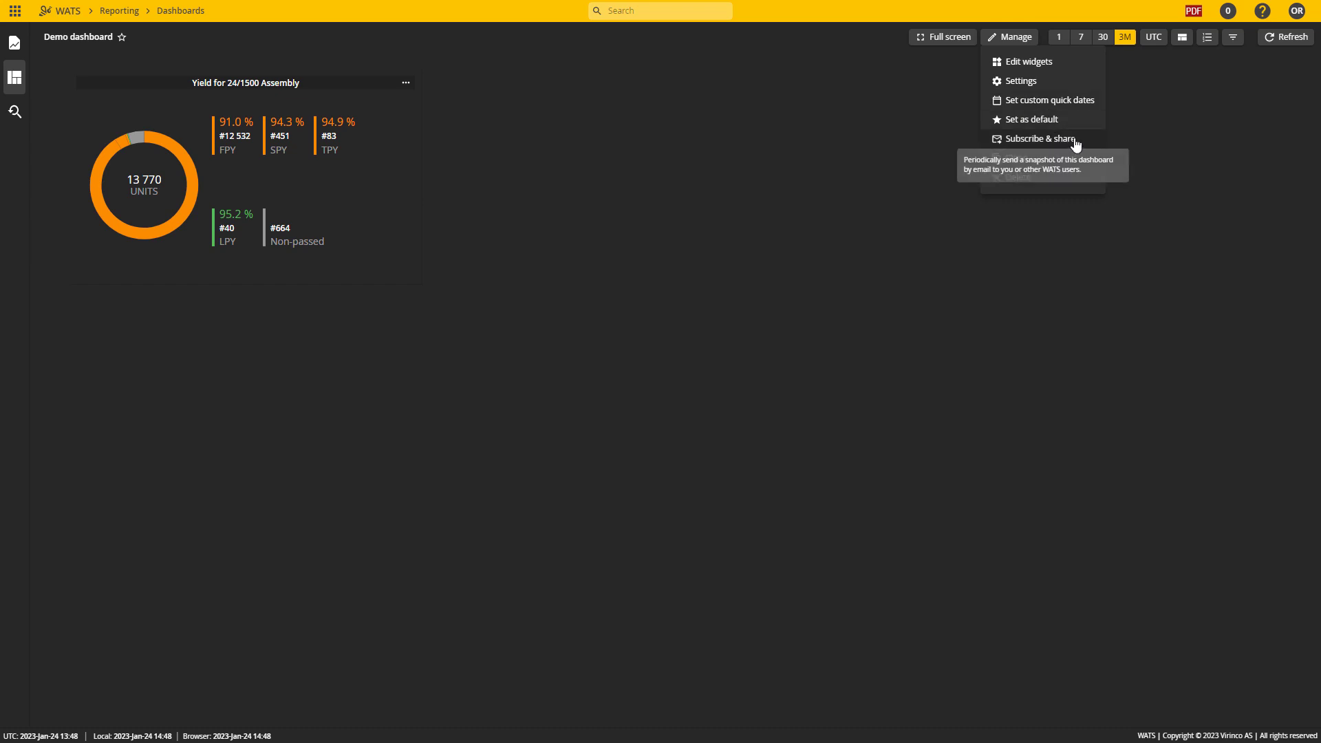
mouse_move(1019, 161)
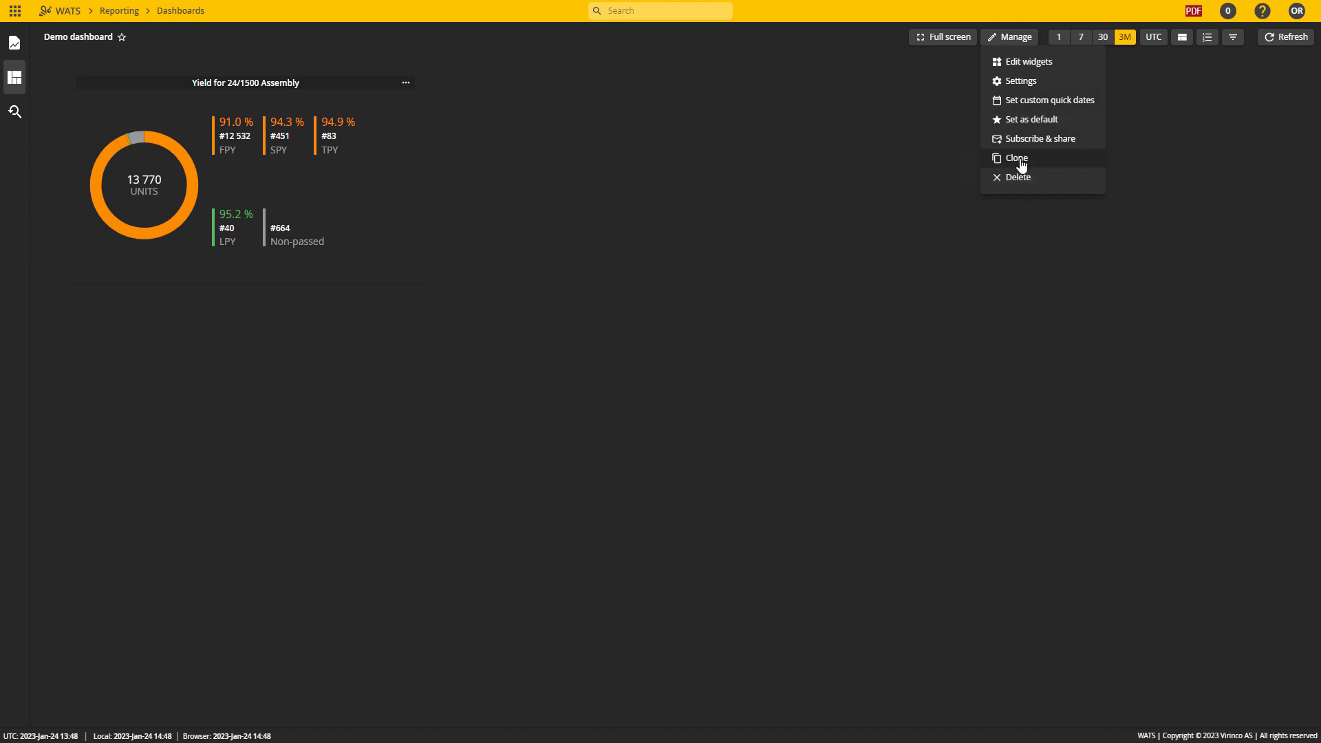
mouse_move(1023, 163)
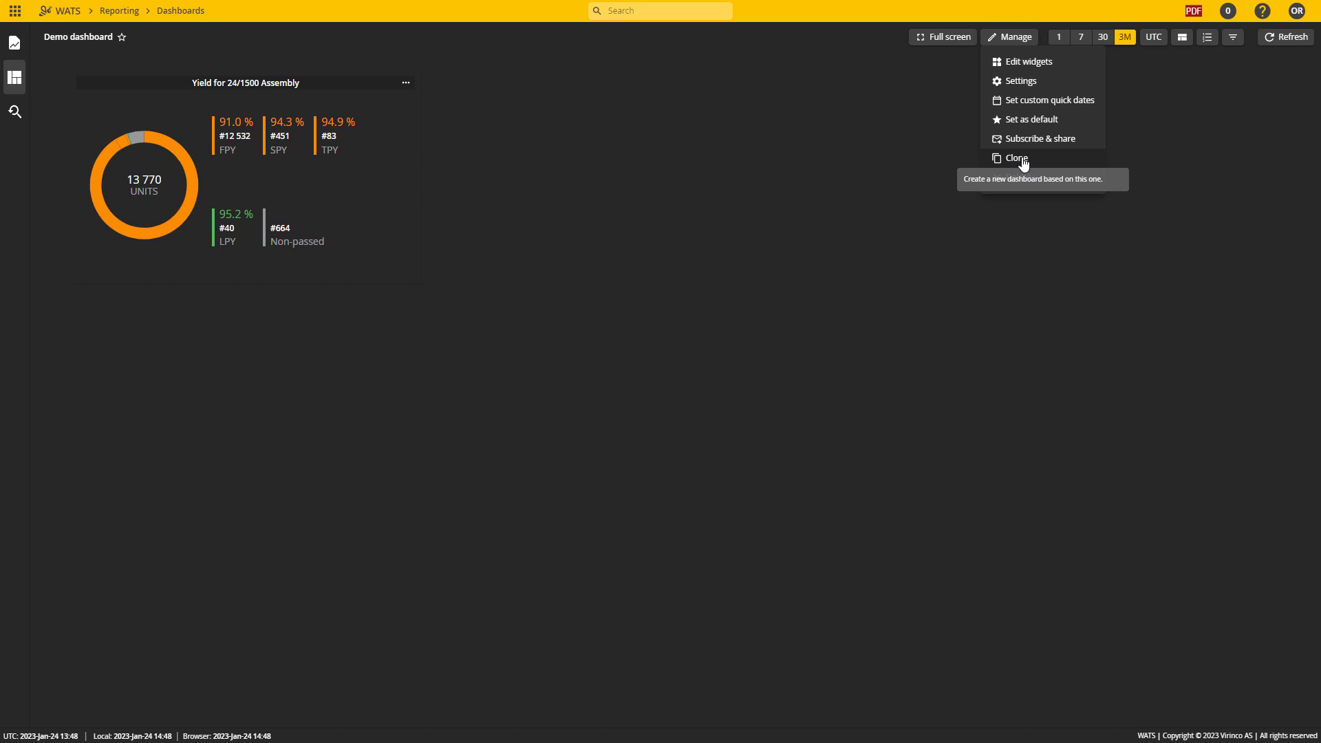
mouse_move(1040, 186)
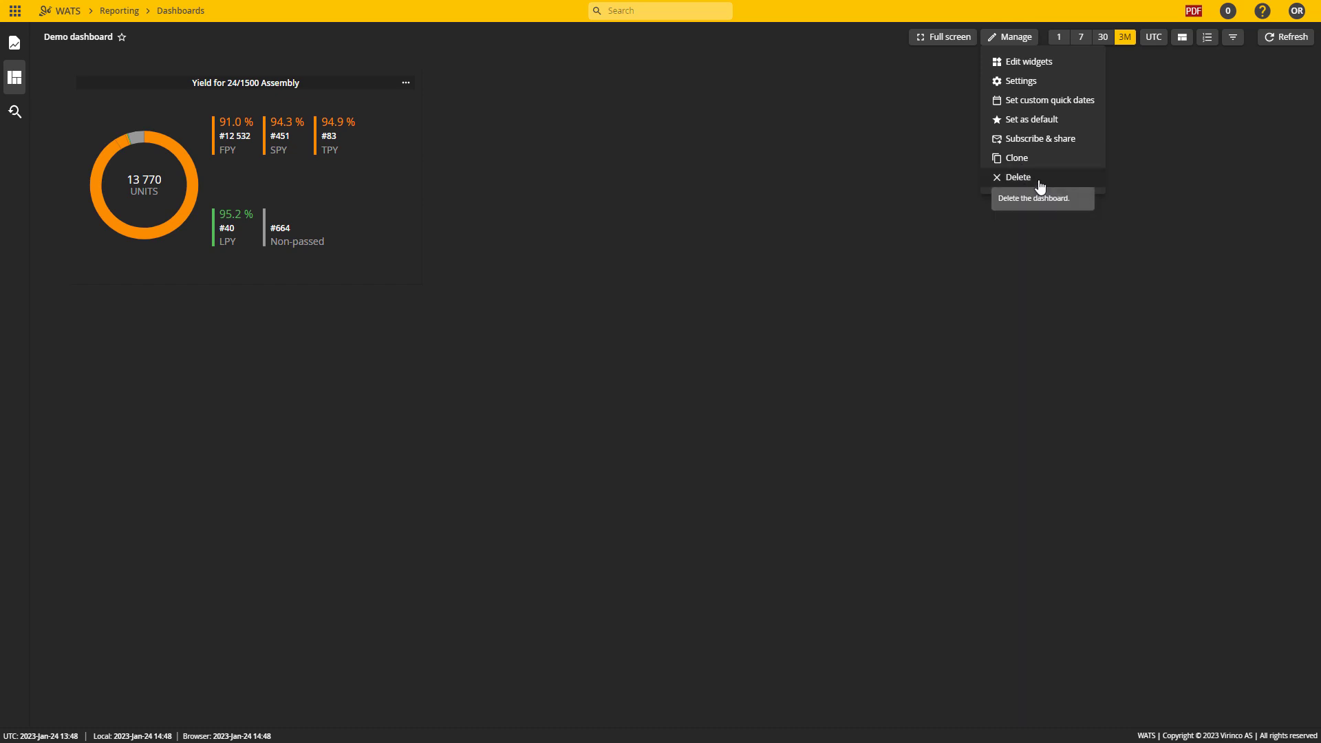
left_click(568, 293)
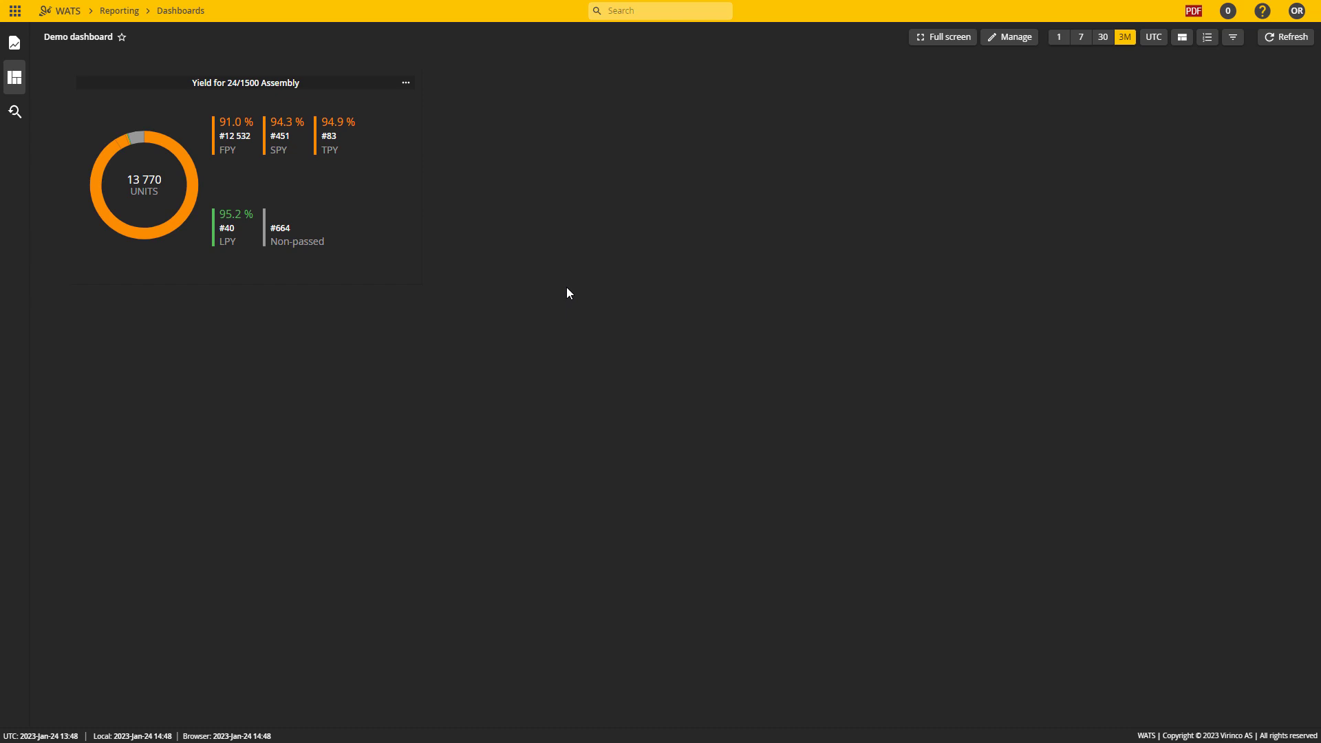